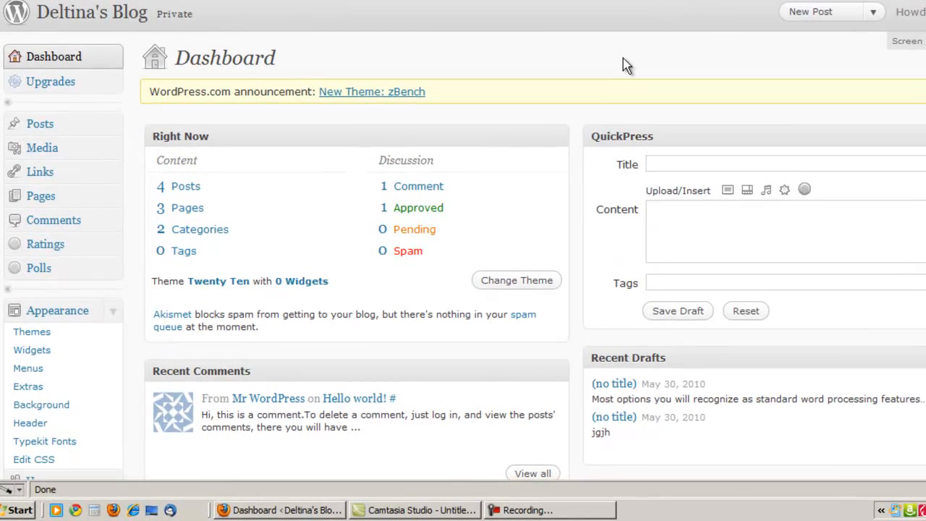
pyautogui.moveTo(38, 268)
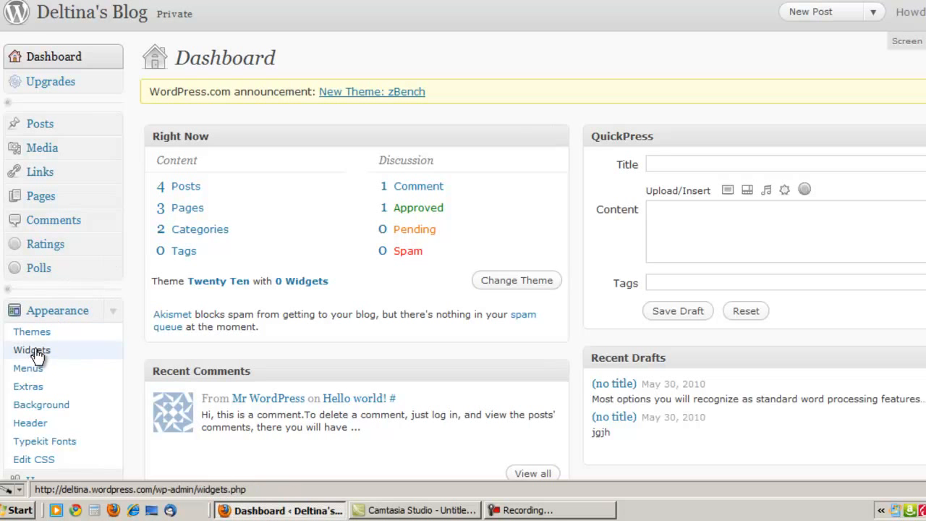
# - Go to Appearance > Widgets in the dashboard sidebar
pyautogui.click(32, 350)
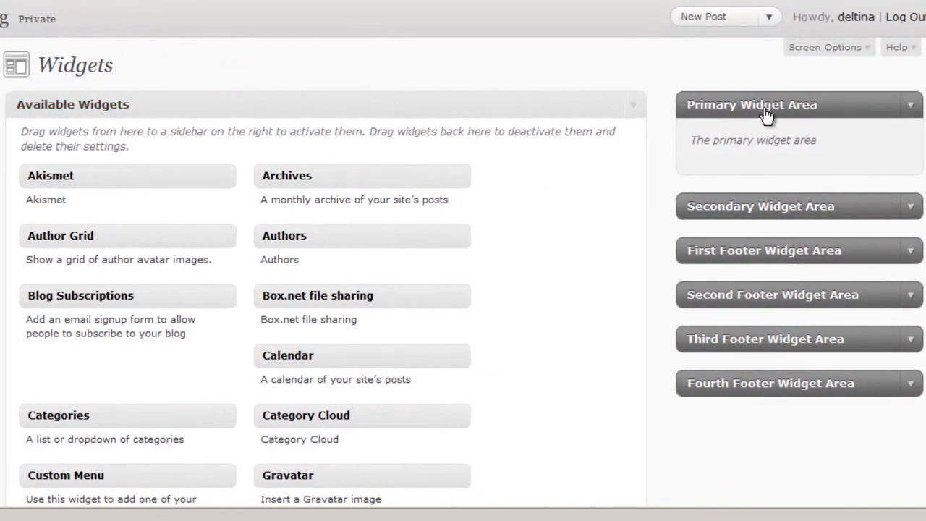
pyautogui.moveTo(748, 446)
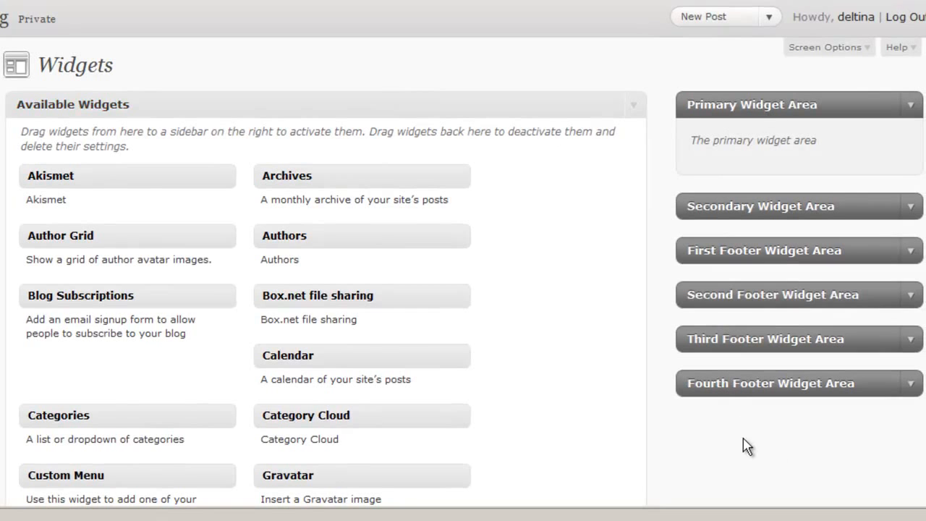
pyautogui.moveTo(73, 388)
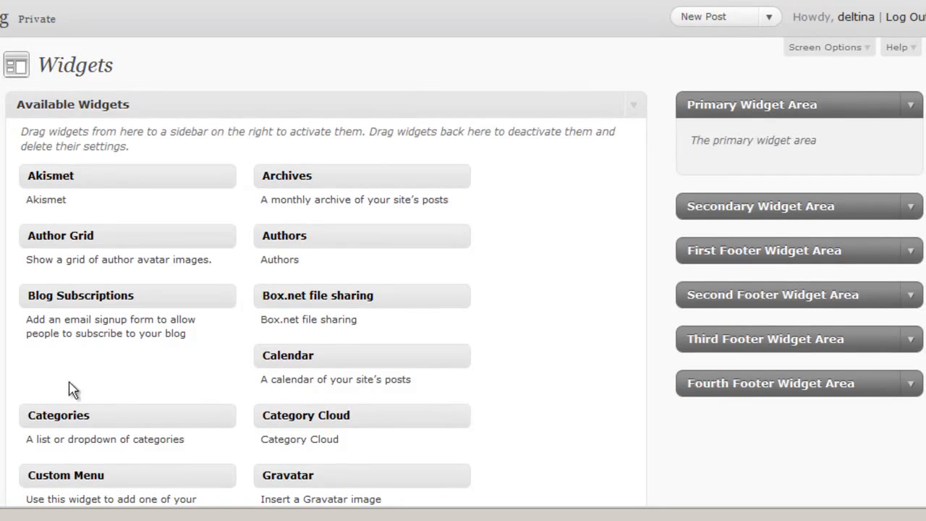
pyautogui.moveTo(626, 347)
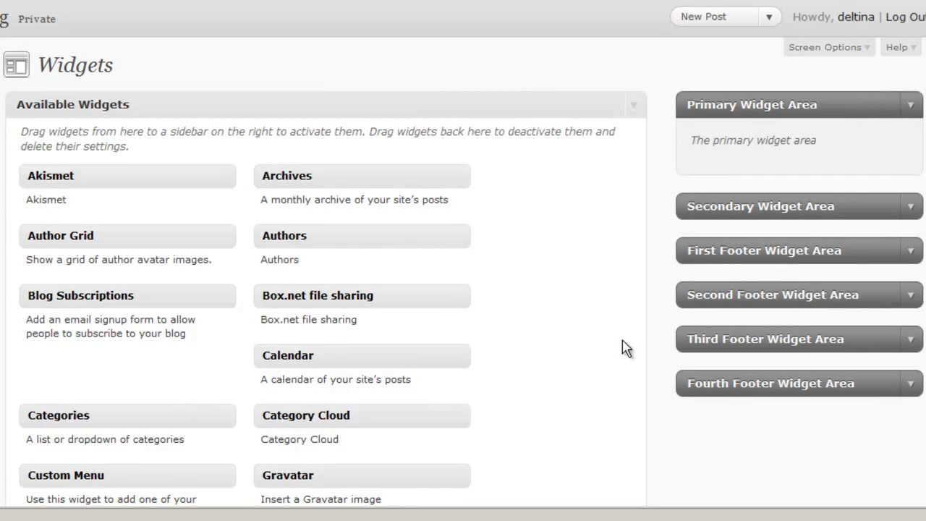
pyautogui.moveTo(799, 130)
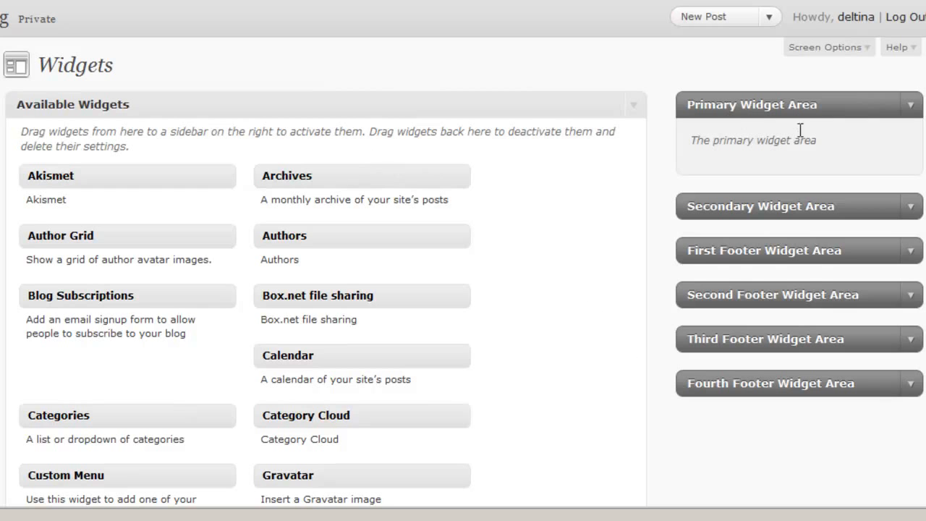
pyautogui.moveTo(613, 226)
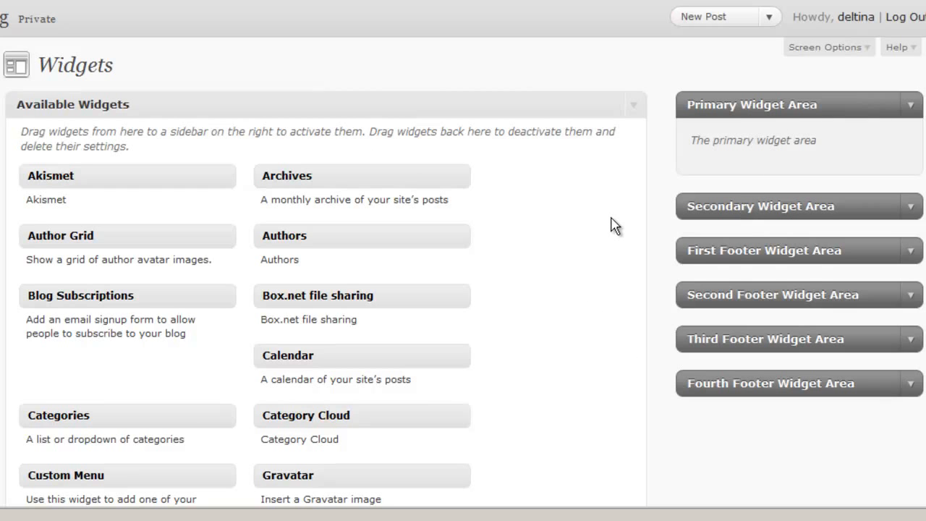
pyautogui.moveTo(698, 134)
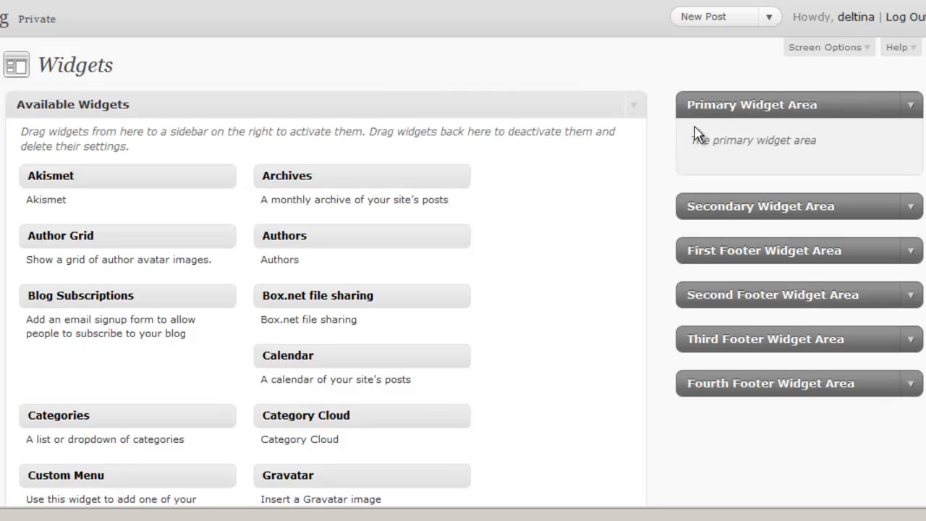
pyautogui.moveTo(803, 170)
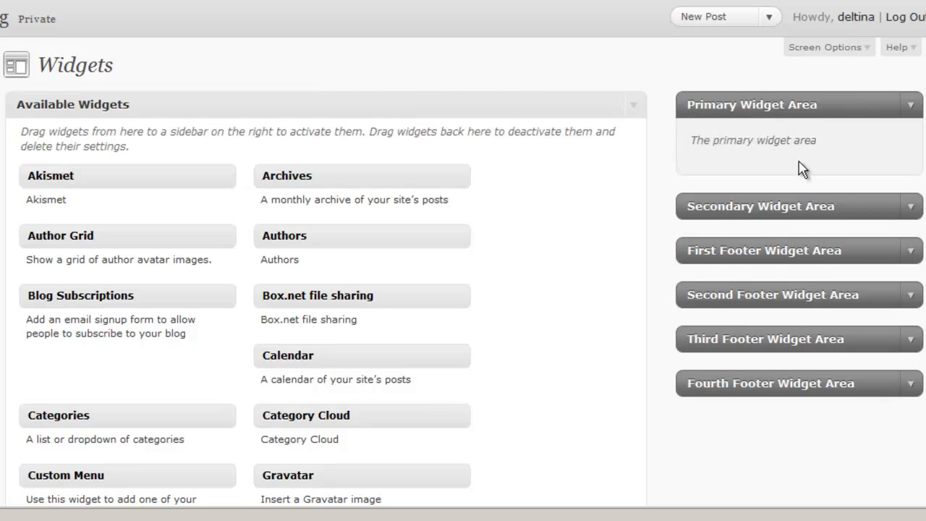
pyautogui.moveTo(742, 115)
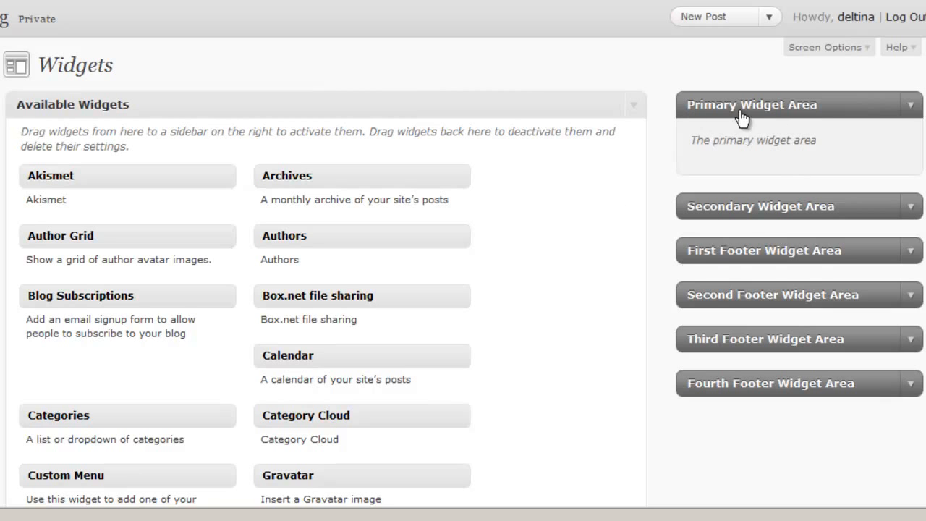
pyautogui.moveTo(787, 117)
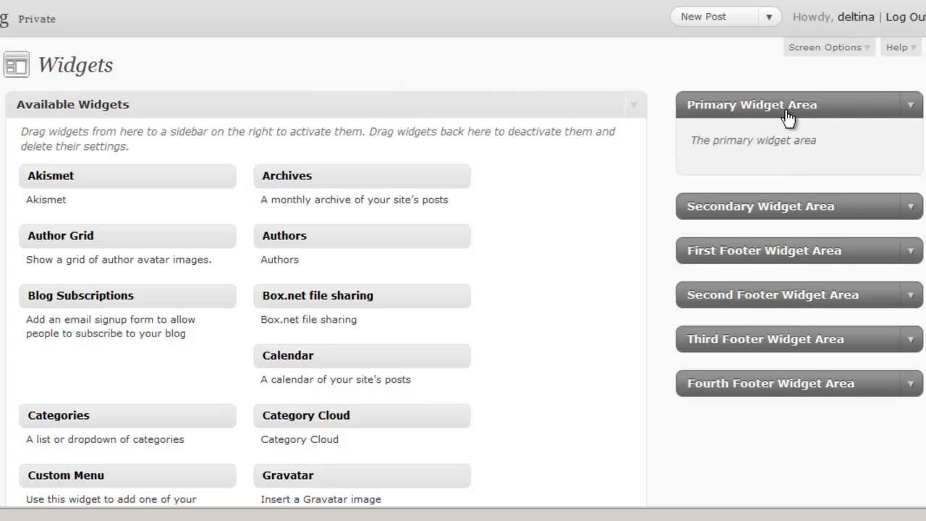
pyautogui.moveTo(578, 230)
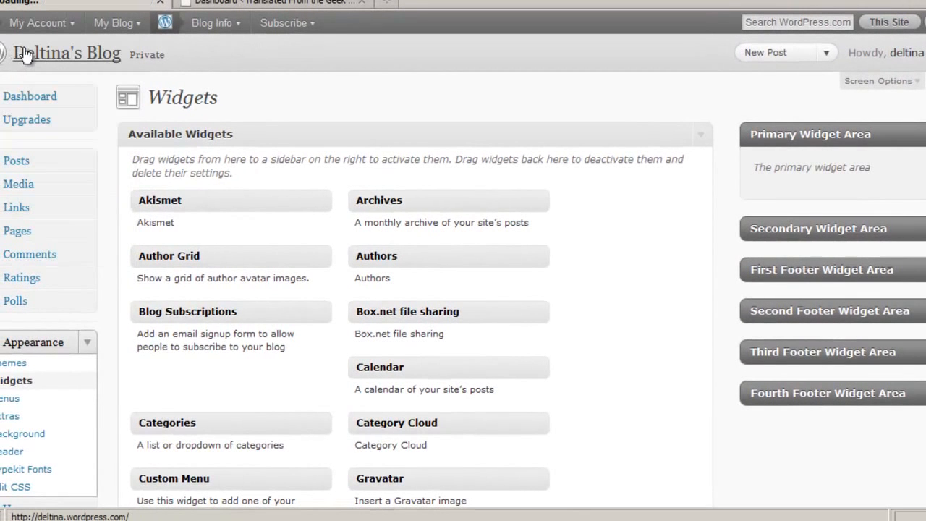
pyautogui.moveTo(395, 85)
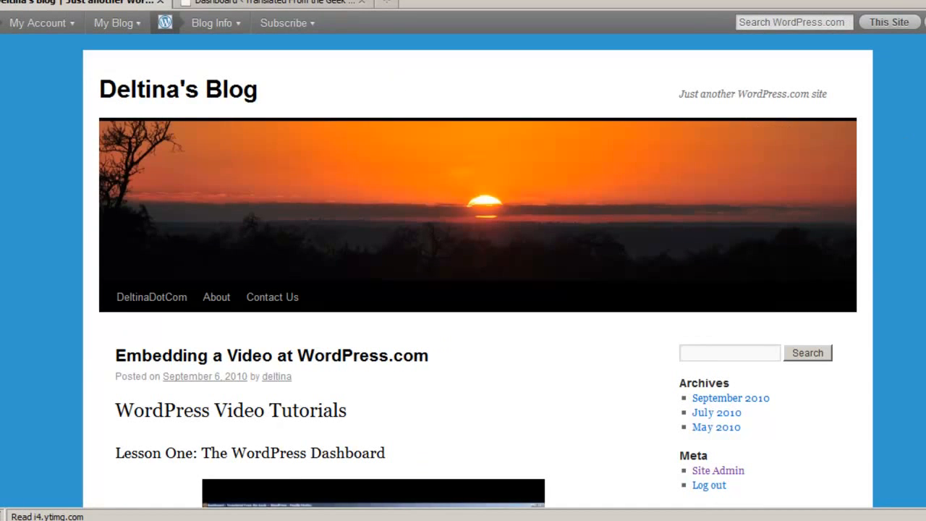
# - Scroll the blog's posts down to the footer and back, then return to the Widgets page
pyautogui.scroll(-3)
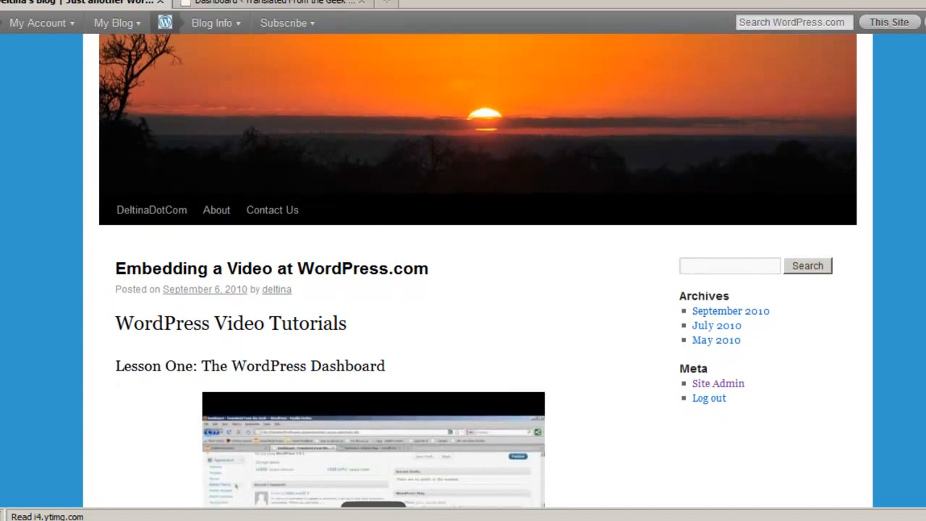
pyautogui.scroll(-3)
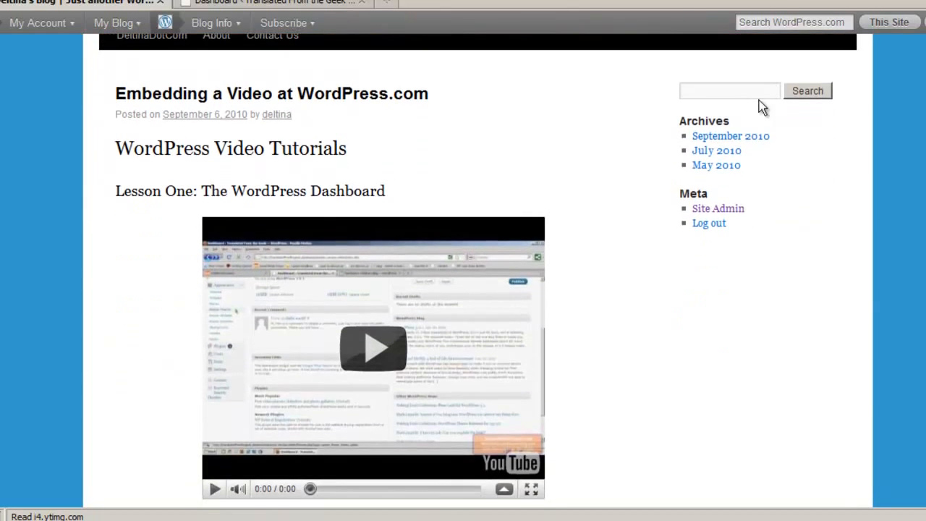
pyautogui.moveTo(775, 469)
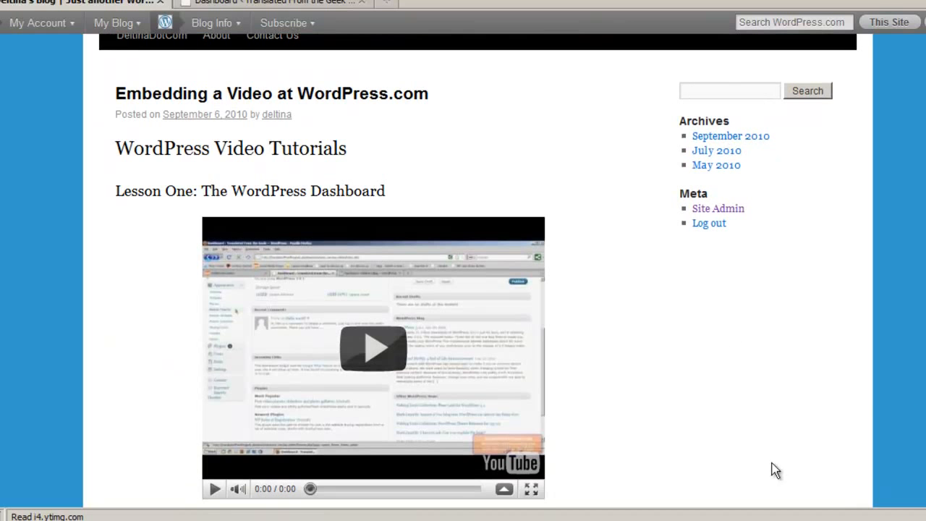
pyautogui.scroll(-3)
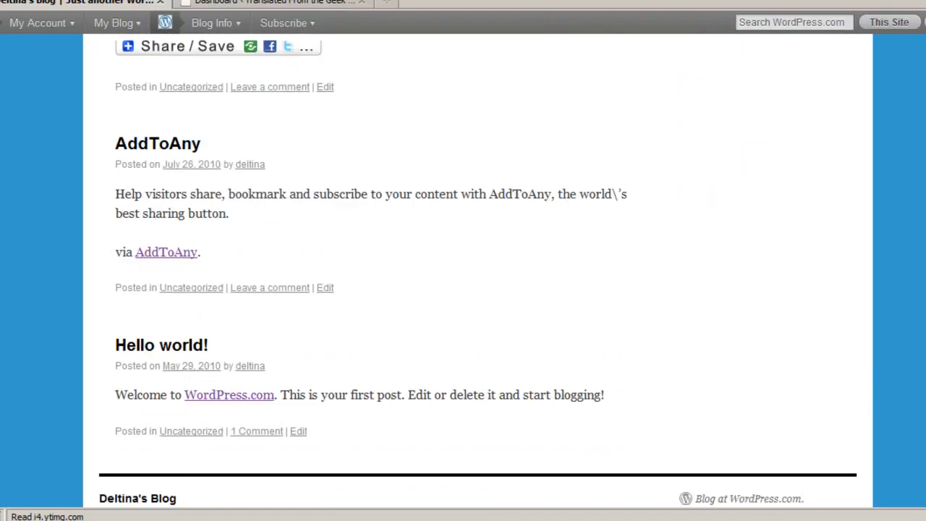
pyautogui.scroll(-3)
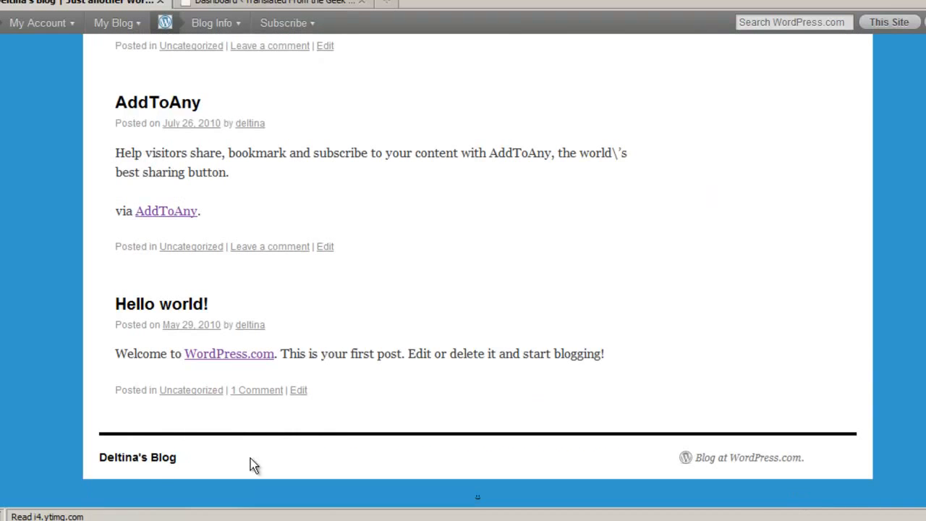
pyautogui.moveTo(362, 459)
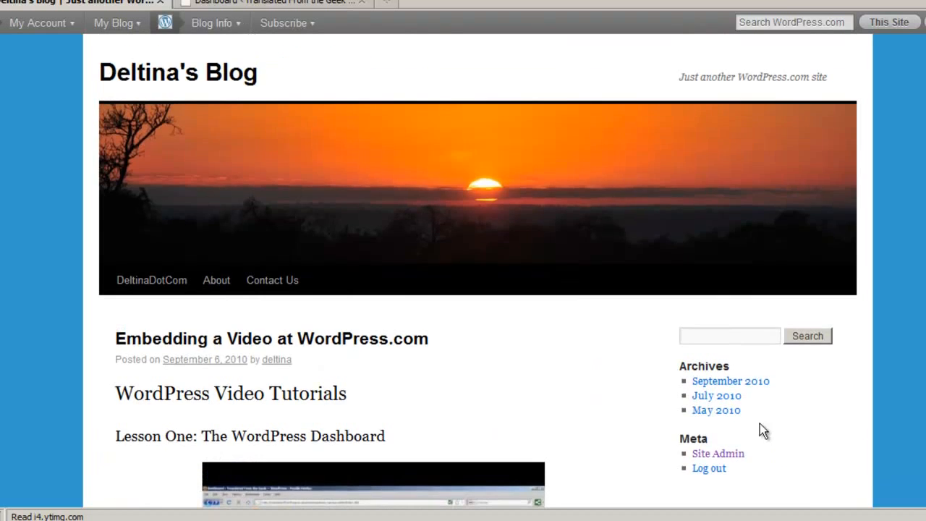
pyautogui.moveTo(790, 480)
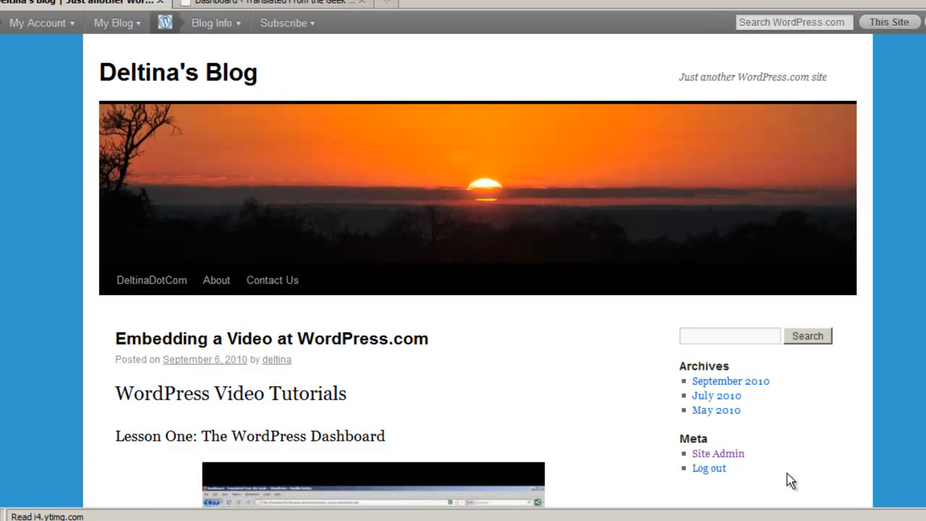
pyautogui.moveTo(694, 364)
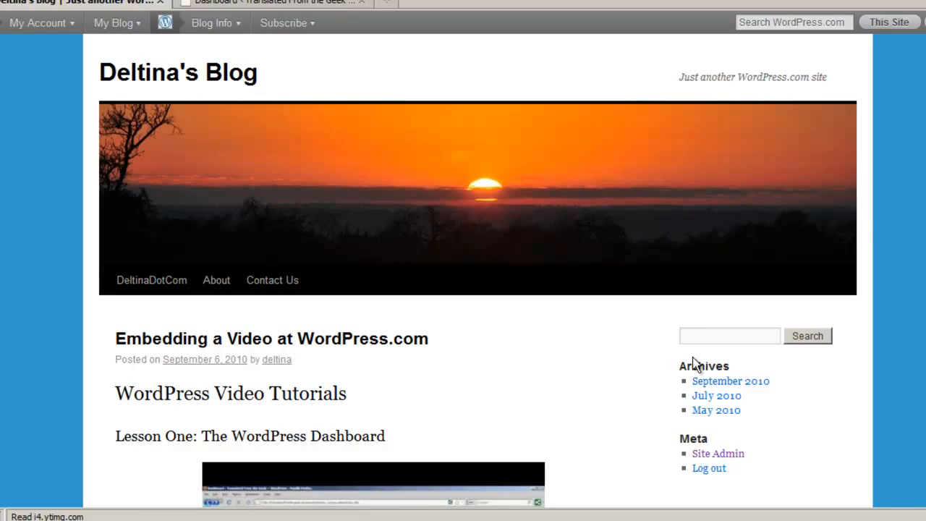
pyautogui.moveTo(623, 414)
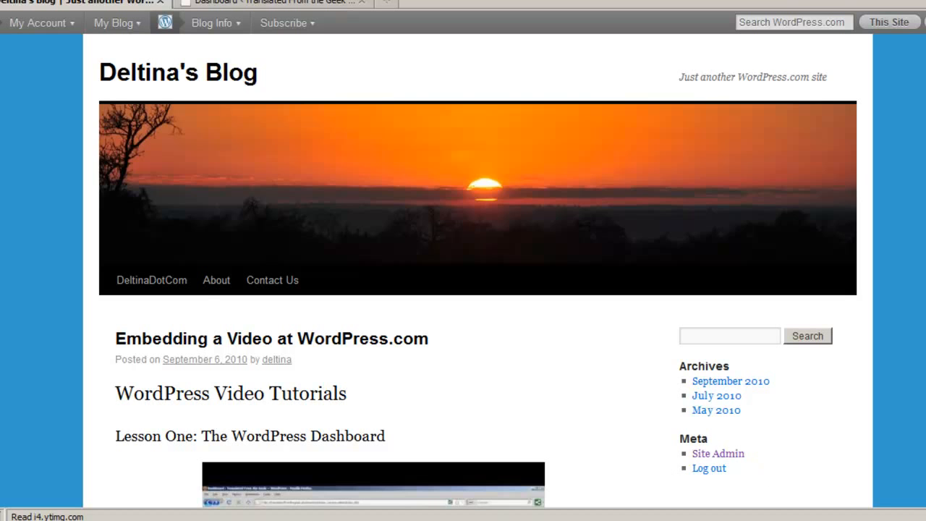
pyautogui.scroll(3)
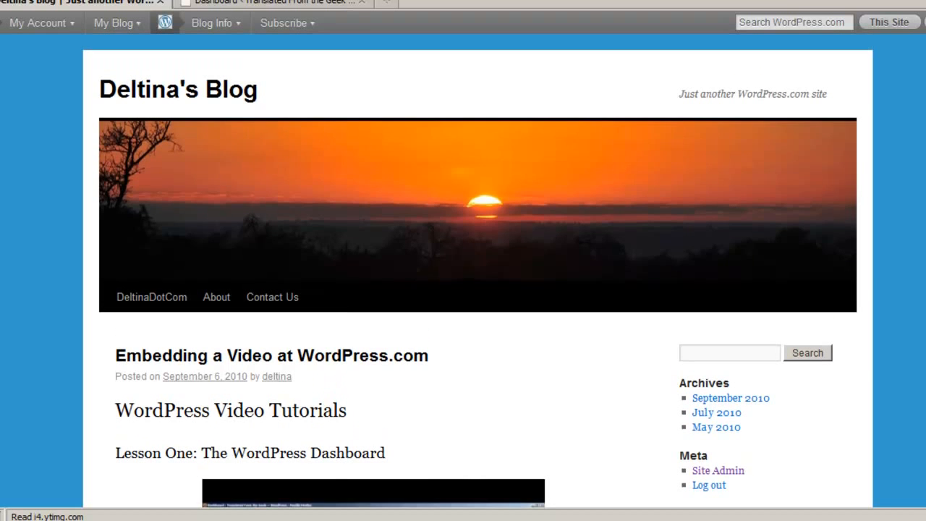
pyautogui.click(114, 23)
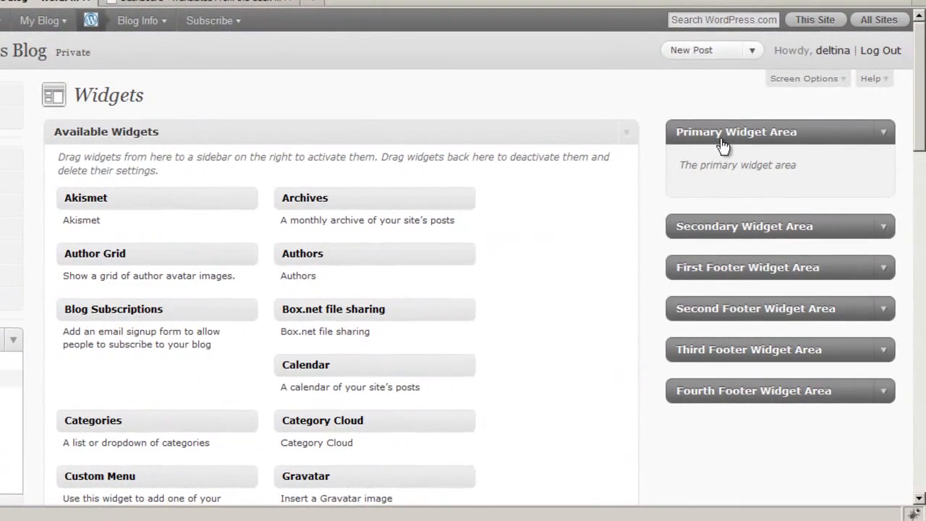
pyautogui.moveTo(760, 160)
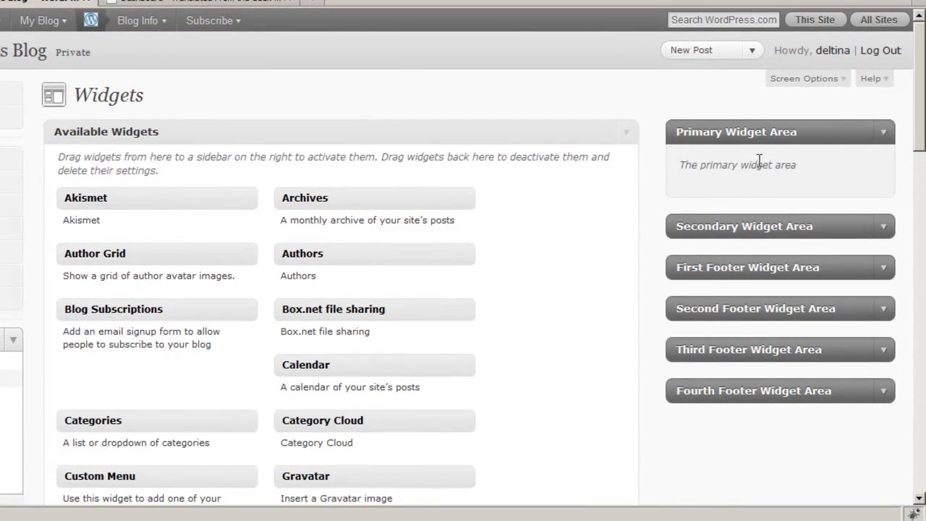
pyautogui.moveTo(597, 224)
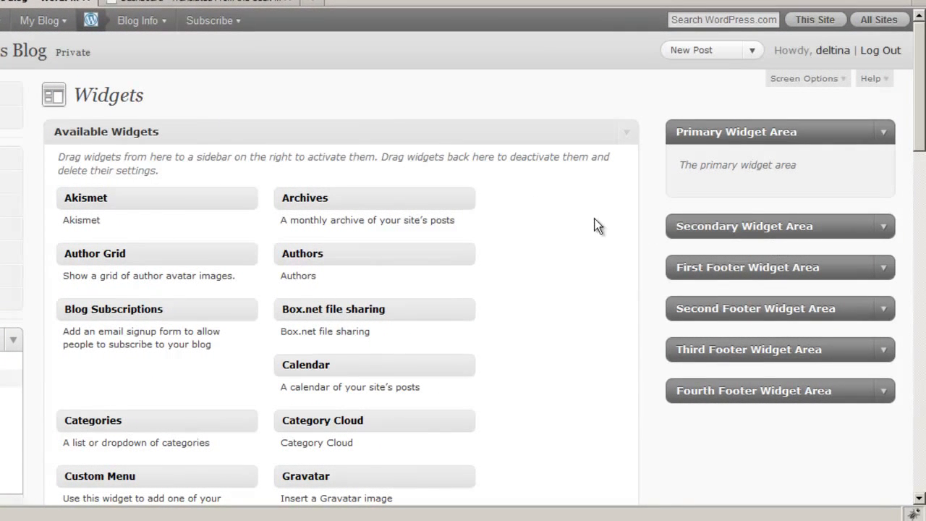
pyautogui.moveTo(525, 174)
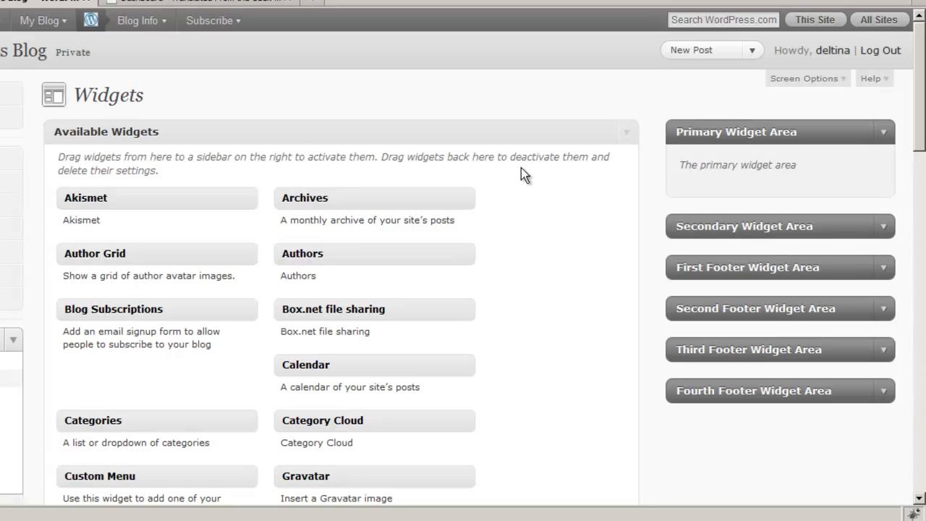
pyautogui.moveTo(496, 221)
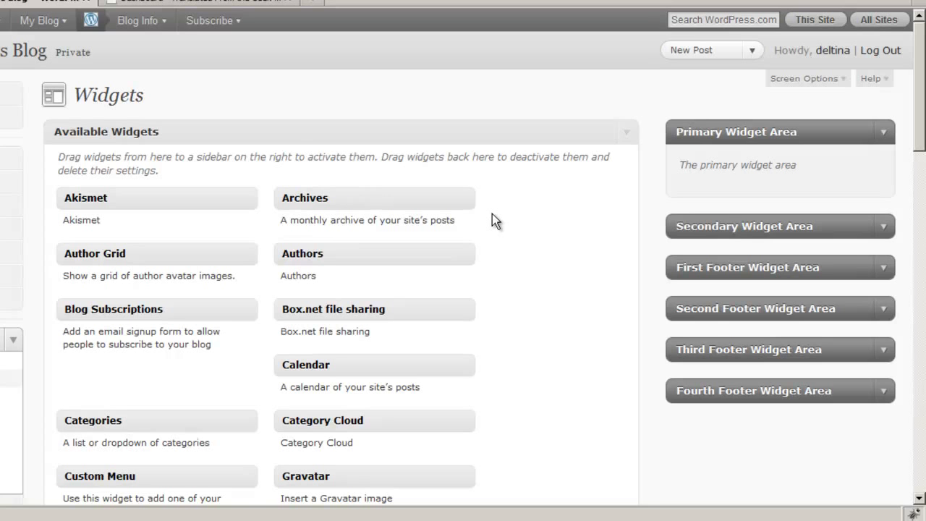
pyautogui.moveTo(648, 203)
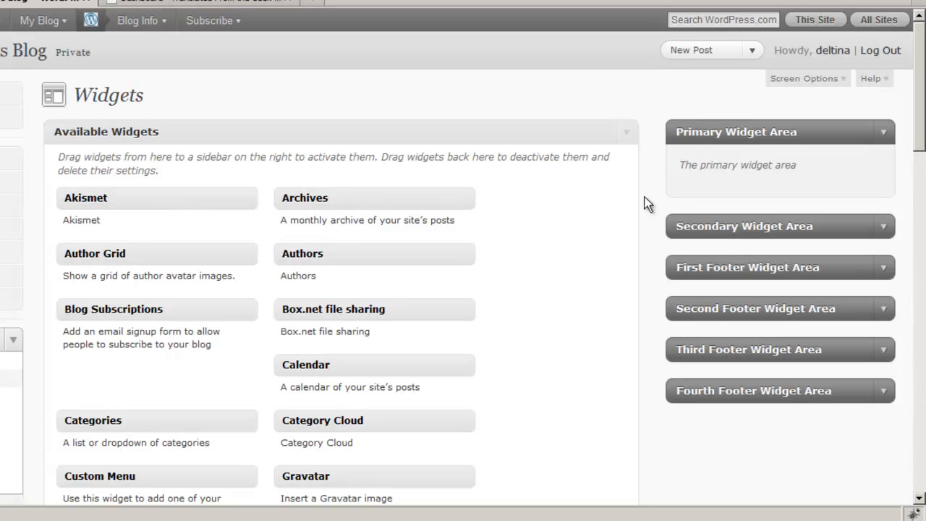
pyautogui.moveTo(327, 197)
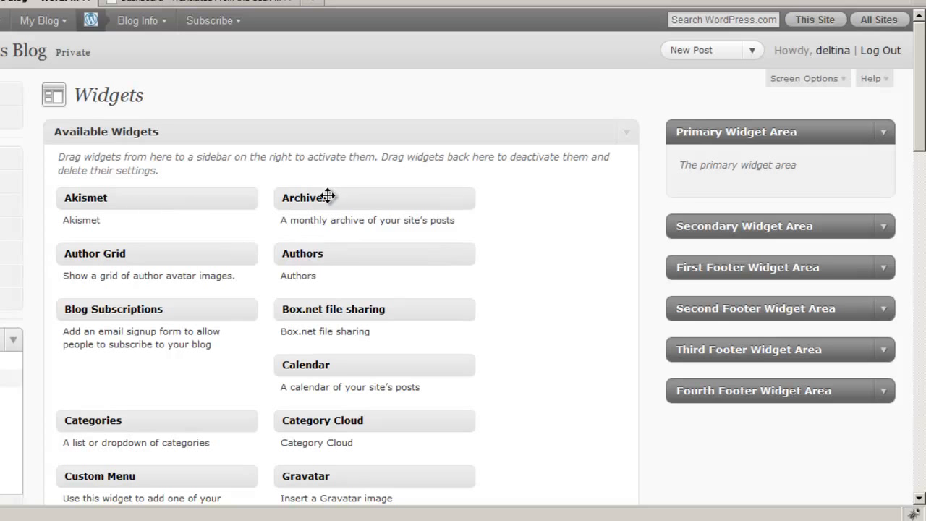
pyautogui.moveTo(628, 203)
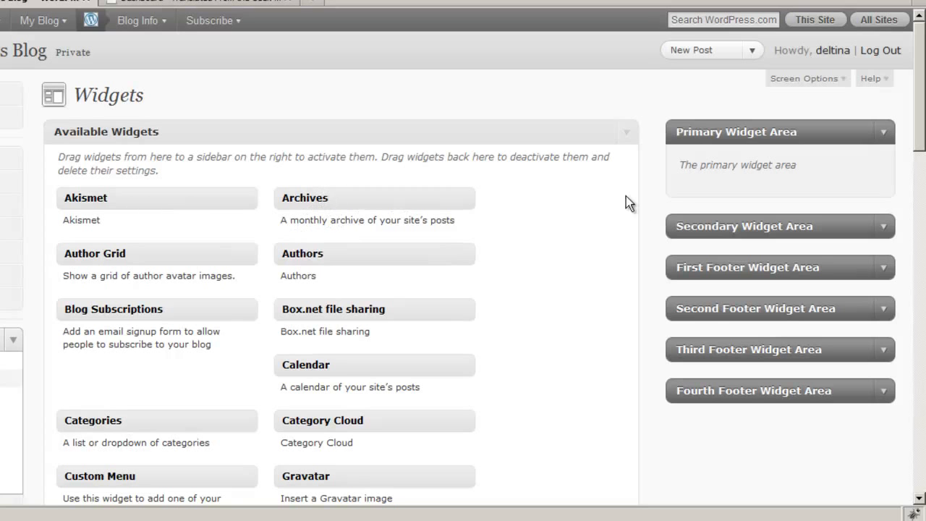
pyautogui.scroll(-3)
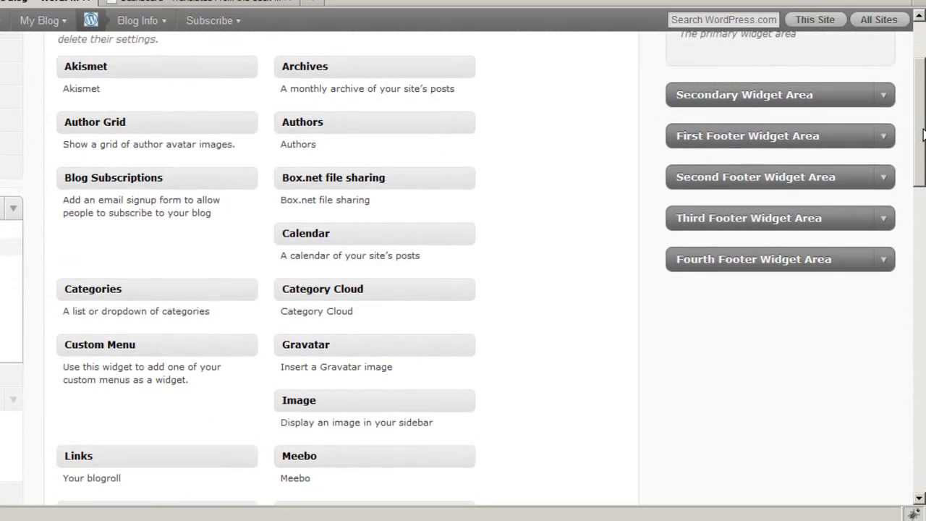
pyautogui.scroll(-3)
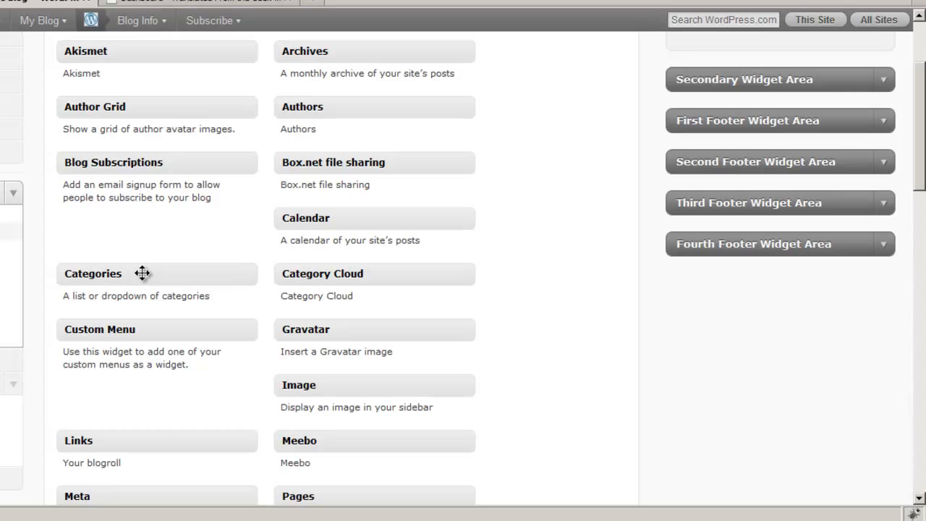
pyautogui.moveTo(694, 278)
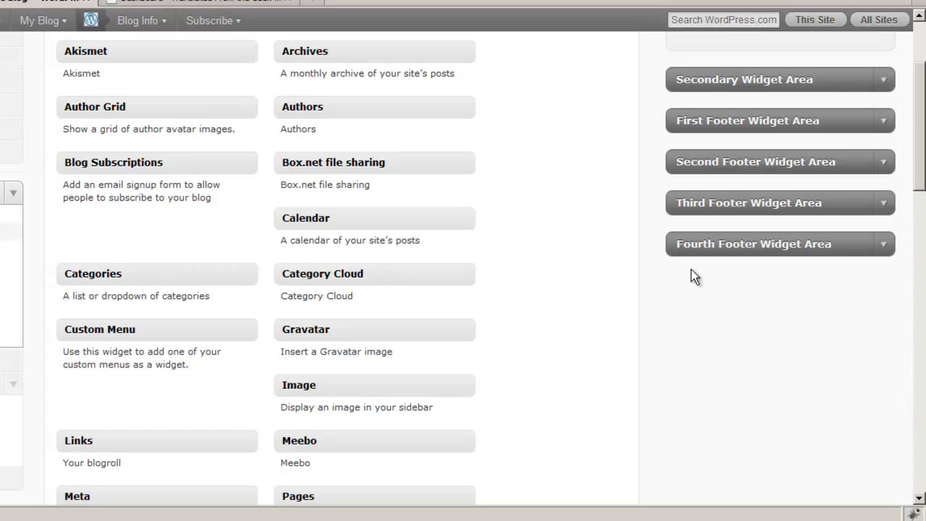
pyautogui.scroll(-3)
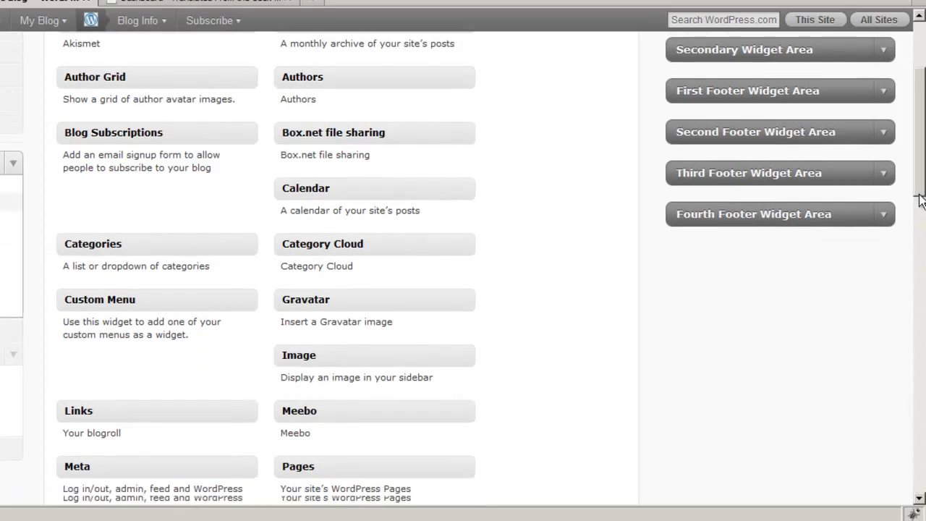
pyautogui.scroll(-3)
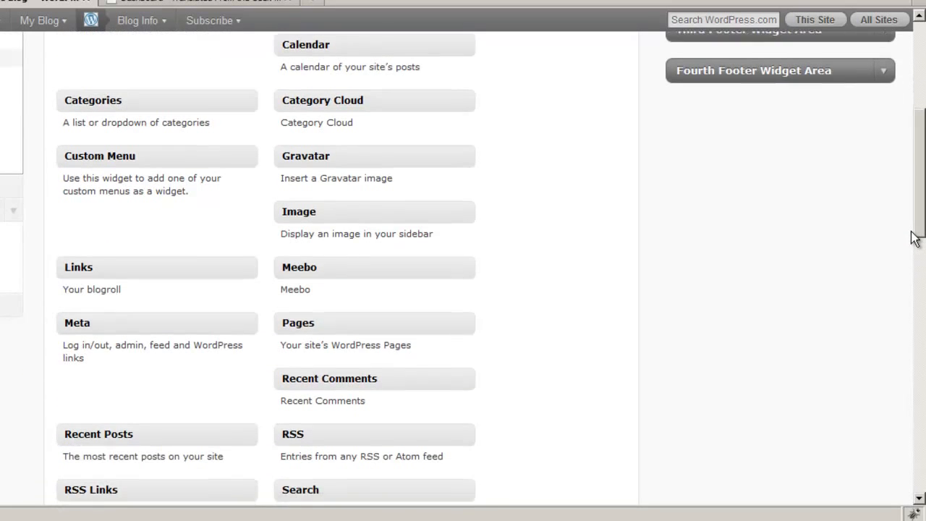
pyautogui.scroll(-3)
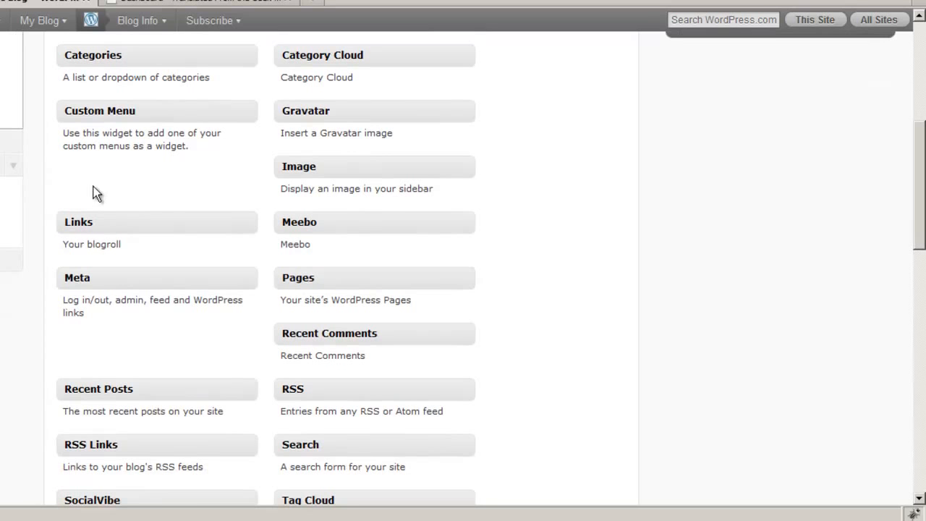
pyautogui.moveTo(160, 110)
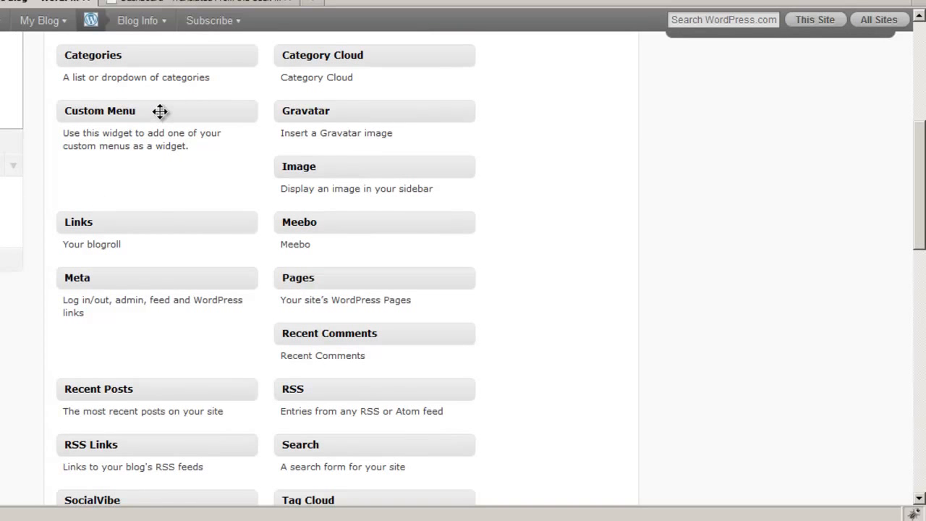
pyautogui.moveTo(761, 185)
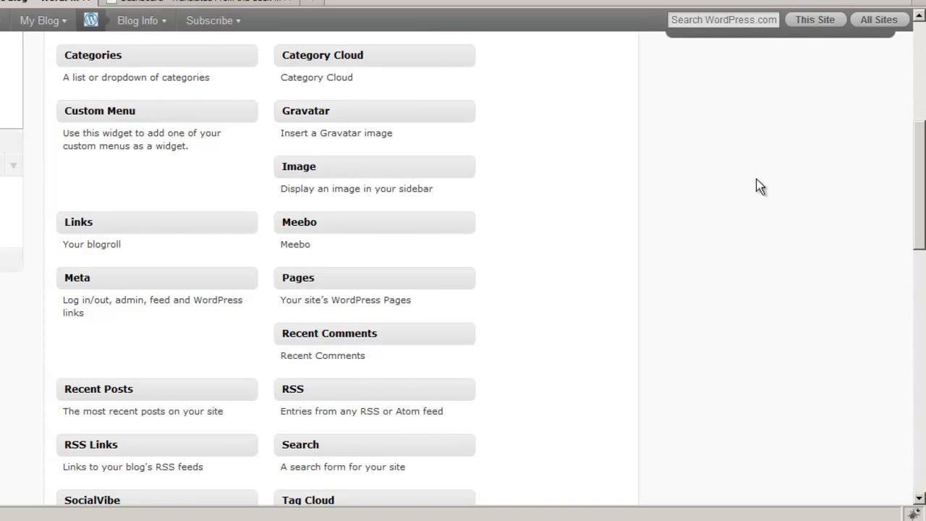
pyautogui.scroll(-3)
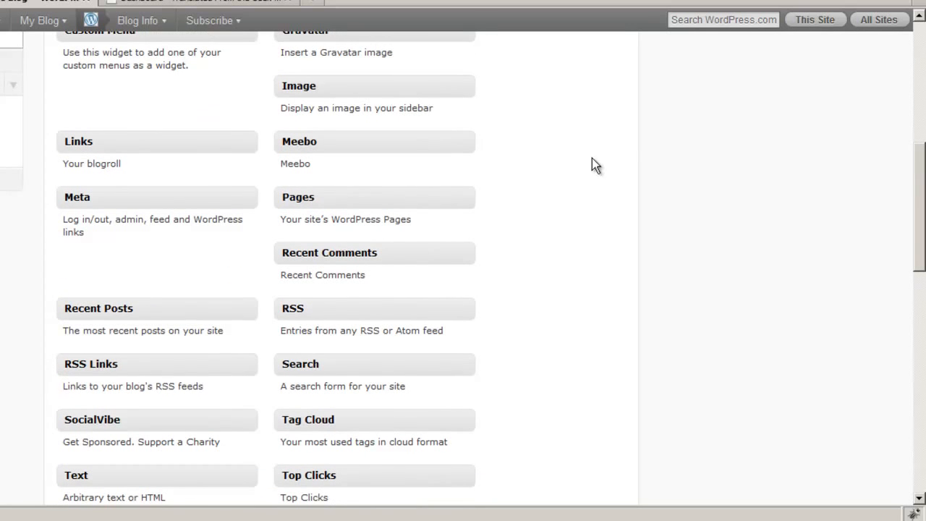
pyautogui.moveTo(113, 159)
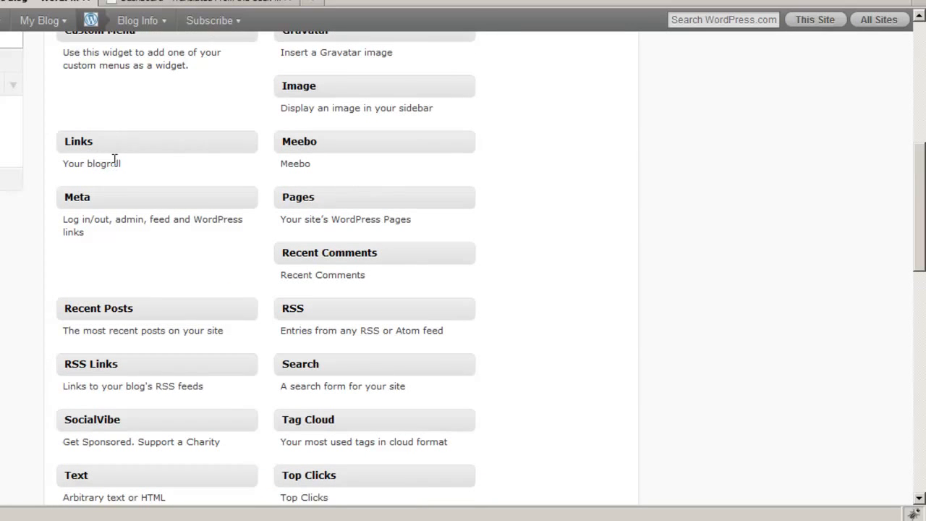
pyautogui.moveTo(132, 144)
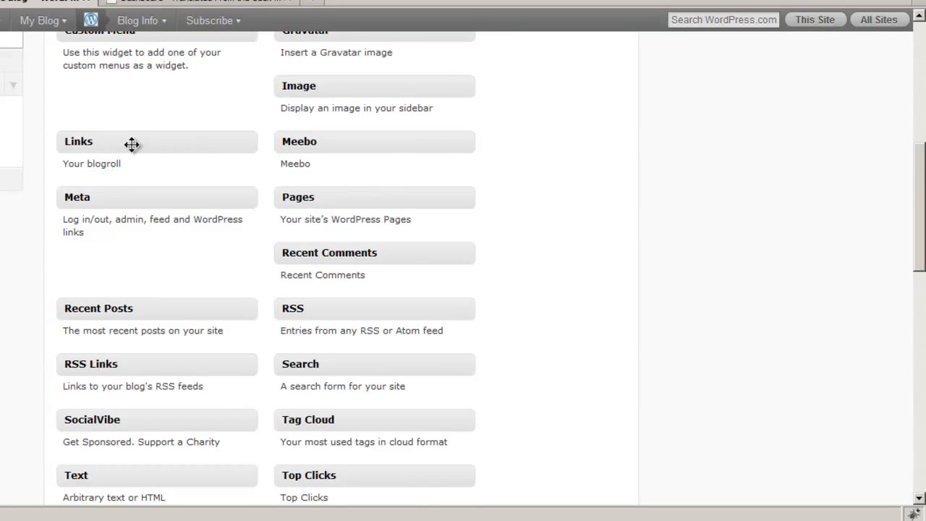
pyautogui.moveTo(114, 146)
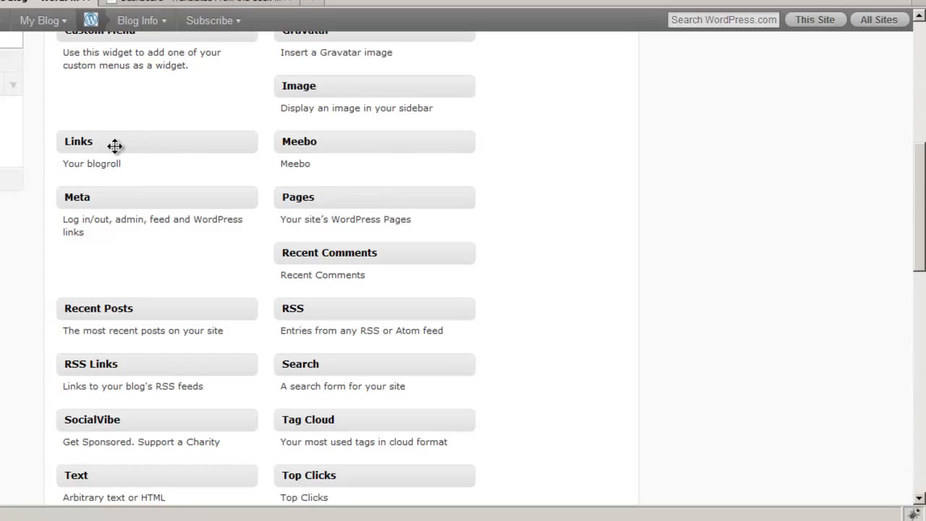
pyautogui.scroll(-3)
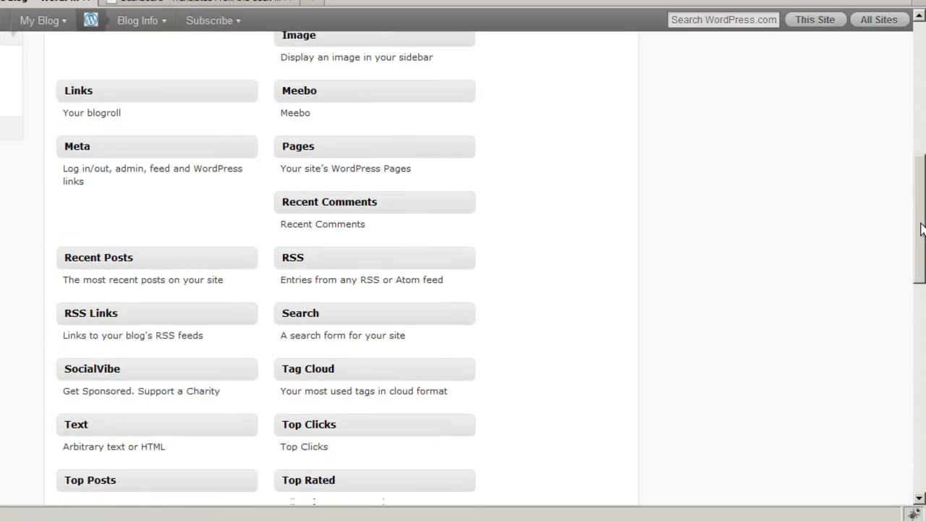
pyautogui.scroll(-3)
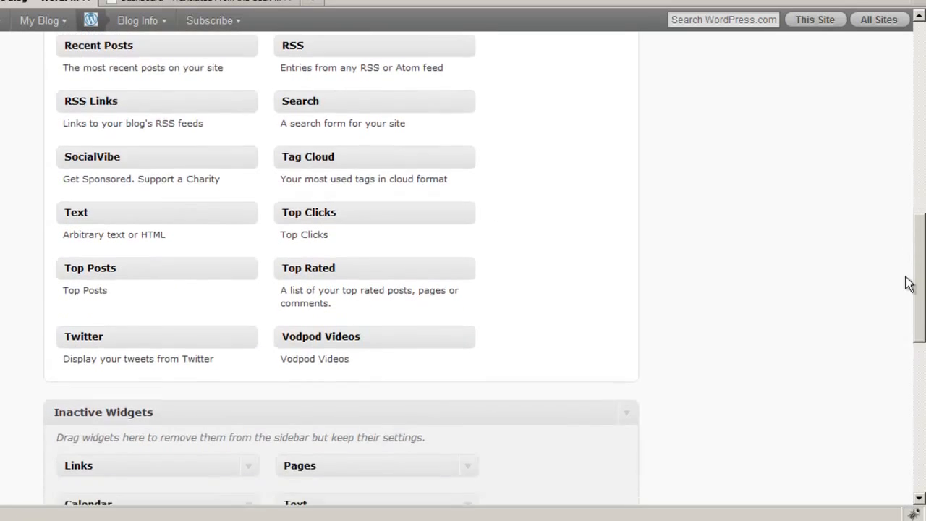
pyautogui.scroll(3)
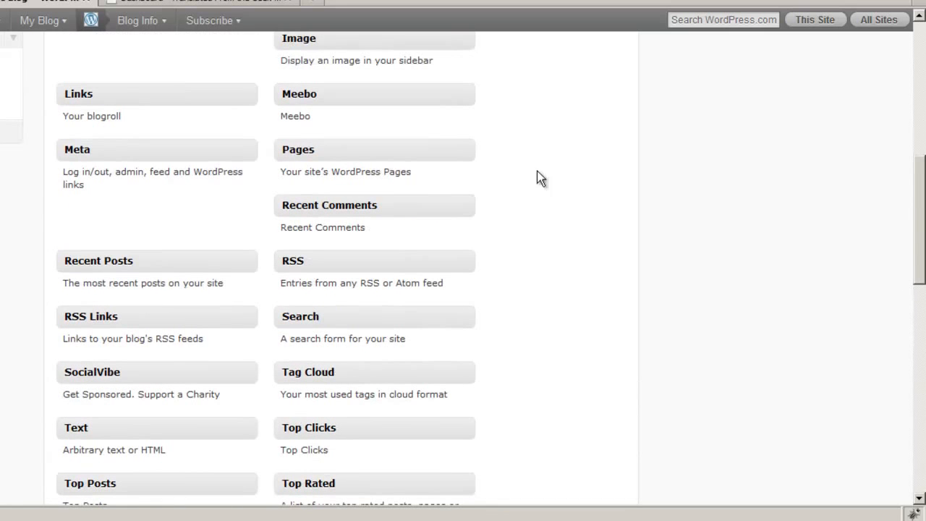
pyautogui.moveTo(289, 202)
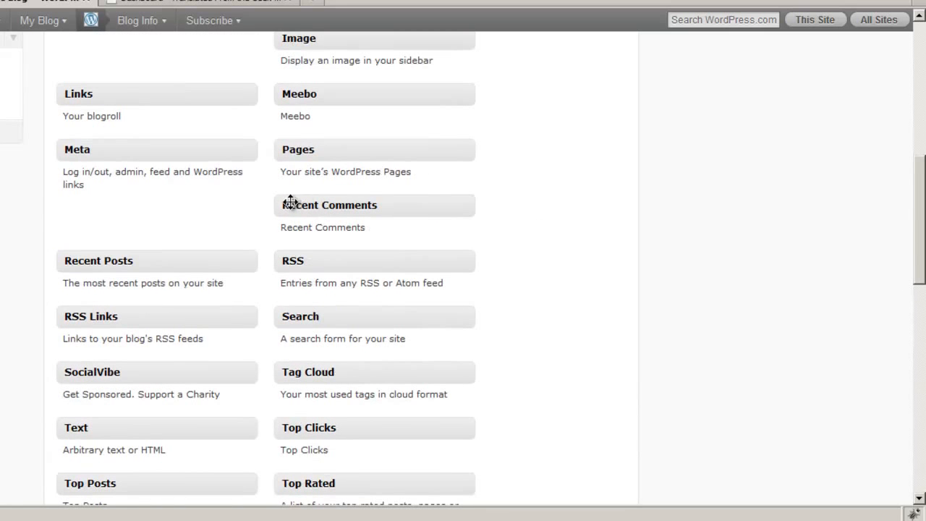
pyautogui.moveTo(136, 244)
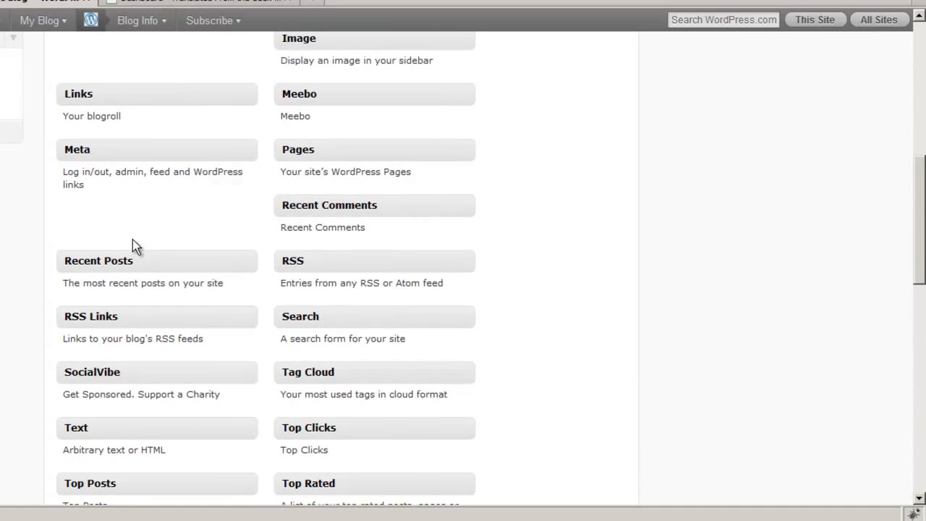
pyautogui.moveTo(154, 263)
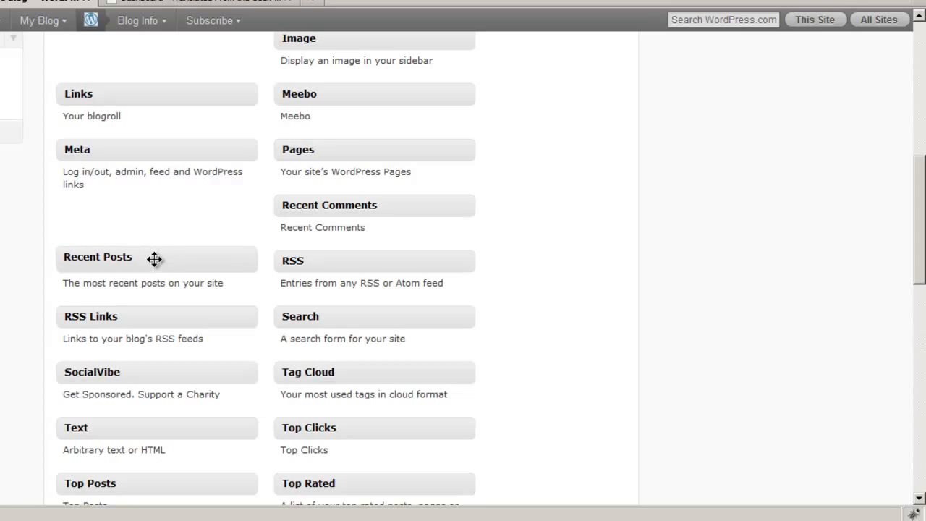
# - Add a Recent Posts widget titled 'Blog Posts' showing 5 posts to the primary area and save
pyautogui.moveTo(154, 259); pyautogui.dragTo(749, 58)
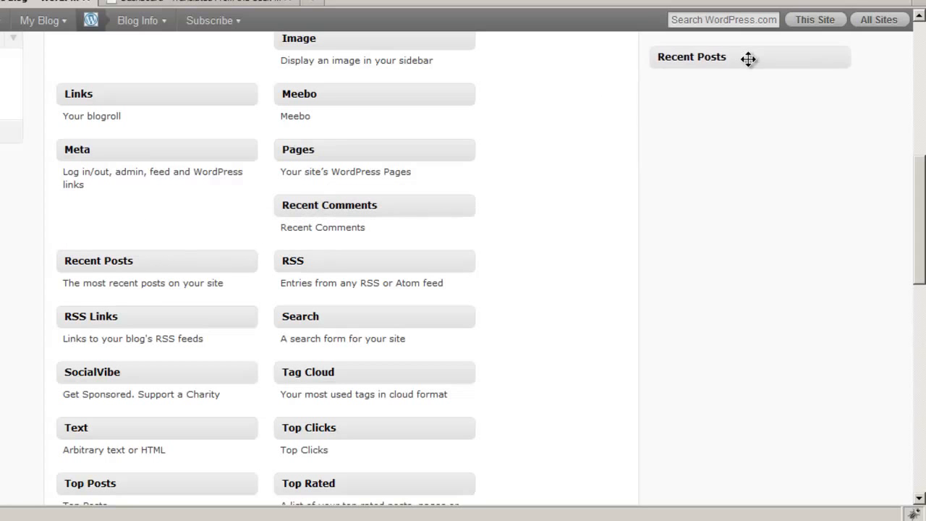
pyautogui.scroll(3)
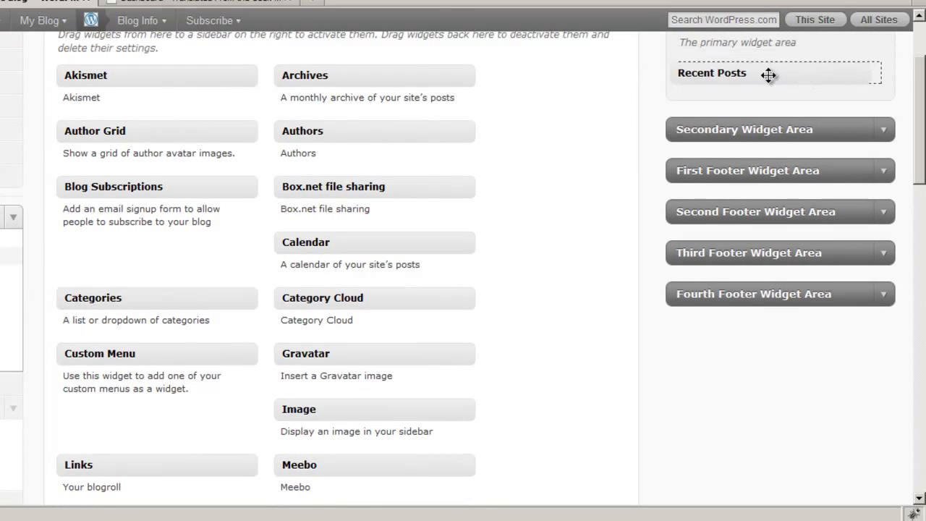
pyautogui.click(774, 72)
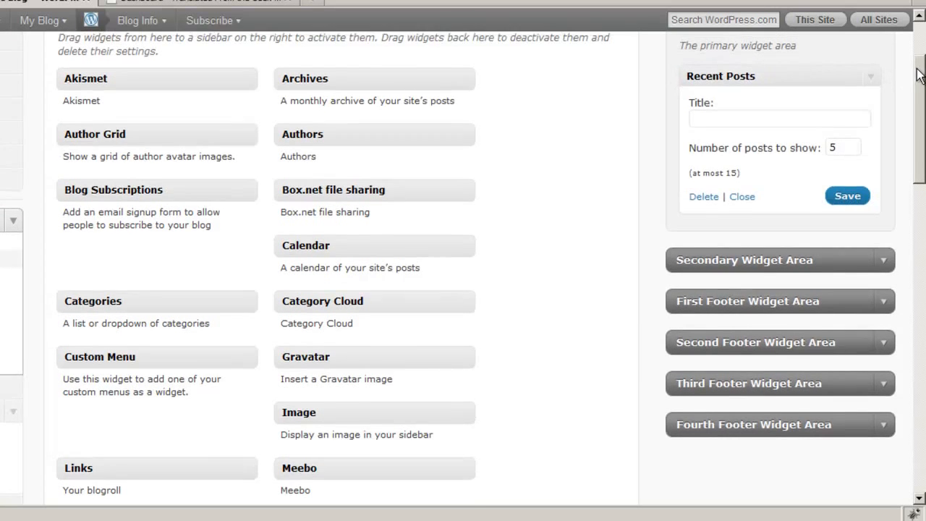
pyautogui.scroll(3)
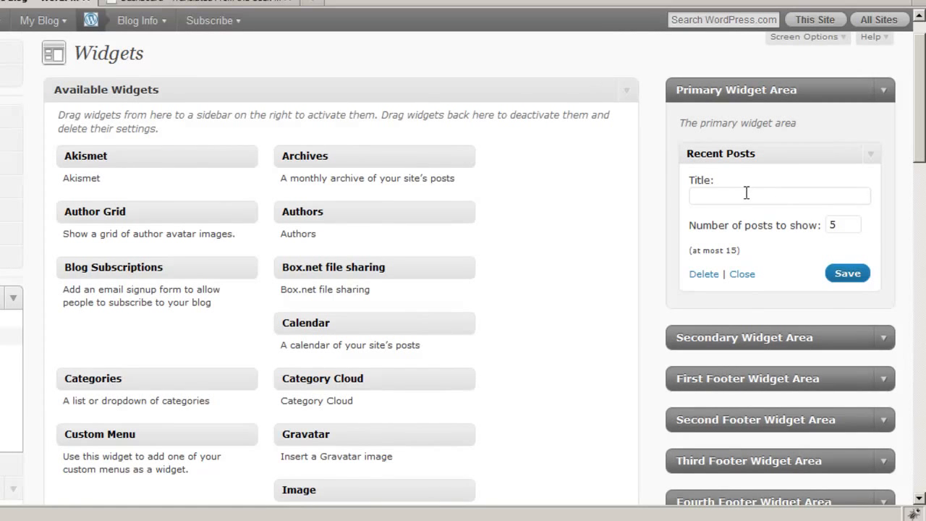
pyautogui.moveTo(815, 218)
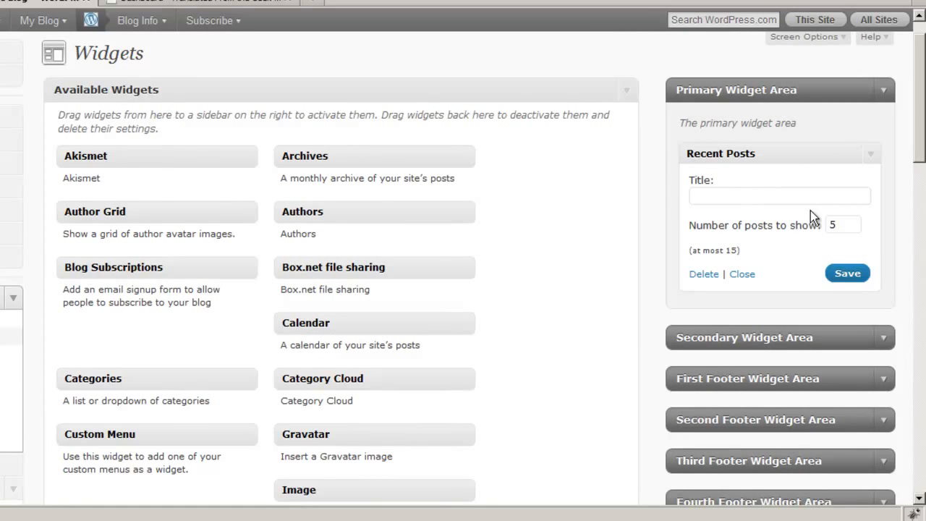
pyautogui.moveTo(591, 198)
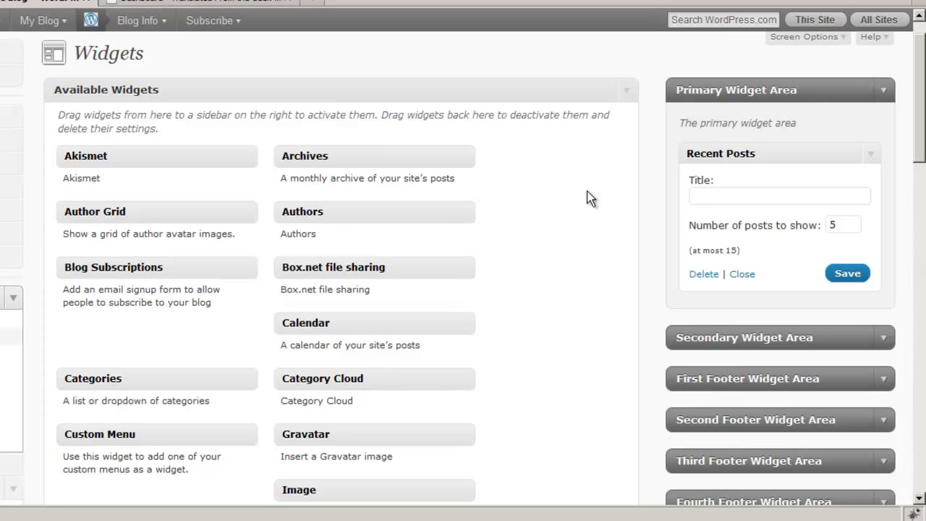
pyautogui.write('Blog')
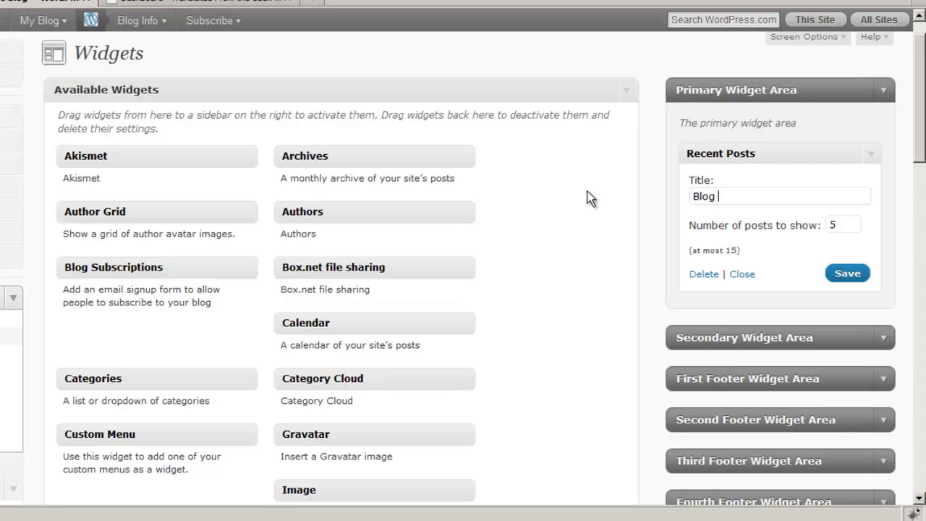
pyautogui.write('Posts')
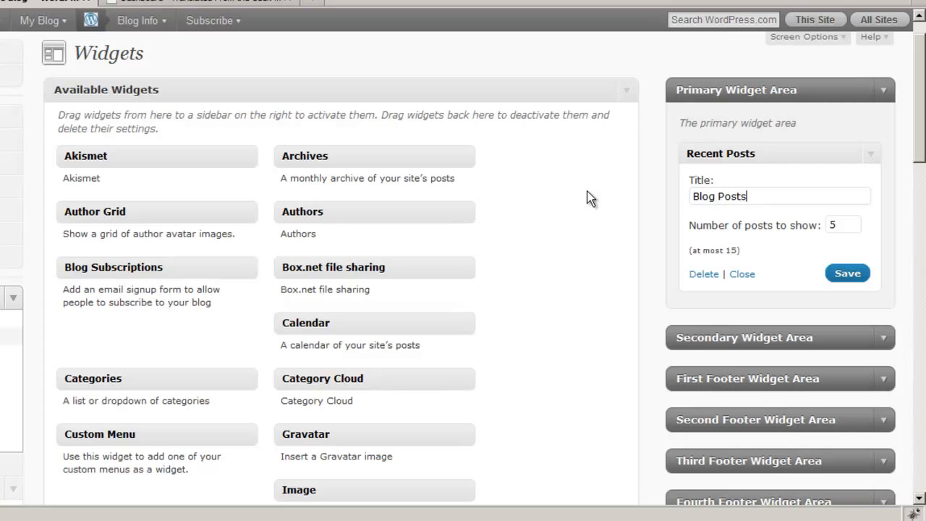
pyautogui.moveTo(753, 235)
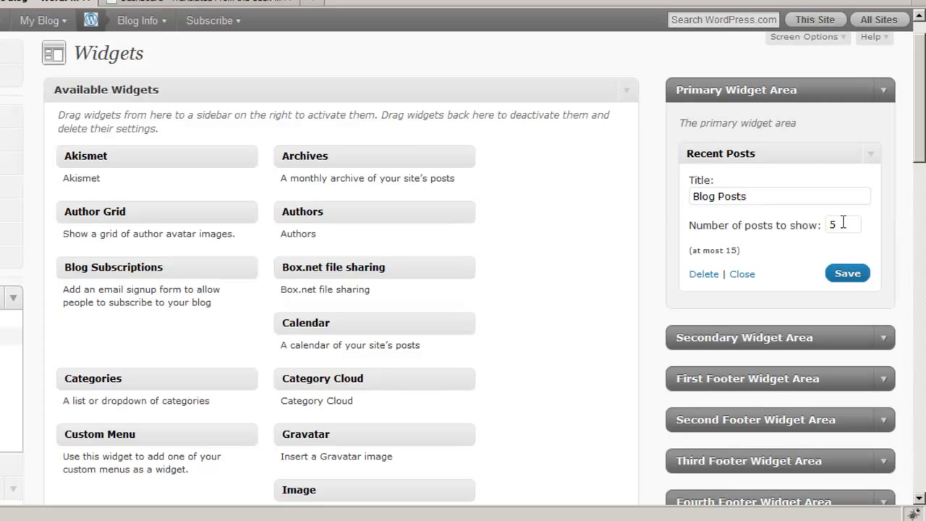
pyautogui.moveTo(919, 329)
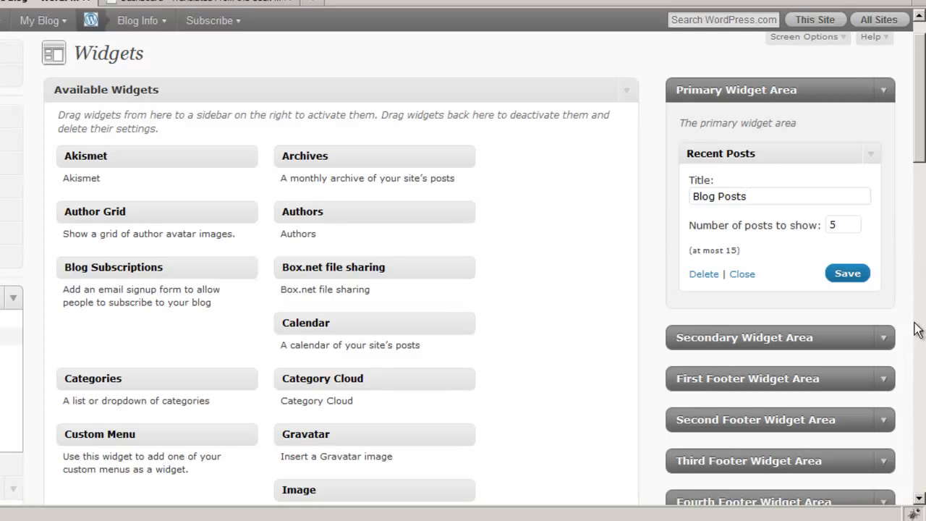
pyautogui.moveTo(847, 291)
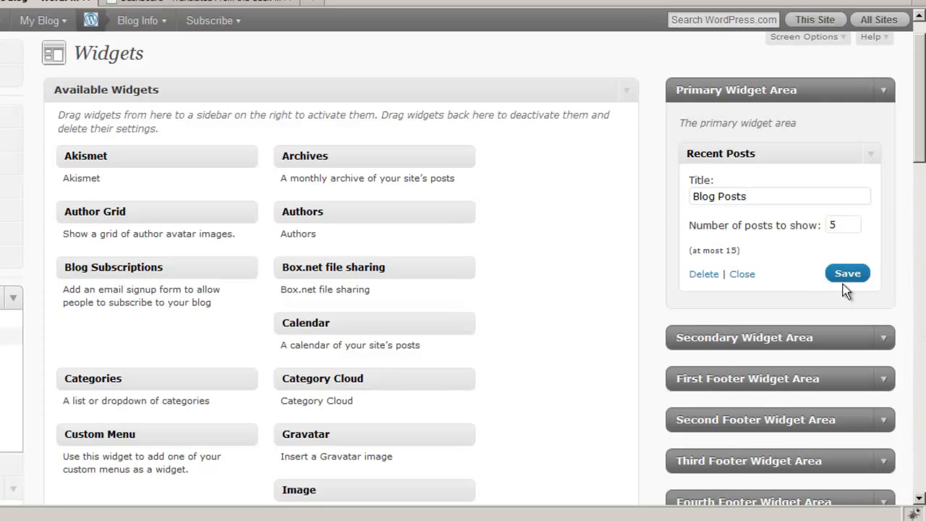
pyautogui.click(847, 273)
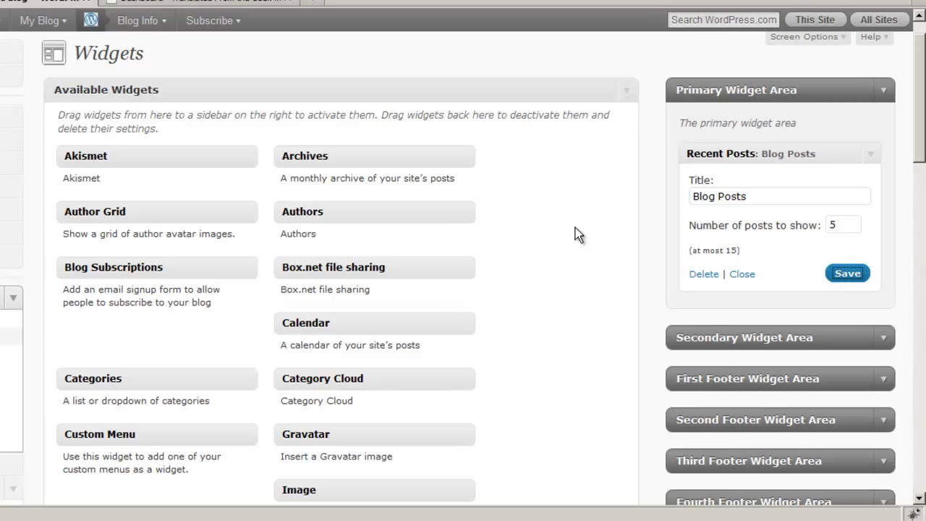
pyautogui.moveTo(884, 94)
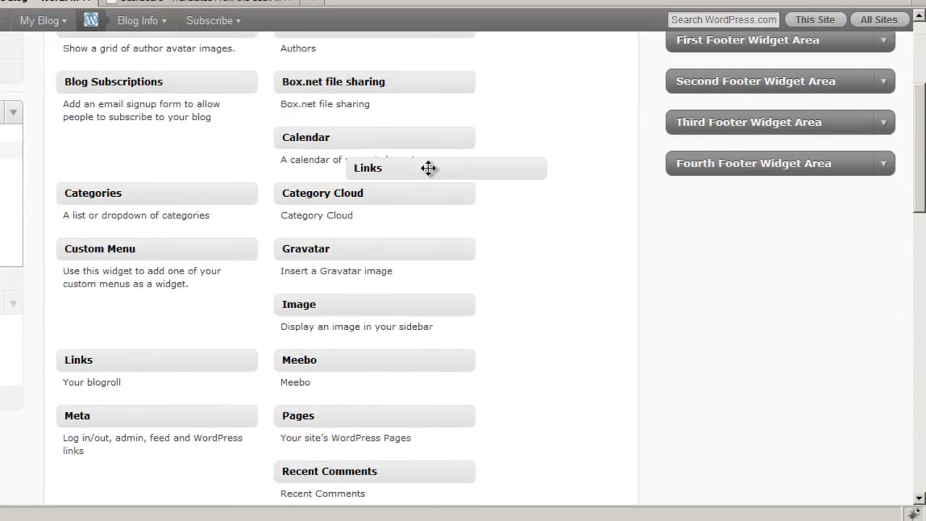
# - Add a Links widget to the secondary area, sorted by link title, showing 5 links
pyautogui.moveTo(427, 168); pyautogui.dragTo(780, 65)
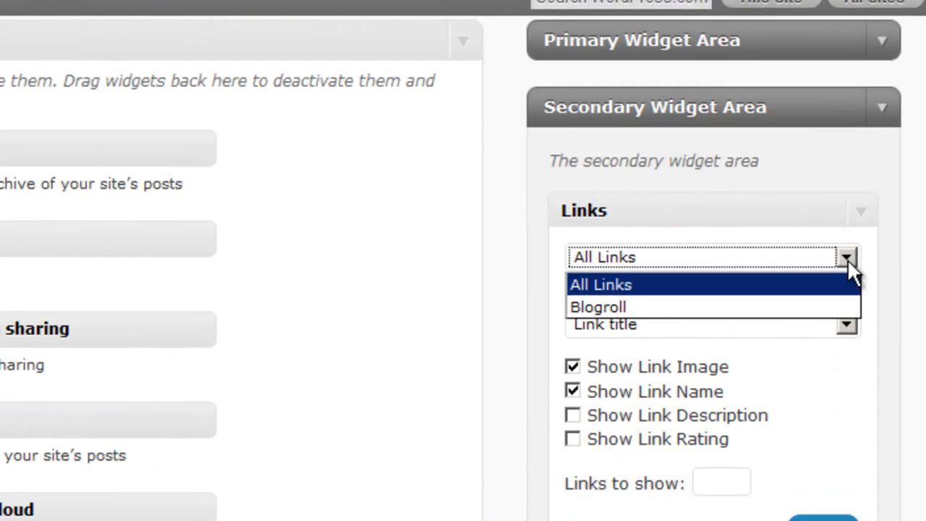
pyautogui.moveTo(749, 289)
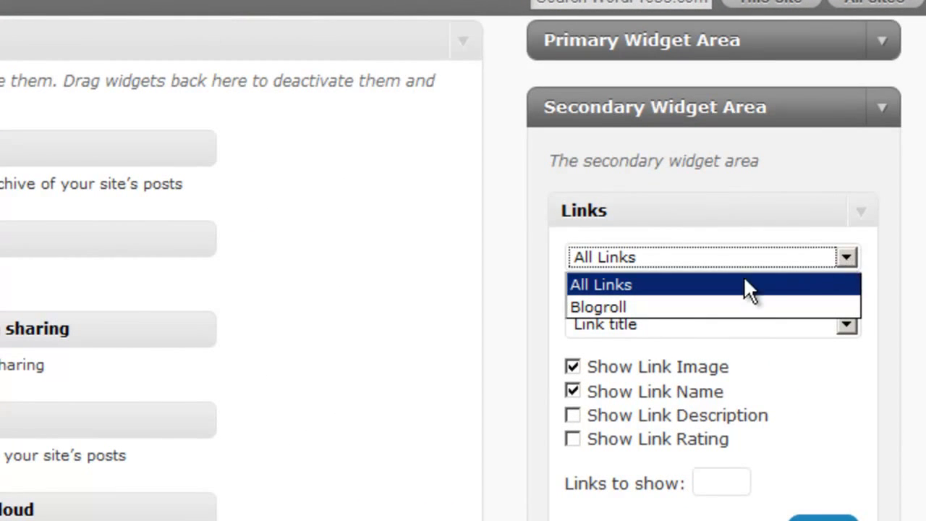
pyautogui.moveTo(821, 272)
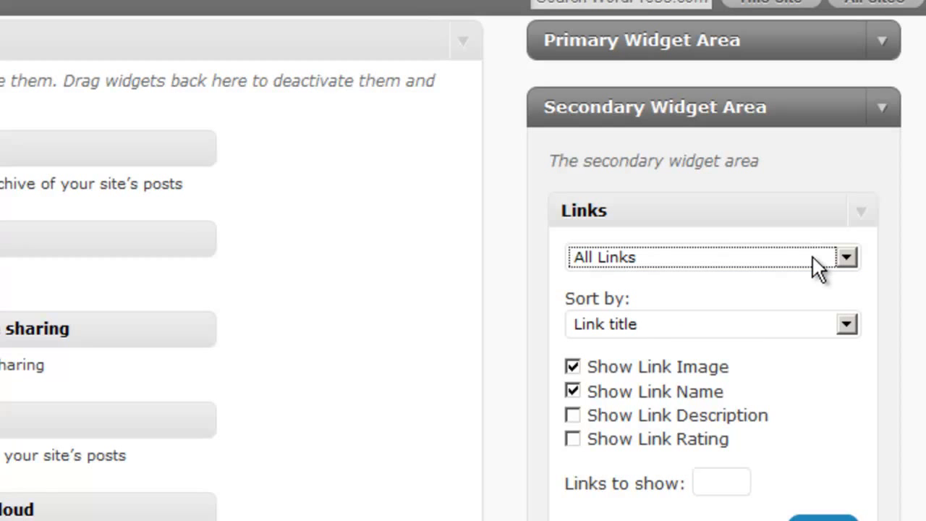
pyautogui.moveTo(852, 337)
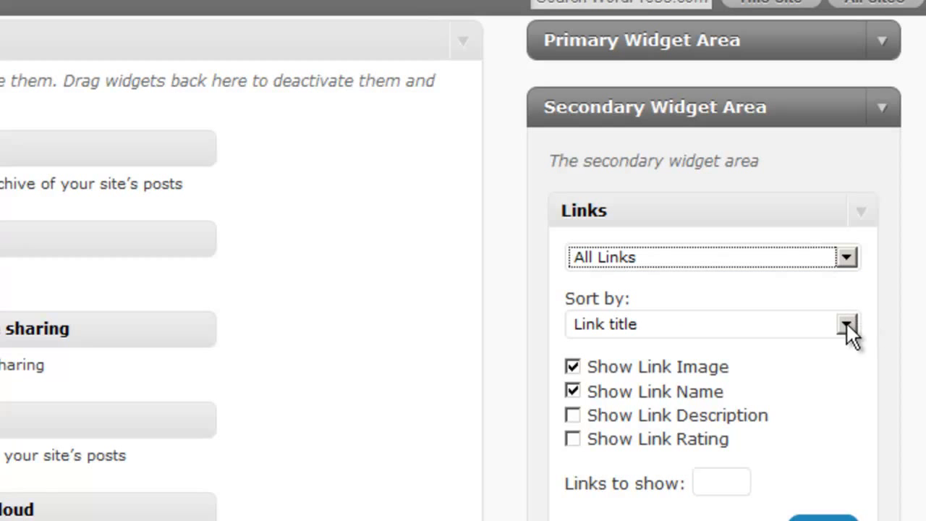
pyautogui.click(847, 324)
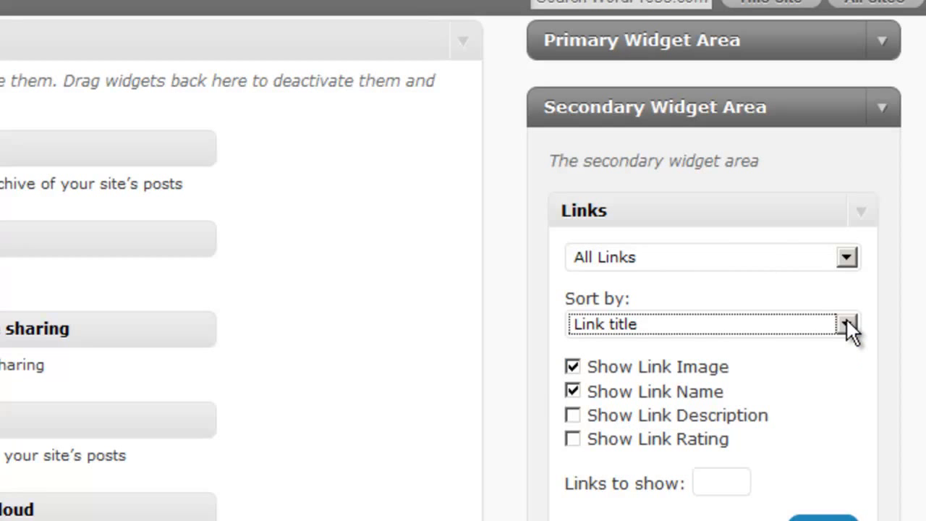
pyautogui.moveTo(868, 376)
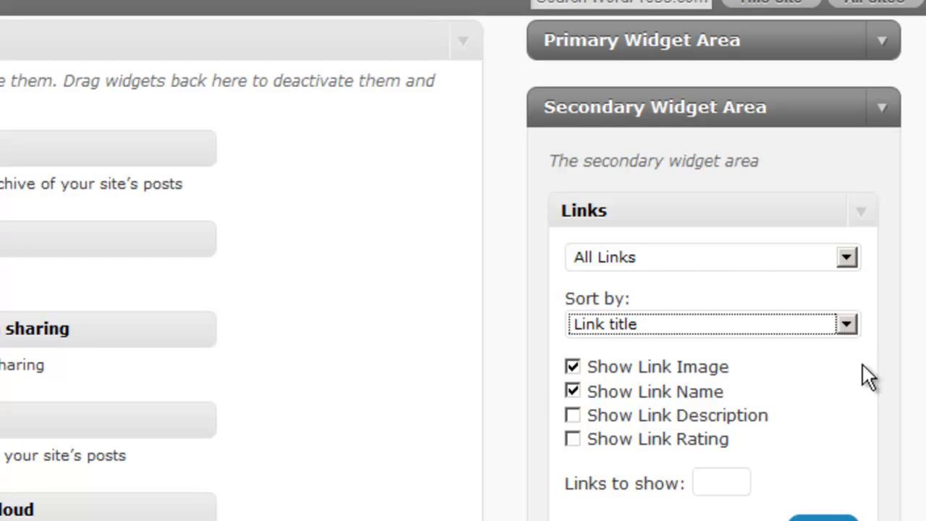
pyautogui.moveTo(570, 439)
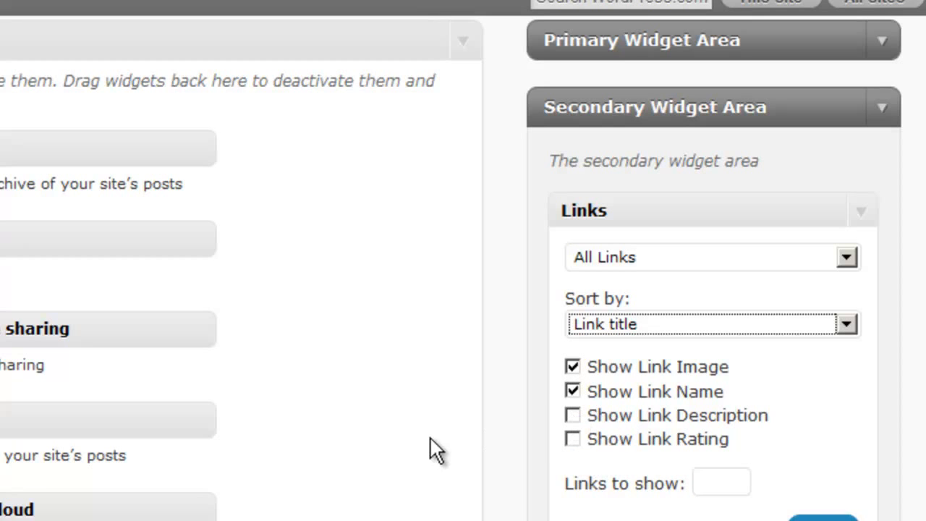
pyautogui.moveTo(664, 423)
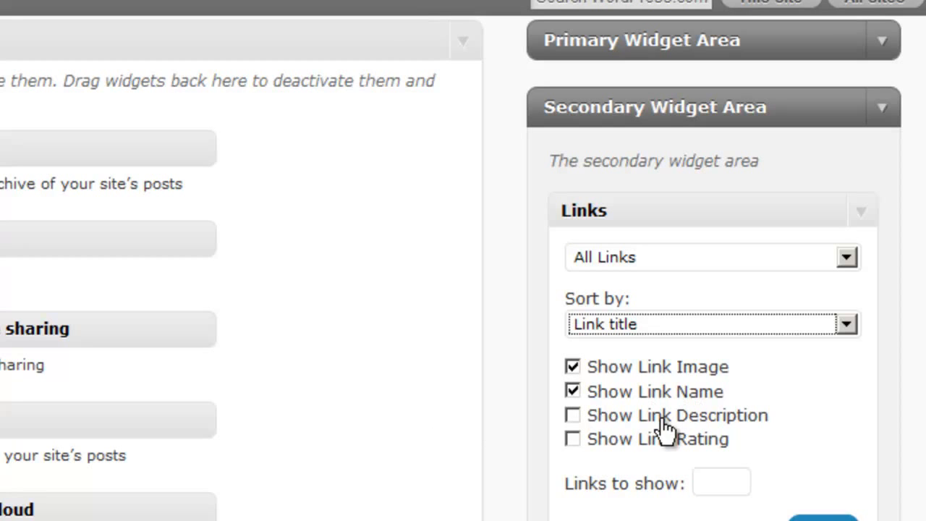
pyautogui.moveTo(567, 442)
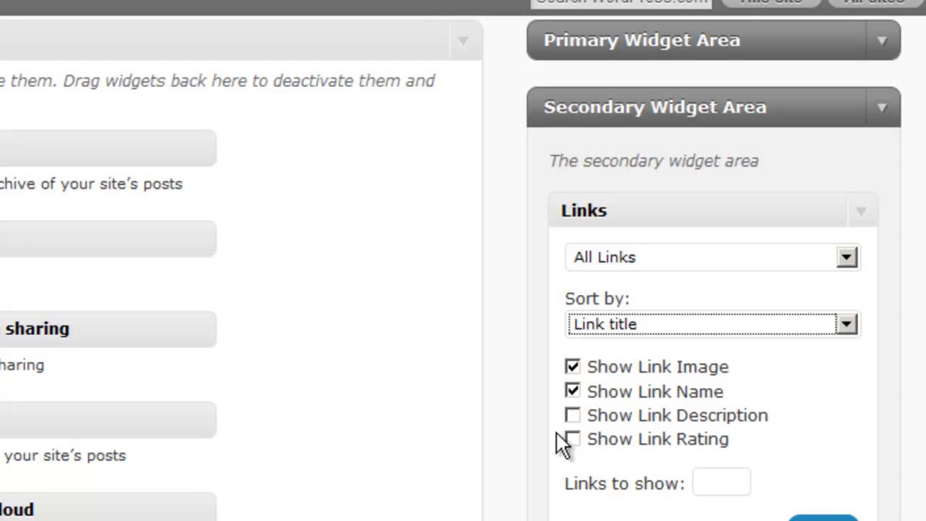
pyautogui.moveTo(440, 478)
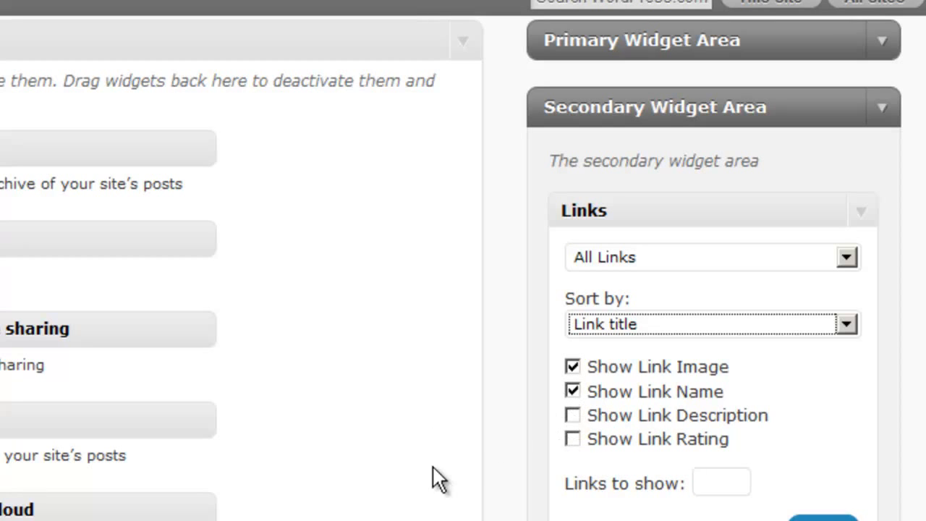
pyautogui.moveTo(669, 507)
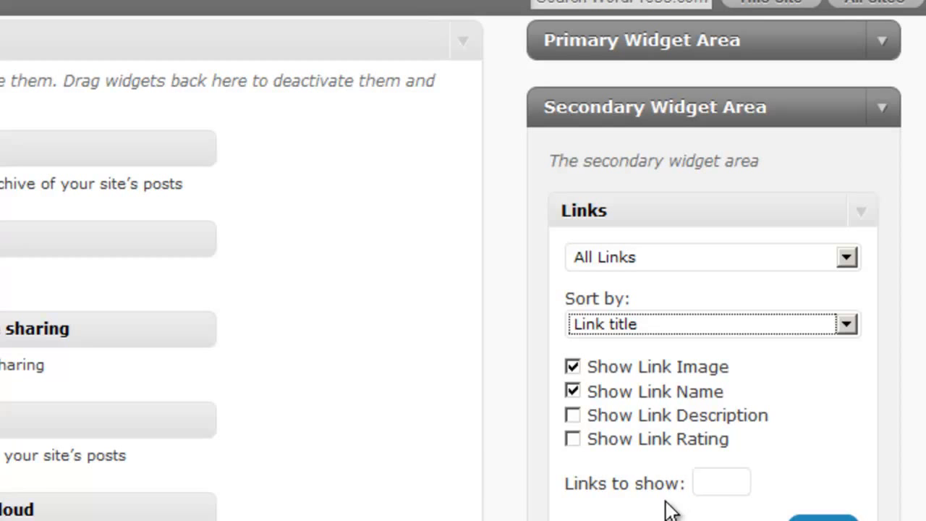
pyautogui.click(721, 483)
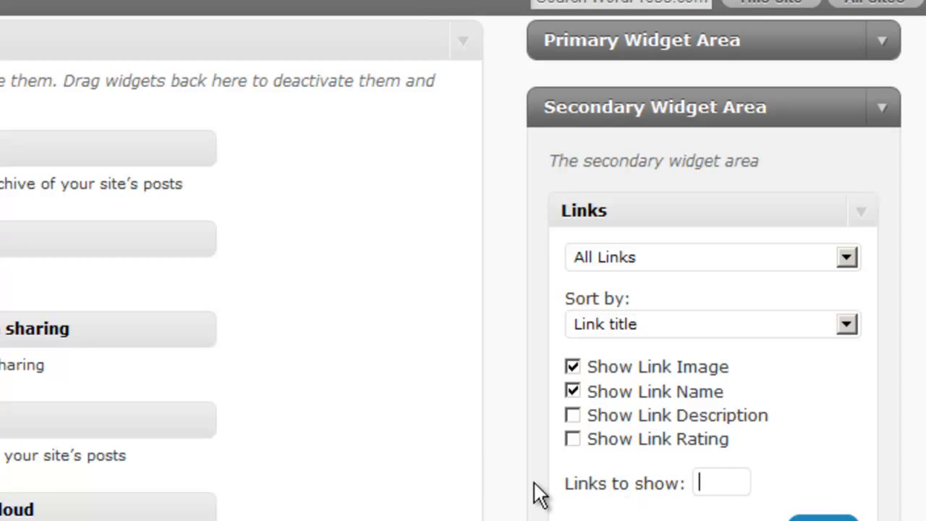
pyautogui.write('5')
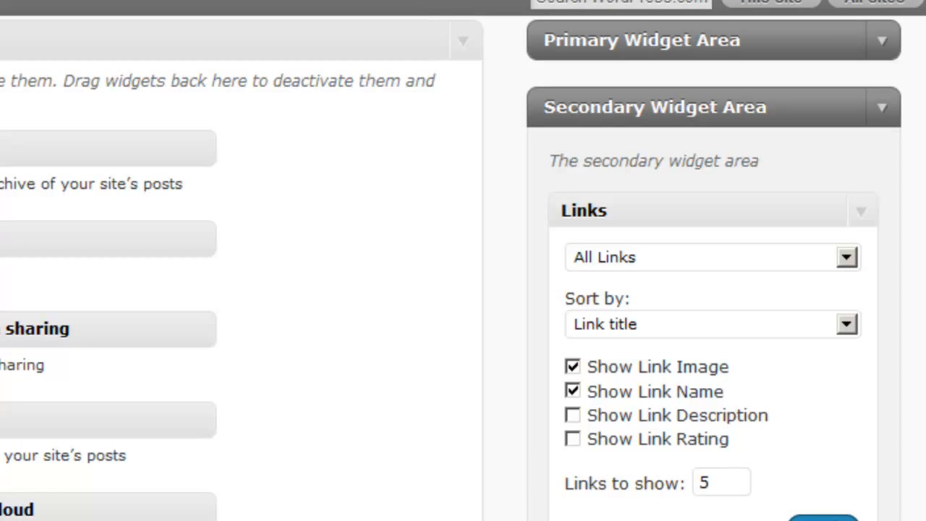
pyautogui.scroll(-3)
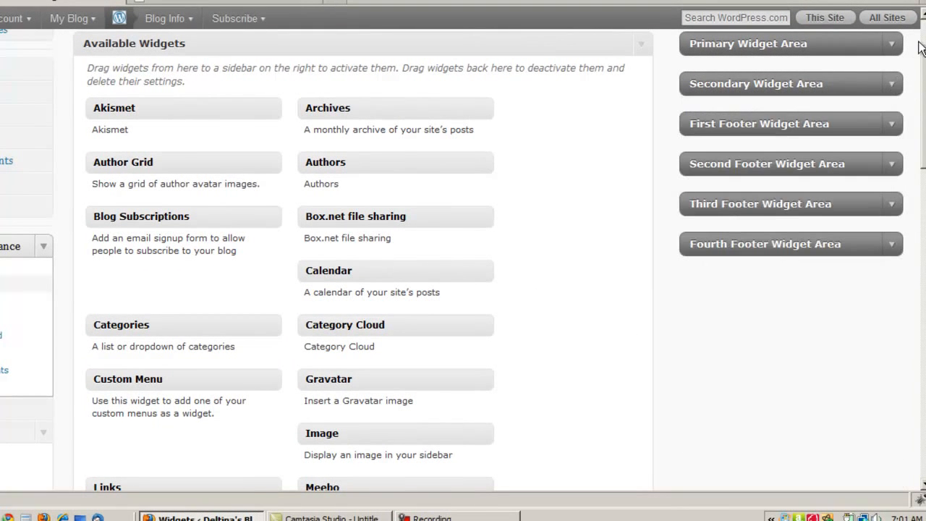
# - Scroll the live blog to review the Blog Posts and Blogroll sidebar lists
pyautogui.scroll(3)
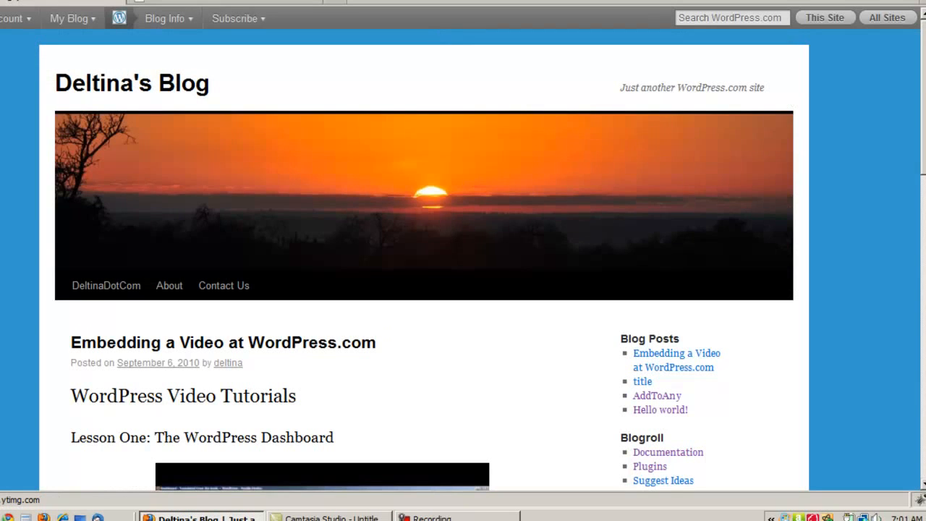
pyautogui.scroll(-3)
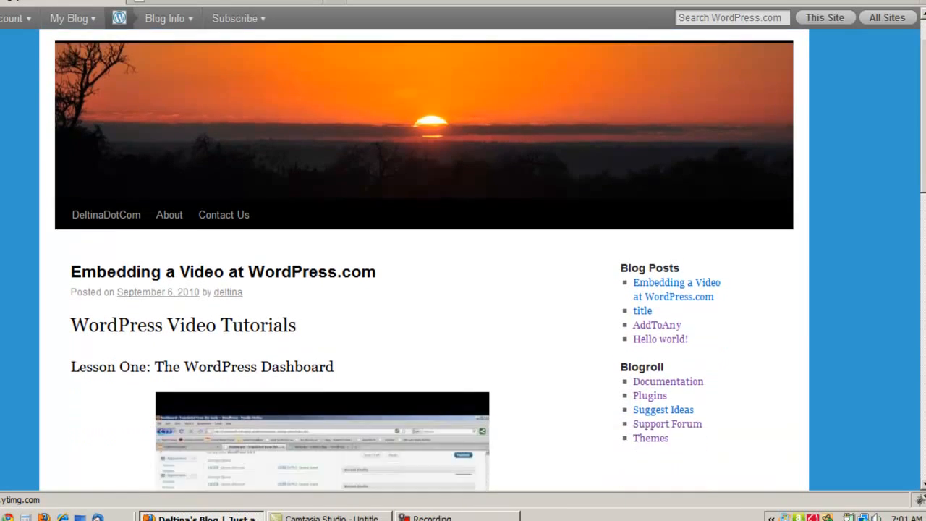
pyautogui.scroll(-3)
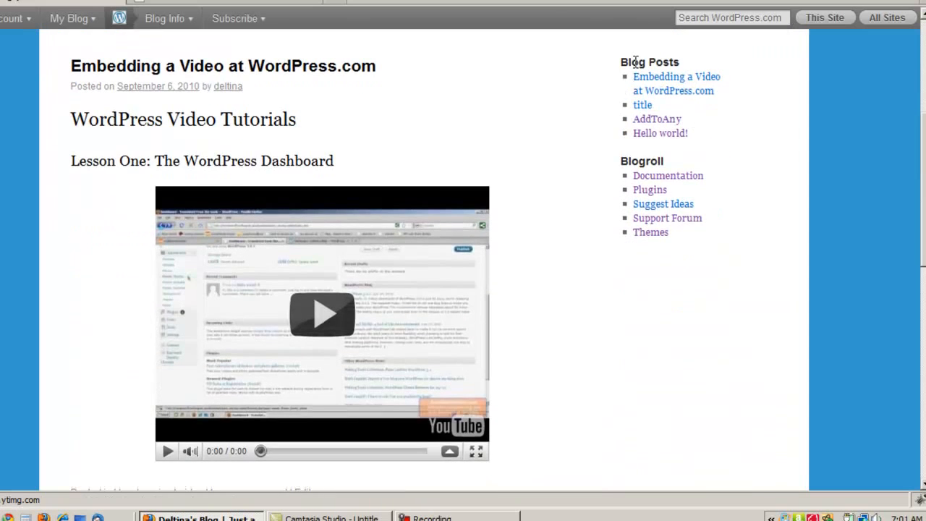
pyautogui.moveTo(676, 76)
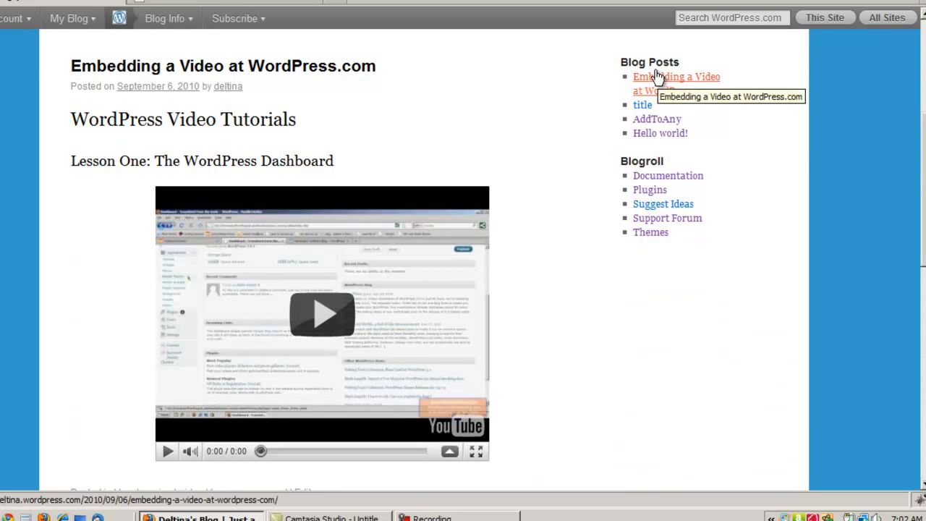
pyautogui.moveTo(644, 162)
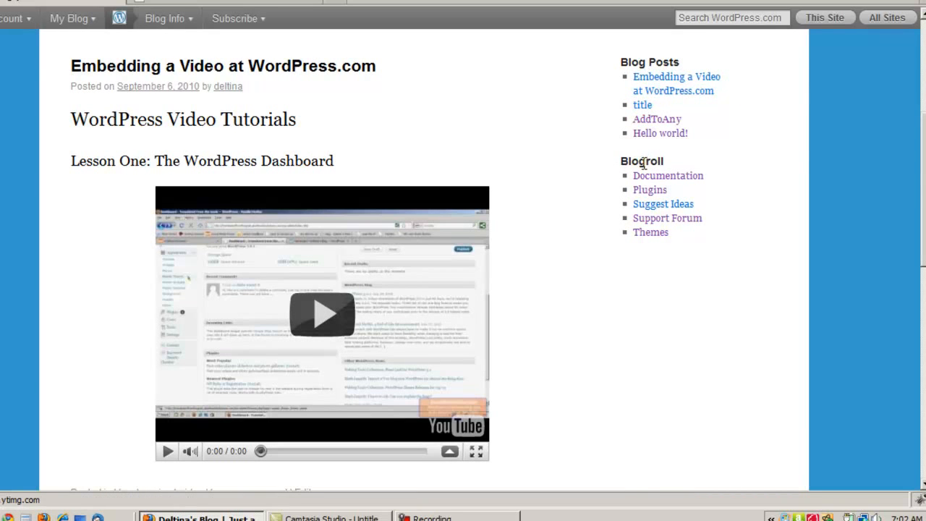
pyautogui.moveTo(649, 190)
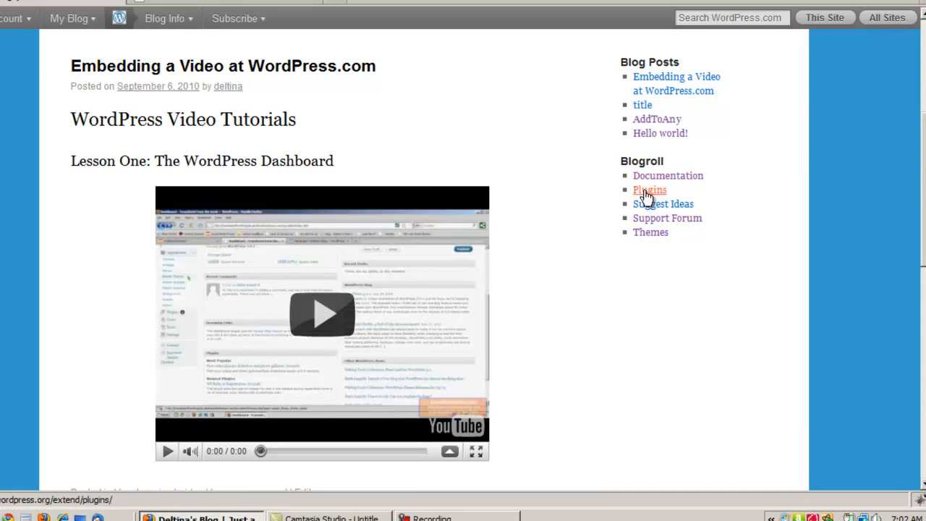
pyautogui.moveTo(806, 168)
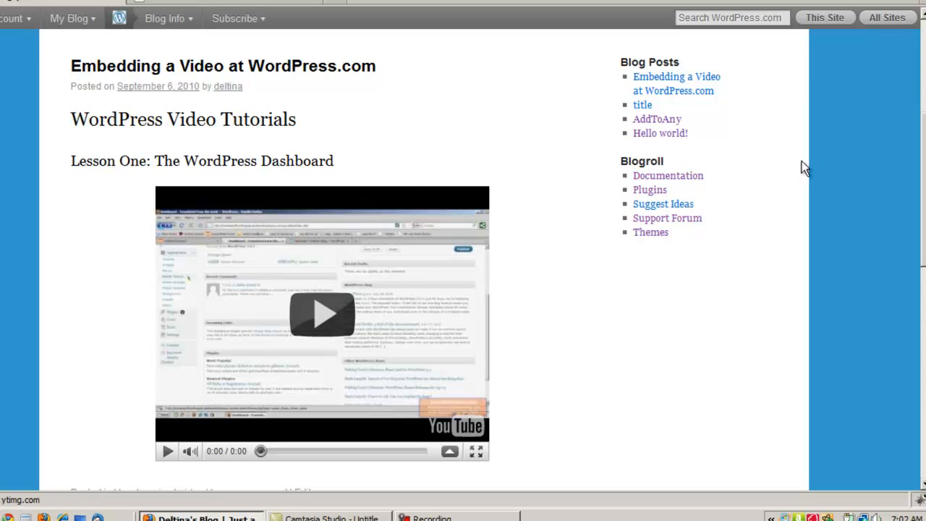
pyautogui.scroll(3)
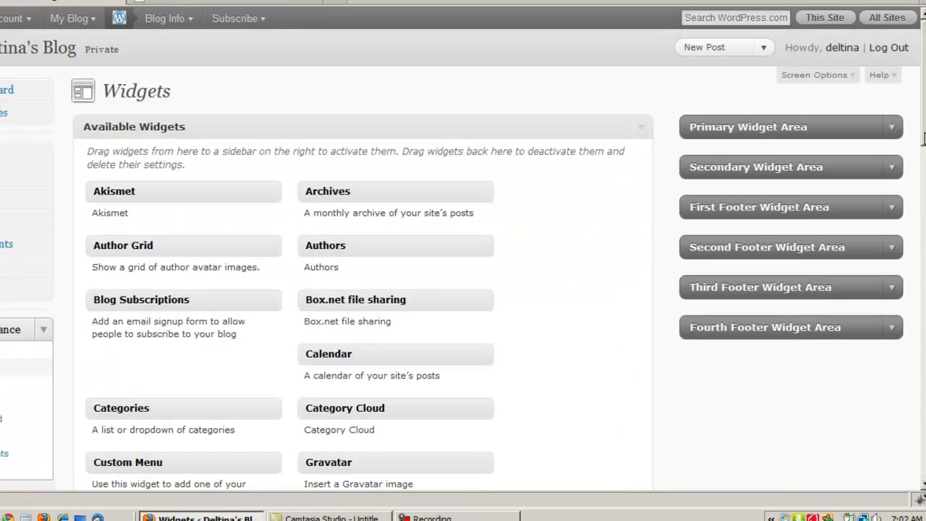
# - Expand the empty First Footer Widget Area and browse the available widgets beside it
pyautogui.scroll(-3)
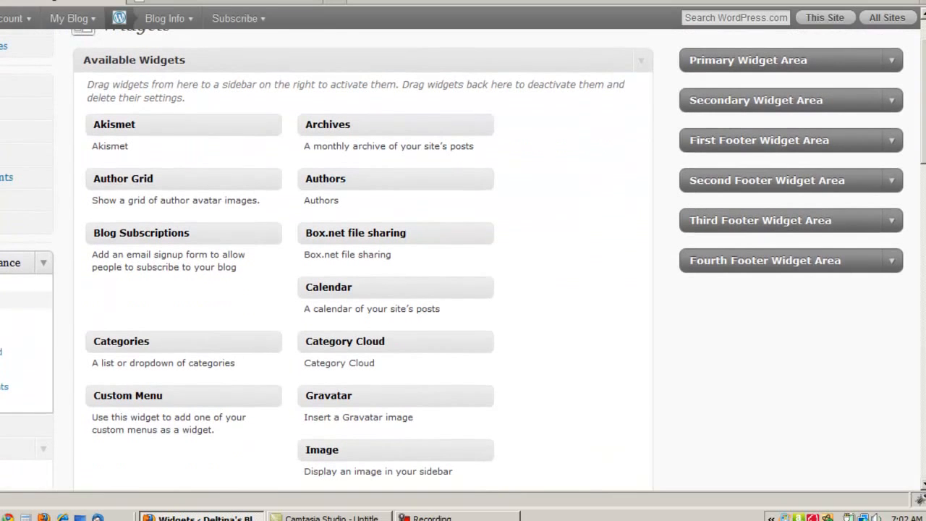
pyautogui.moveTo(898, 141)
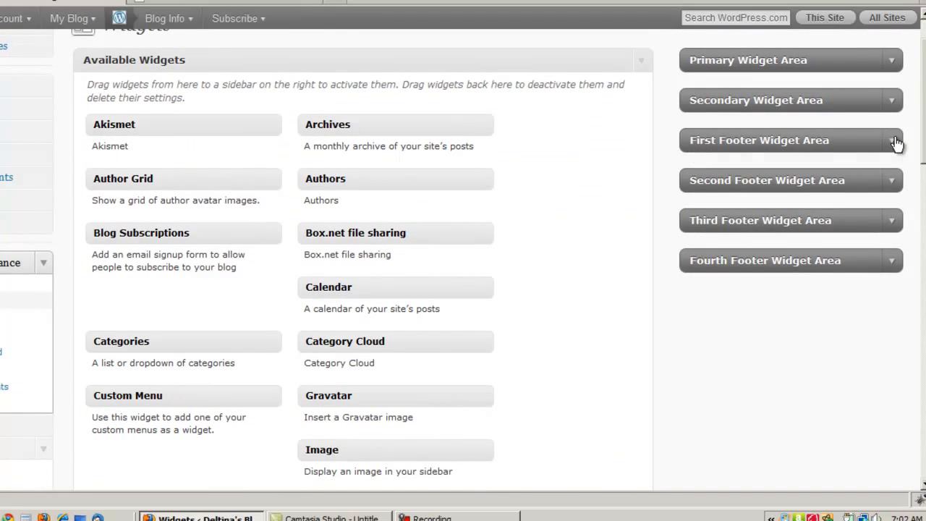
pyautogui.click(891, 140)
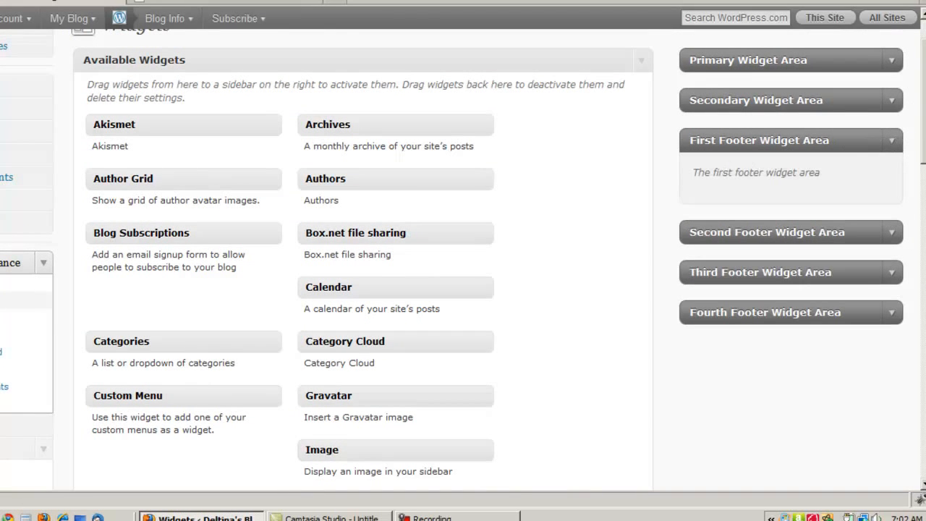
pyautogui.scroll(-3)
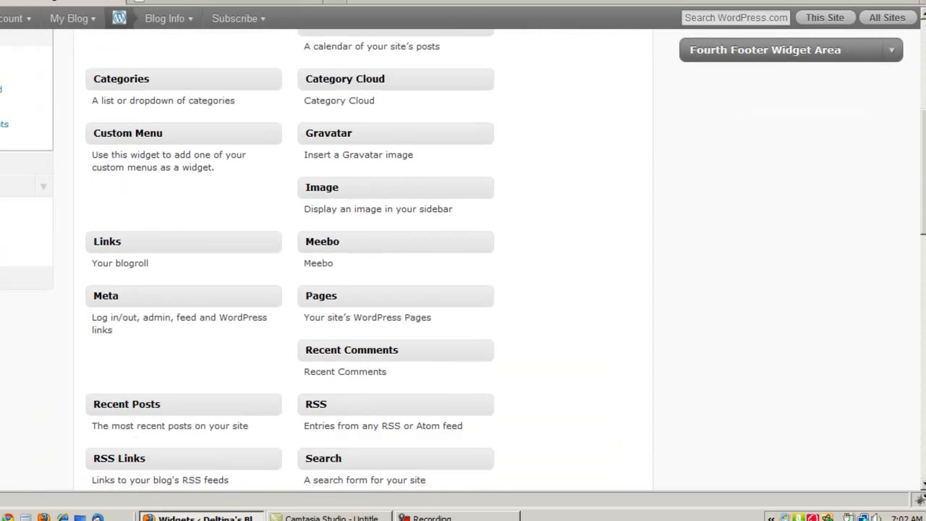
pyautogui.scroll(-3)
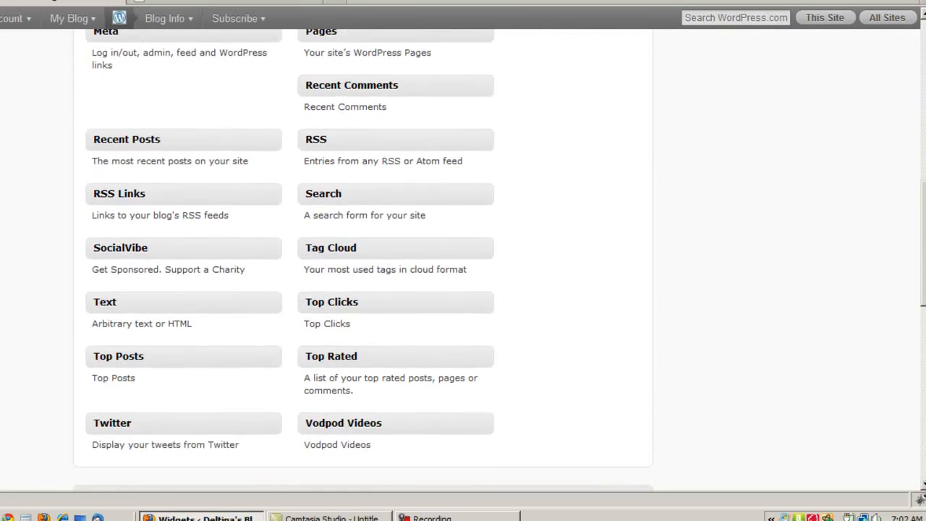
# - Scroll down to the Twitter widget and back up
pyautogui.scroll(-3)
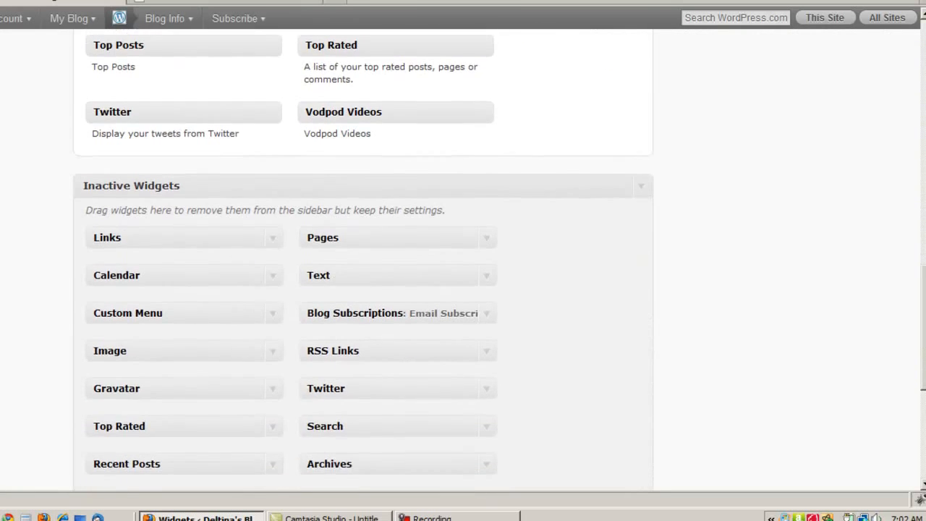
pyautogui.scroll(3)
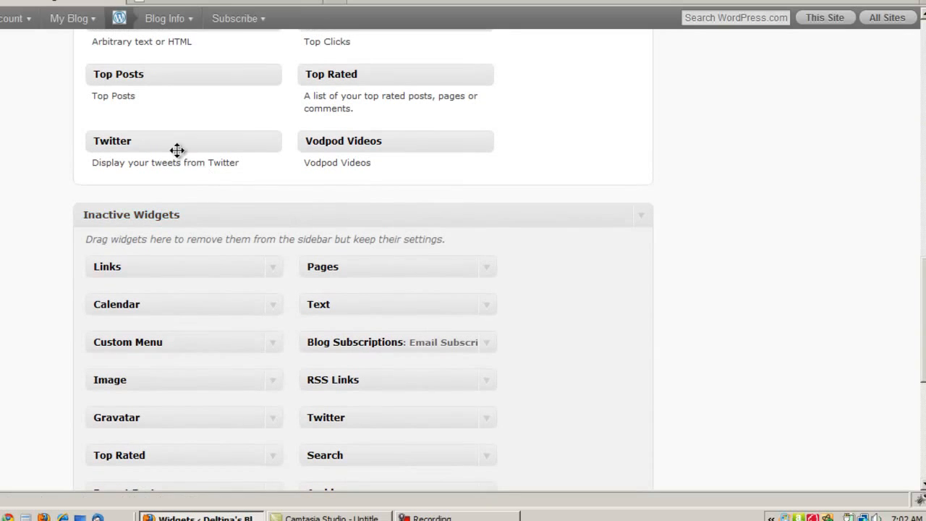
pyautogui.moveTo(137, 142)
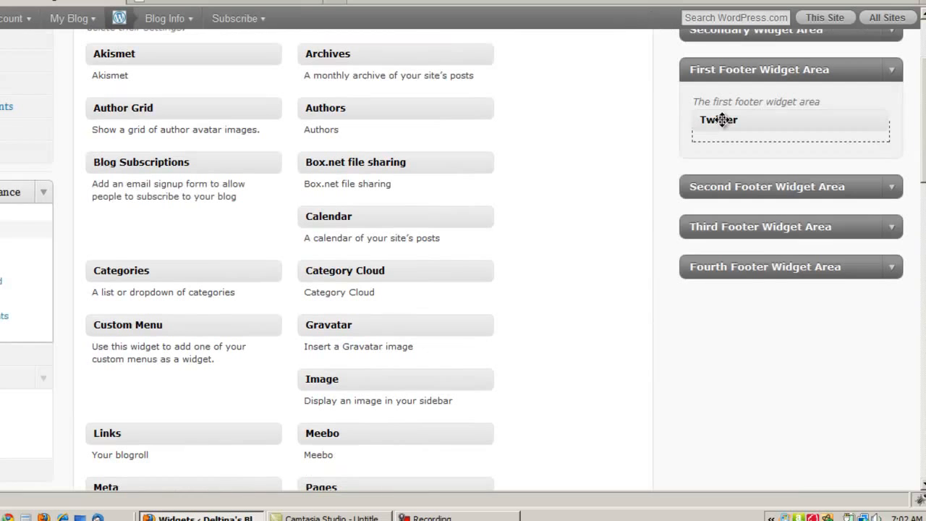
# - Title the Twitter widget 'Find Us on Twitter', enter a username, and hide replies
pyautogui.click(717, 119)
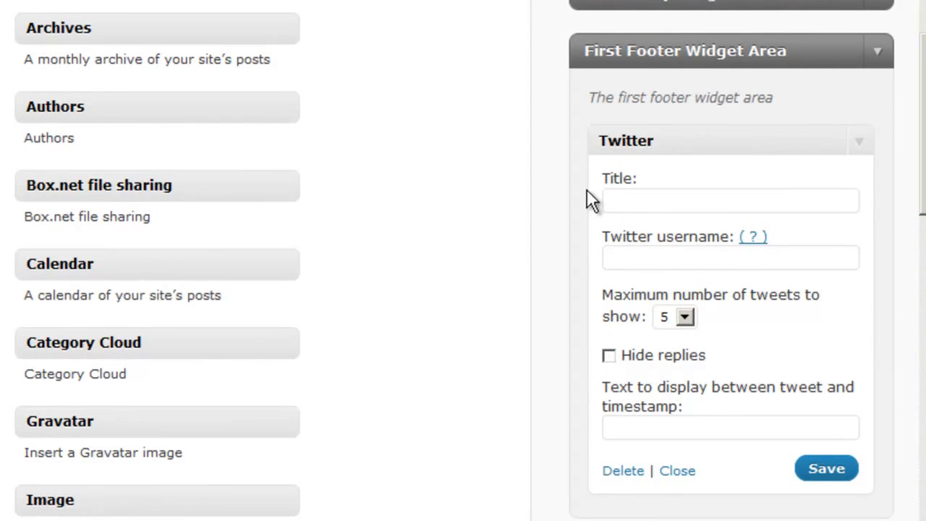
pyautogui.write('Find Us o')
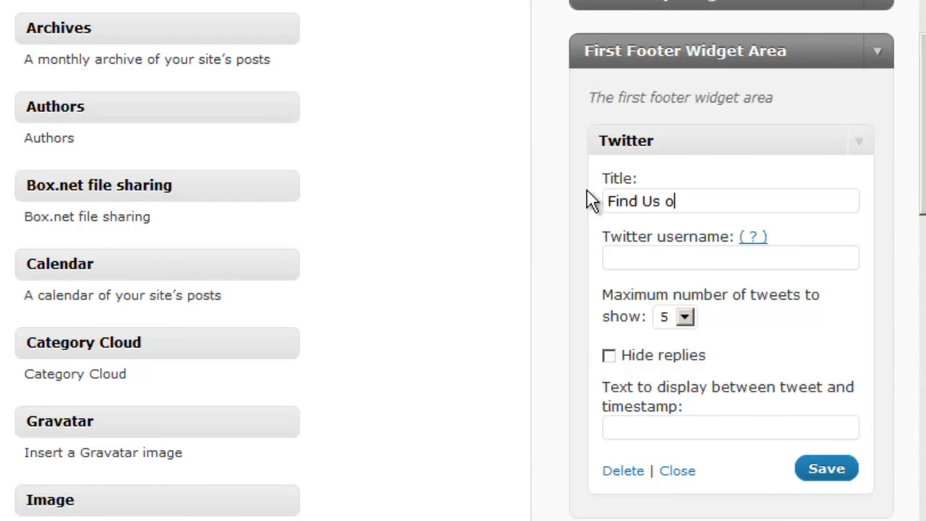
pyautogui.write('n Twitter')
pyautogui.click(731, 258)
pyautogui.write('delti')
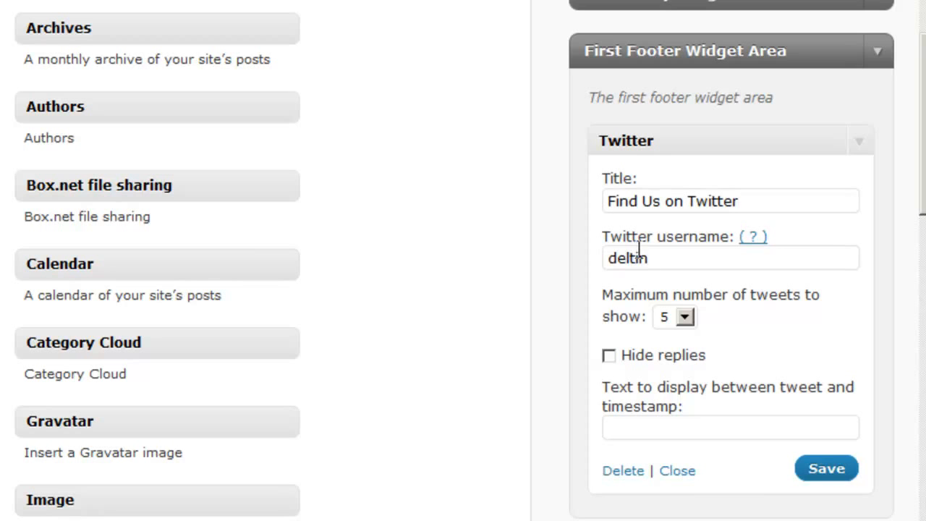
pyautogui.write('na')
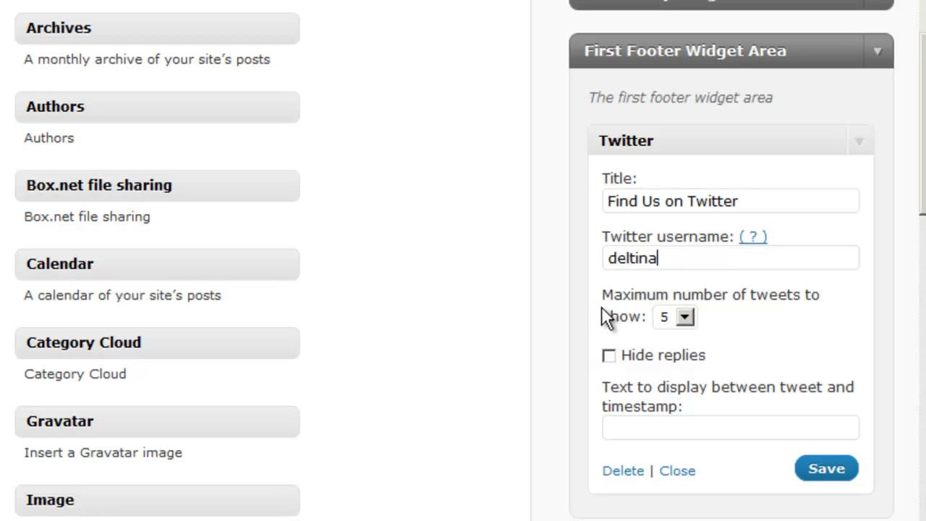
pyautogui.moveTo(803, 311)
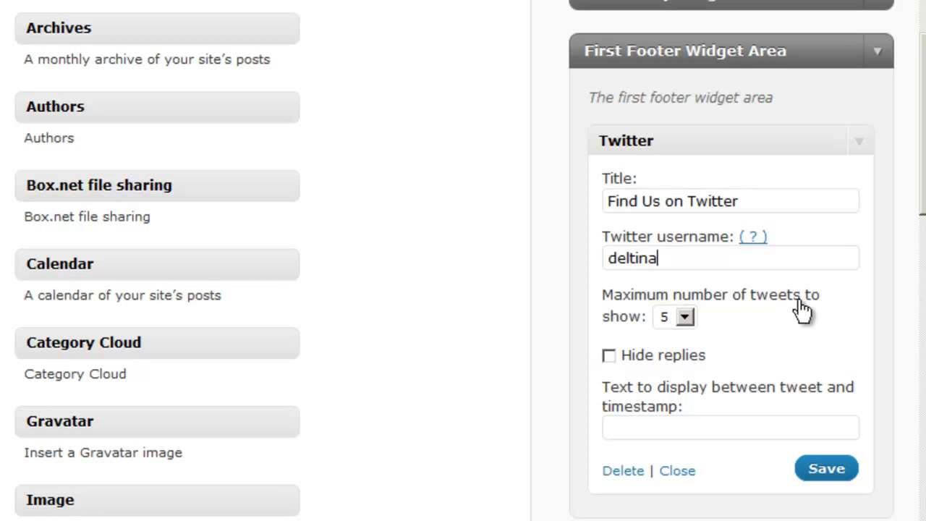
pyautogui.moveTo(619, 366)
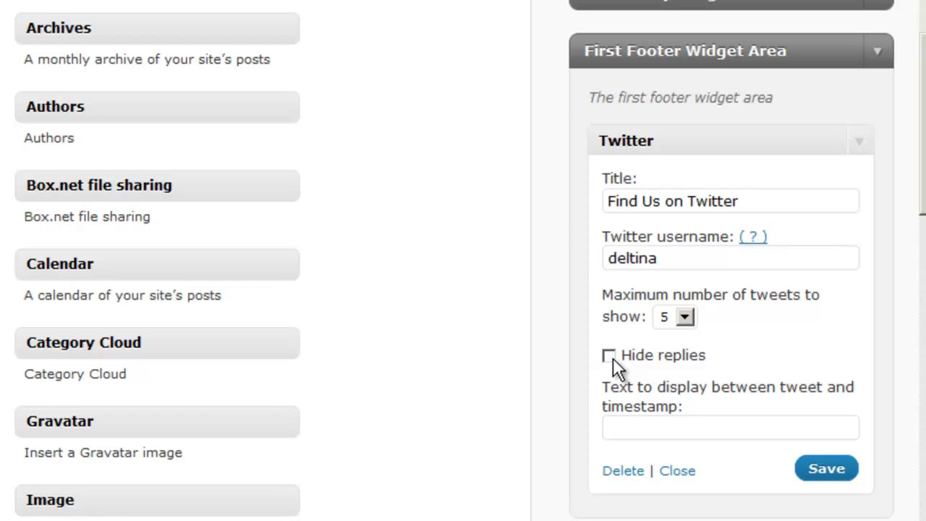
pyautogui.click(609, 355)
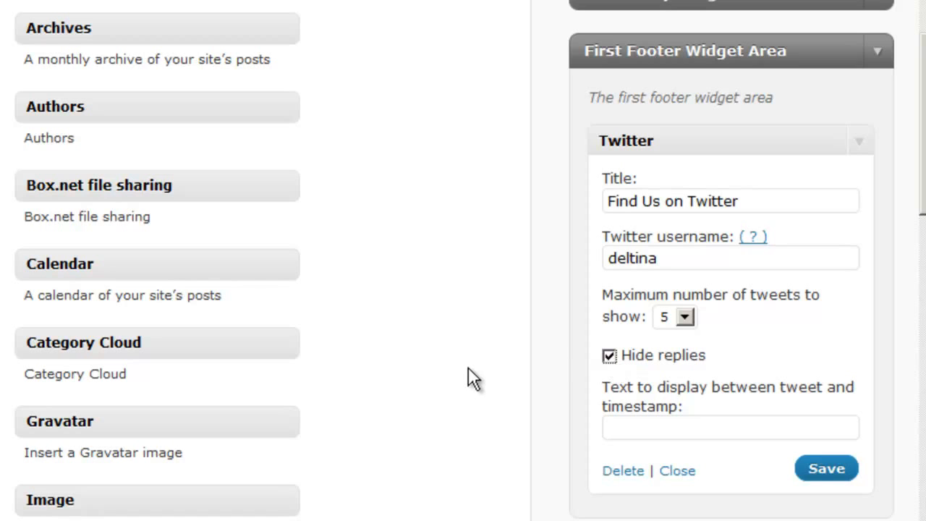
pyautogui.moveTo(608, 397)
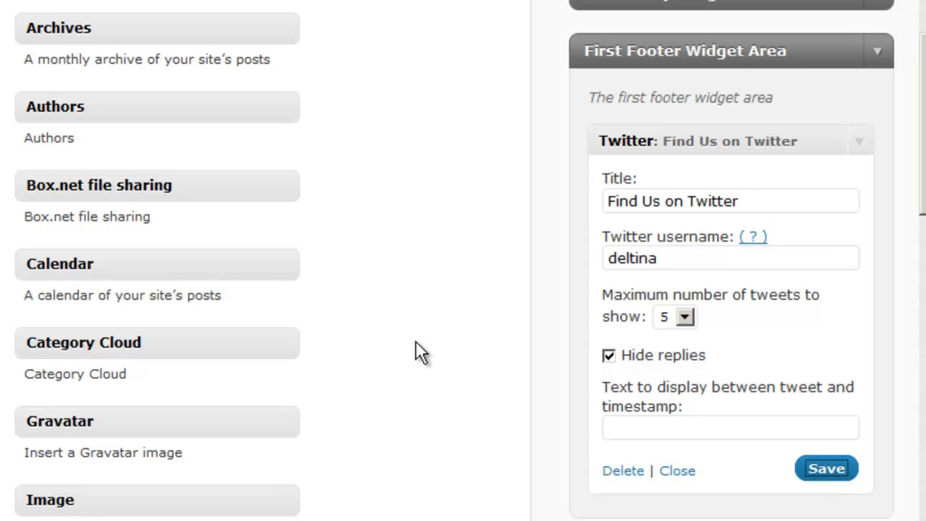
pyautogui.moveTo(456, 282)
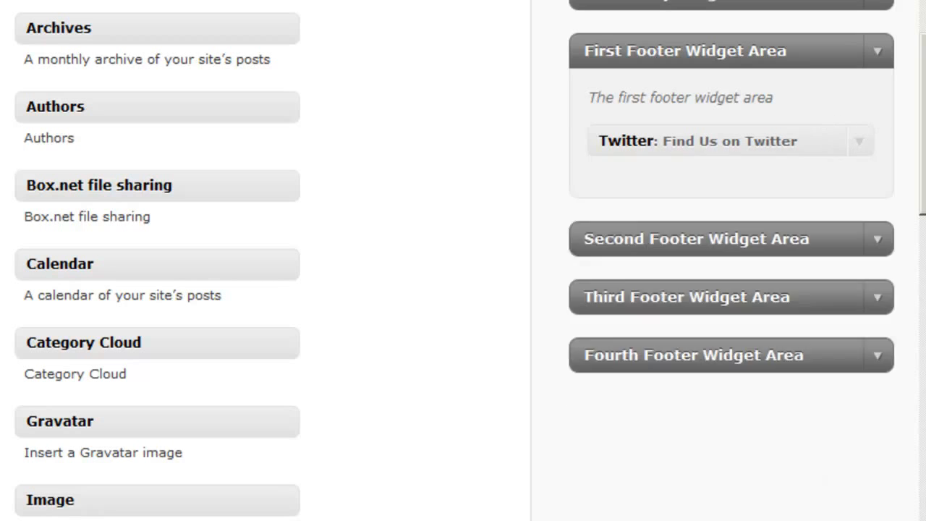
pyautogui.moveTo(886, 242)
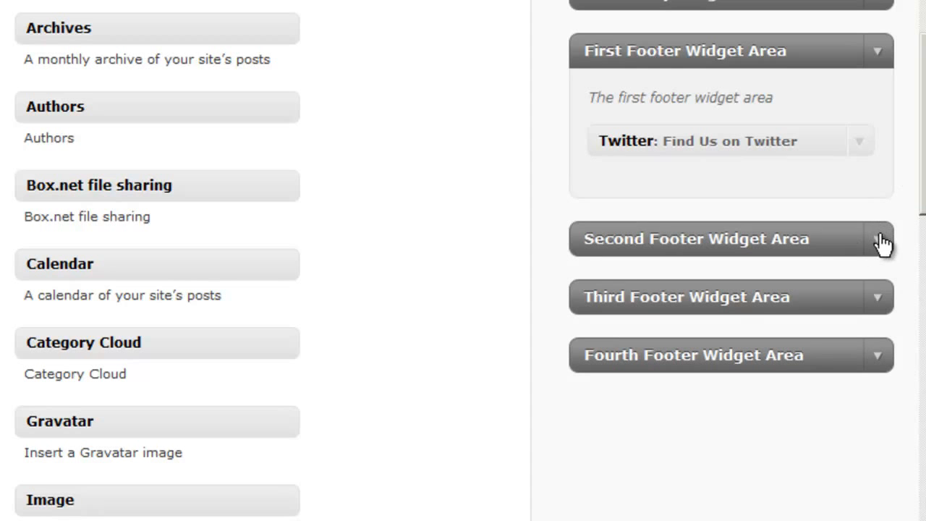
# - Expand the Second Footer Widget Area and open the Flickr widget's settings
pyautogui.click(731, 239)
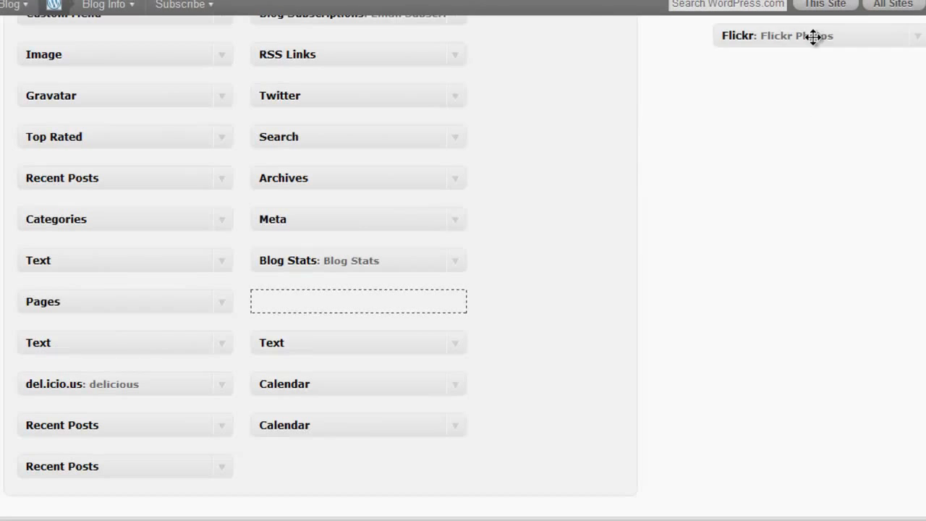
pyautogui.scroll(3)
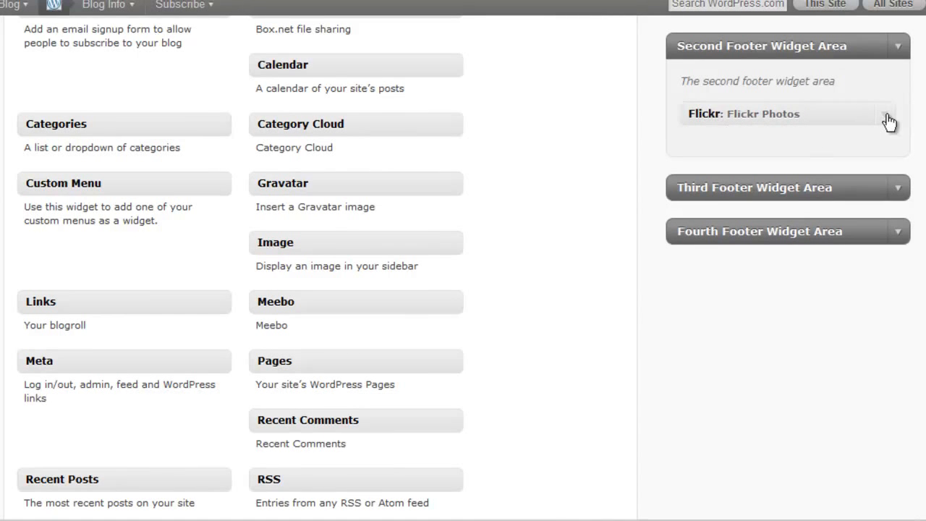
pyautogui.click(781, 114)
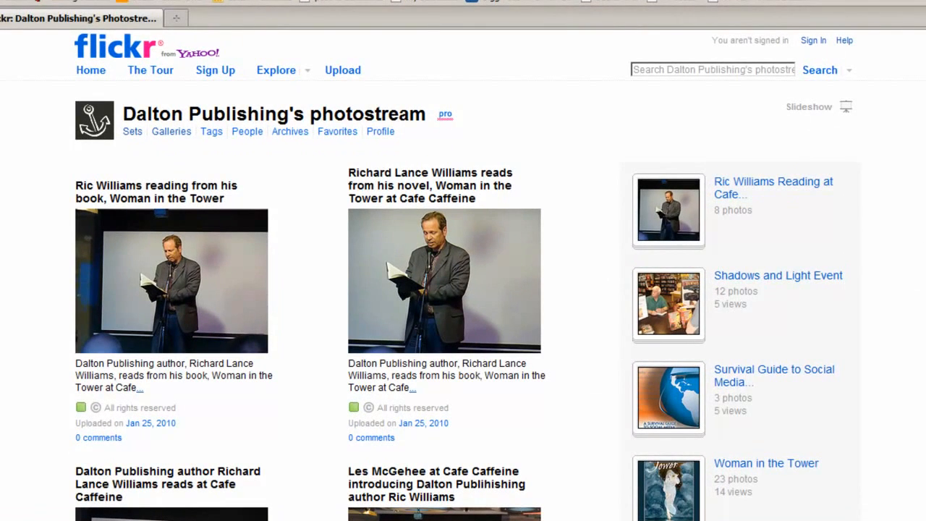
pyautogui.moveTo(915, 98)
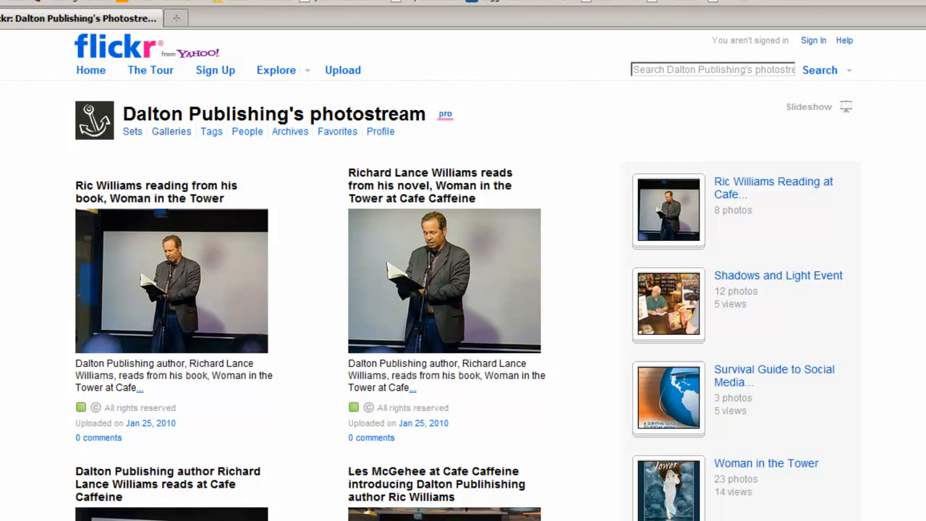
pyautogui.moveTo(589, 123)
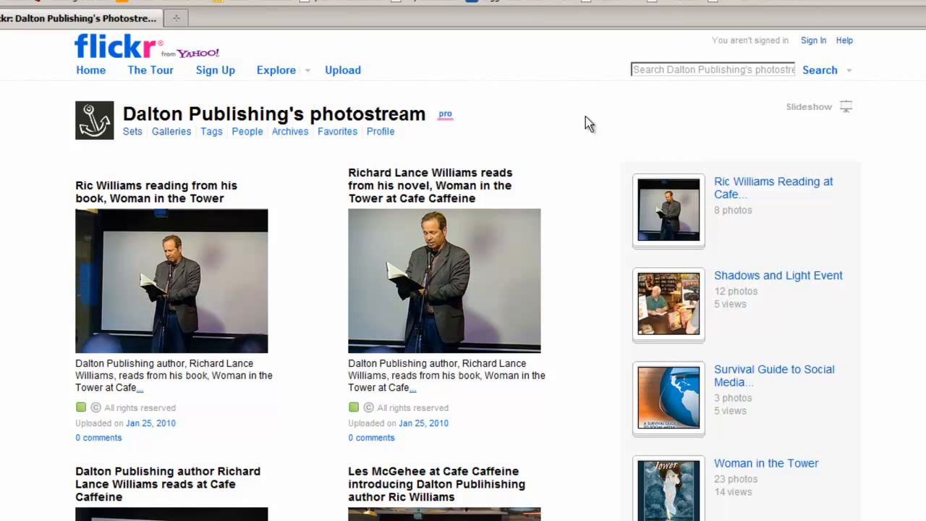
# - Copy the Latest RSS feed link from the bottom of the Dalton Publishing photostream
pyautogui.scroll(-3)
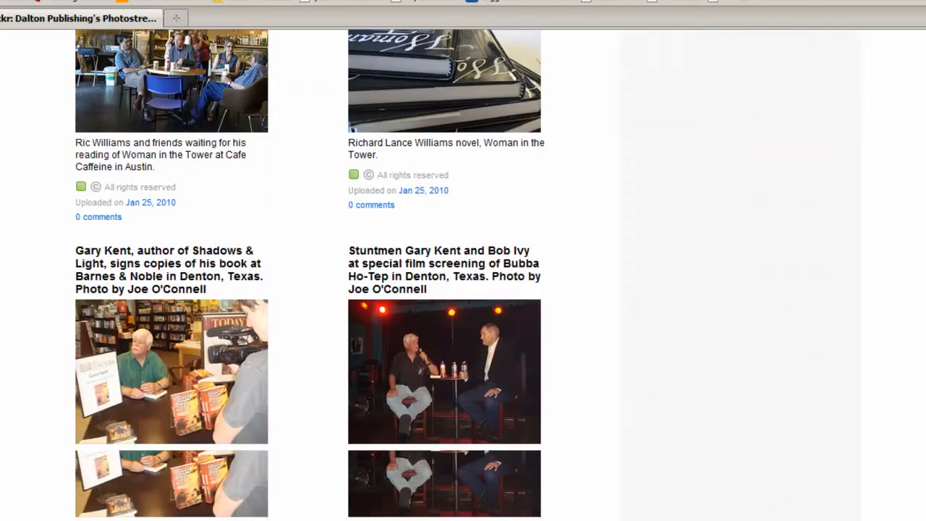
pyautogui.scroll(-3)
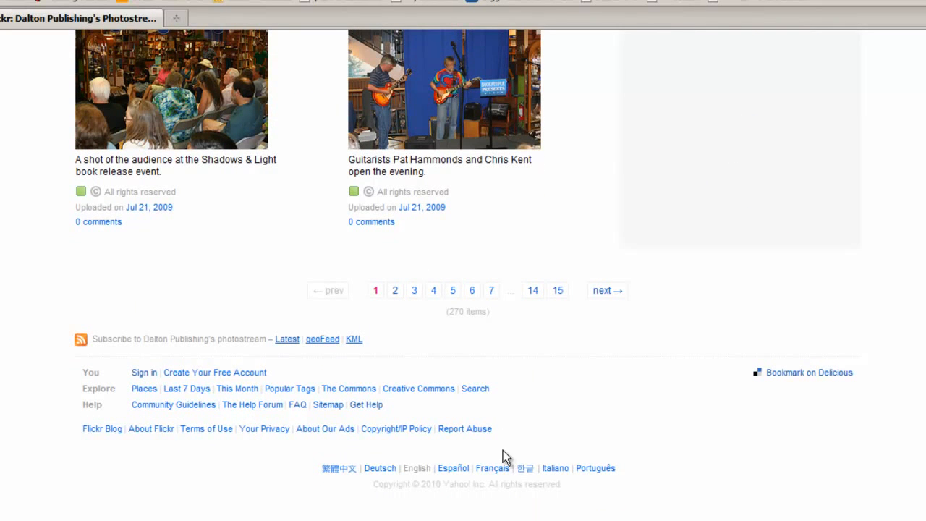
pyautogui.moveTo(81, 339)
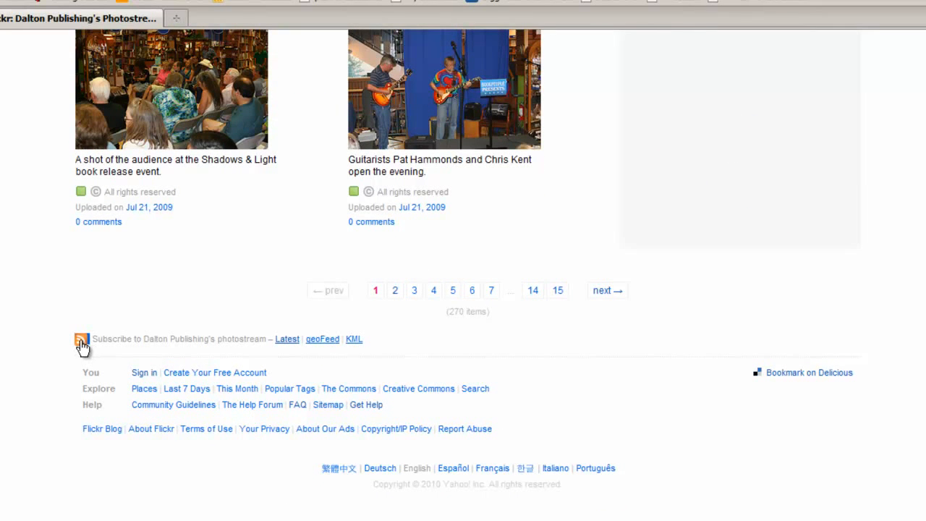
pyautogui.moveTo(152, 352)
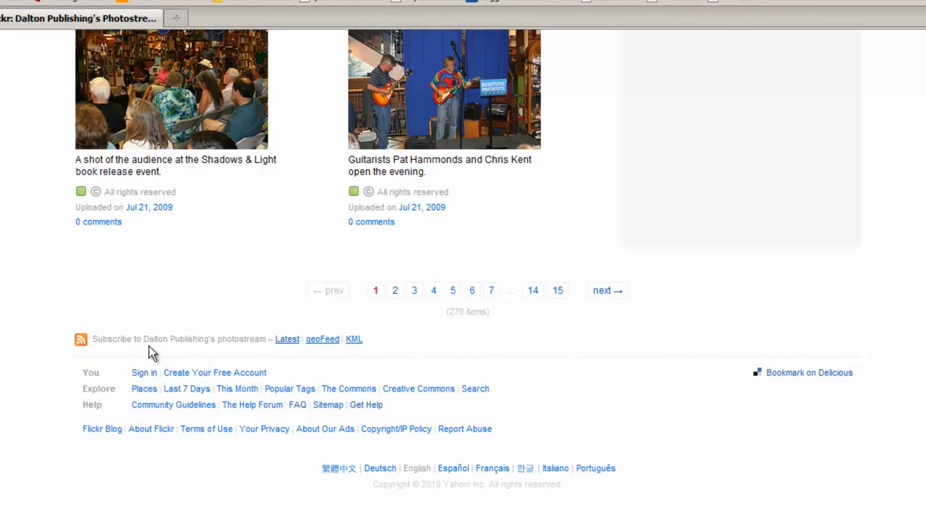
pyautogui.moveTo(228, 355)
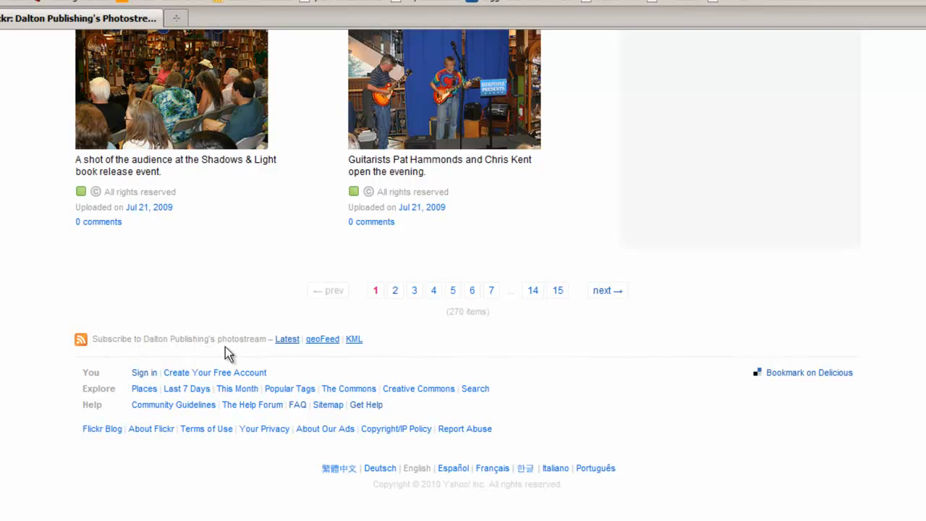
pyautogui.doubleClick(287, 339)
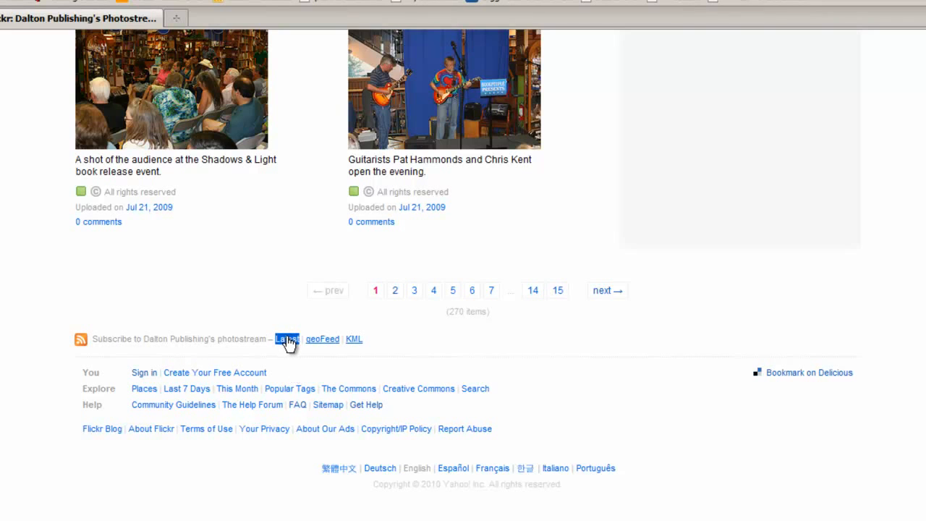
pyautogui.moveTo(288, 339)
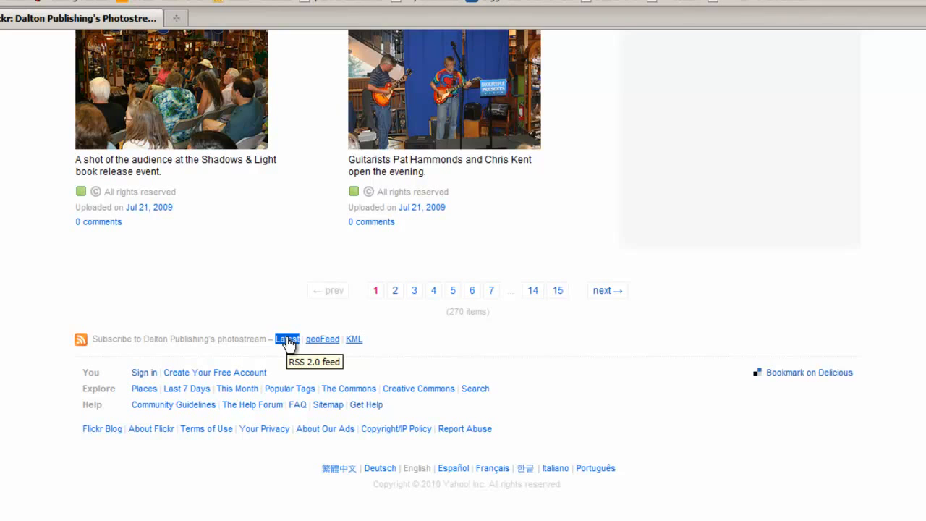
pyautogui.rightClick(287, 339)
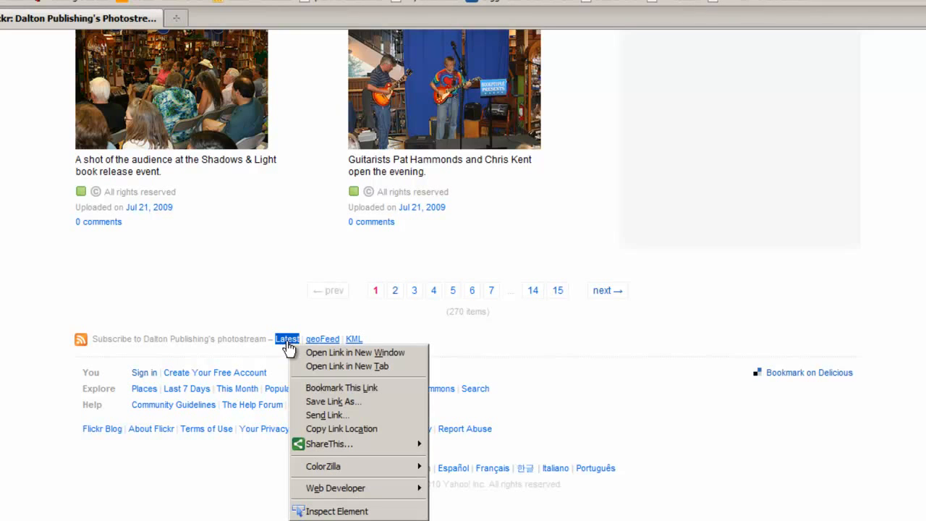
pyautogui.click(238, 271)
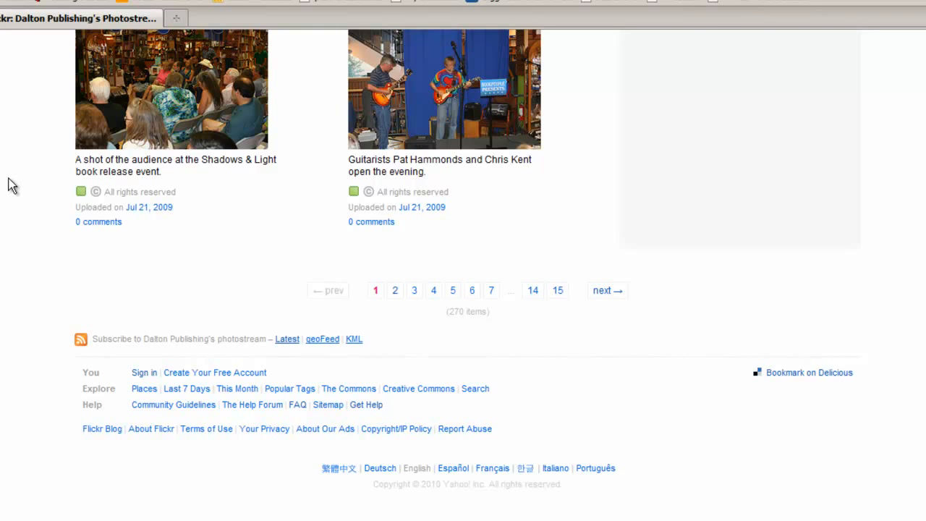
pyautogui.click(148, 5)
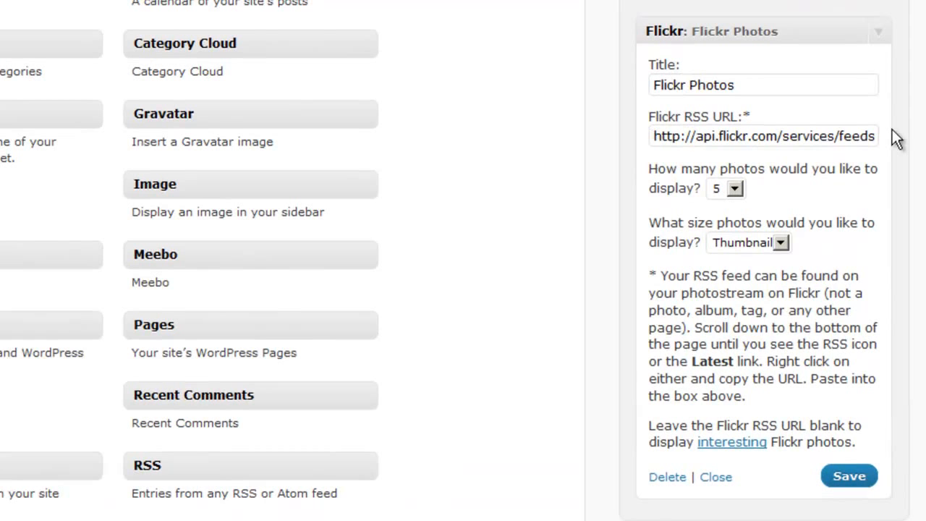
pyautogui.moveTo(633, 210)
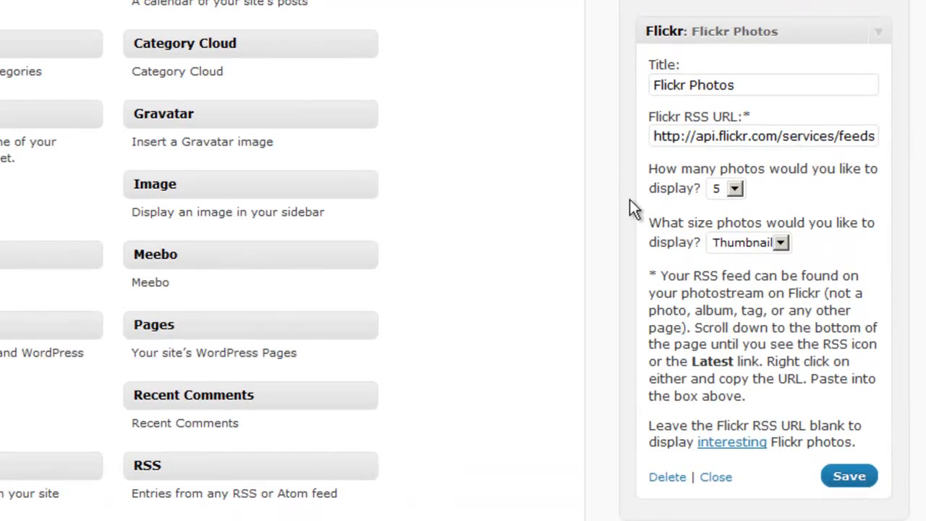
pyautogui.moveTo(767, 271)
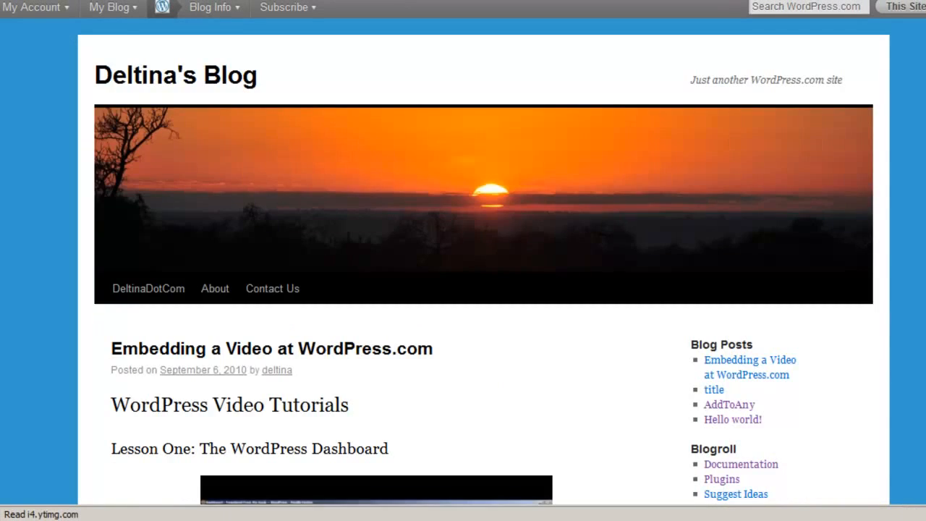
# - Scroll to the blog footer to check the Twitter tweets and Flickr thumbnails, then back up
pyautogui.scroll(-3)
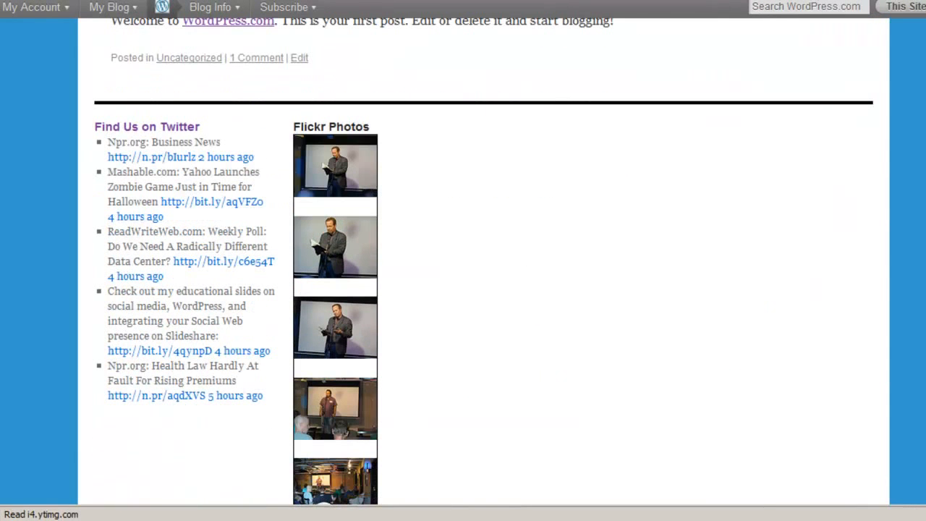
pyautogui.moveTo(477, 183)
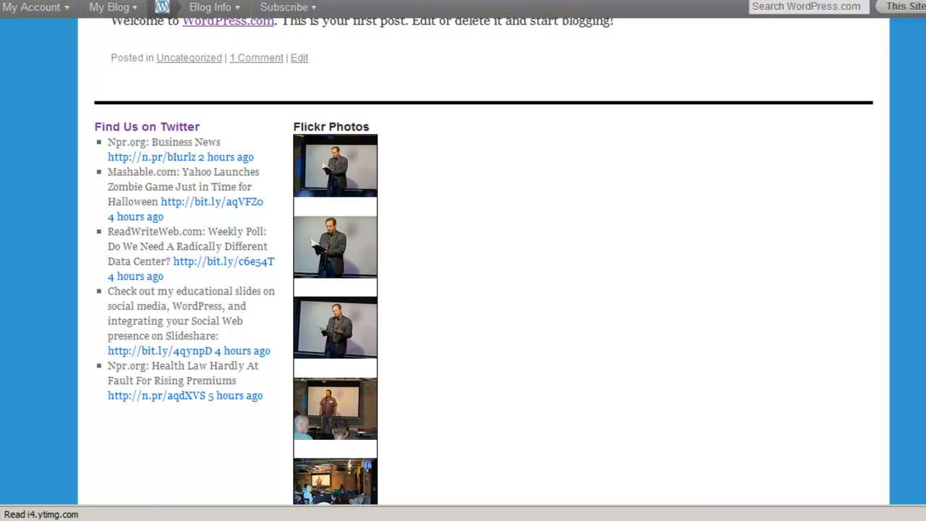
pyautogui.scroll(3)
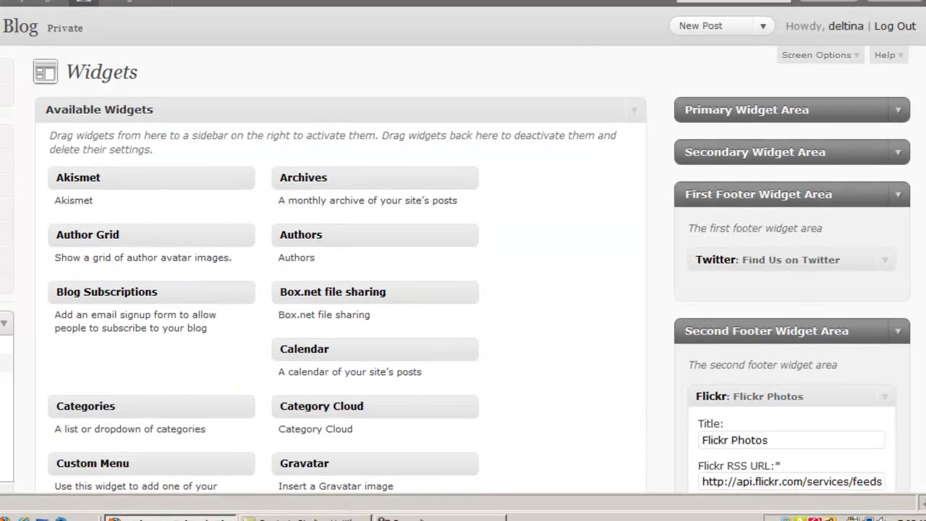
pyautogui.scroll(-3)
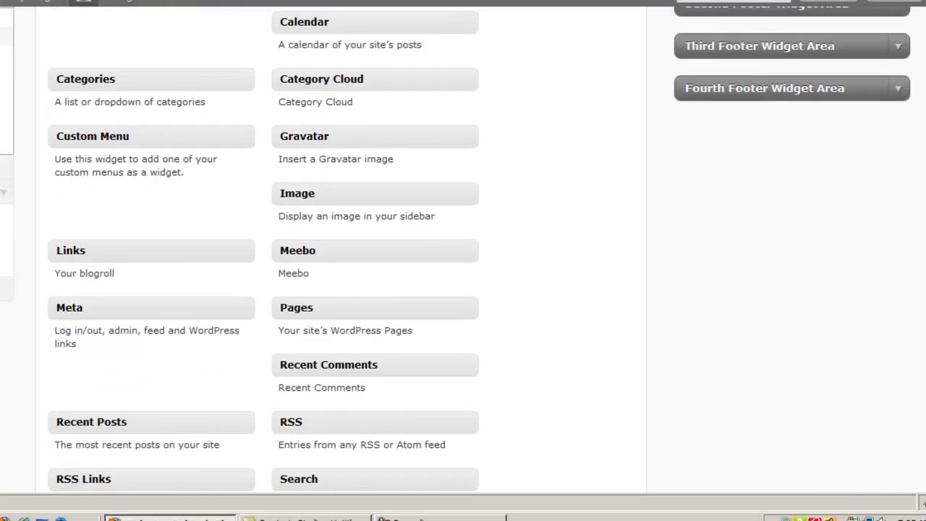
pyautogui.scroll(-3)
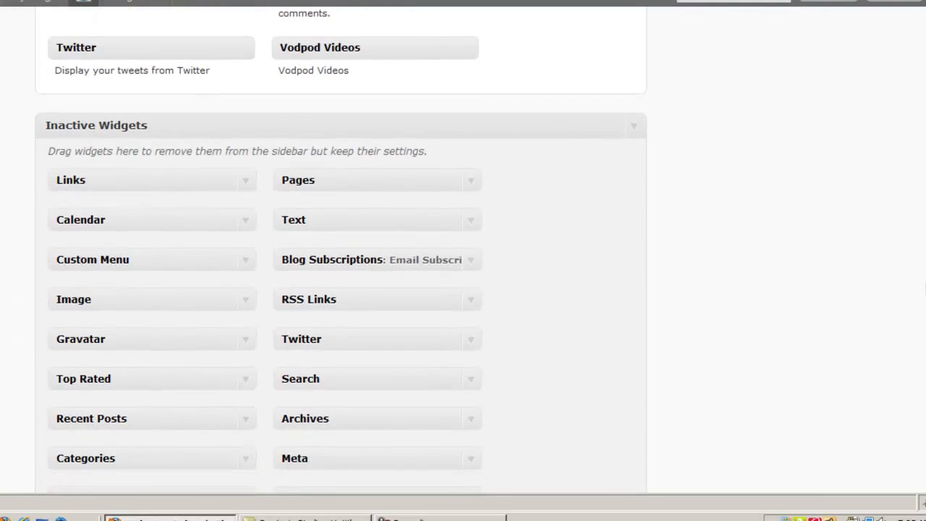
pyautogui.scroll(-3)
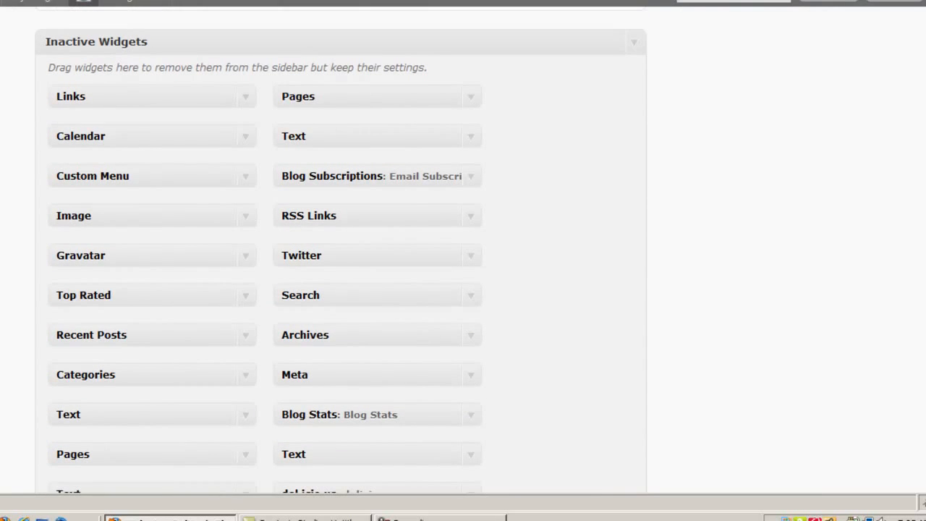
pyautogui.scroll(3)
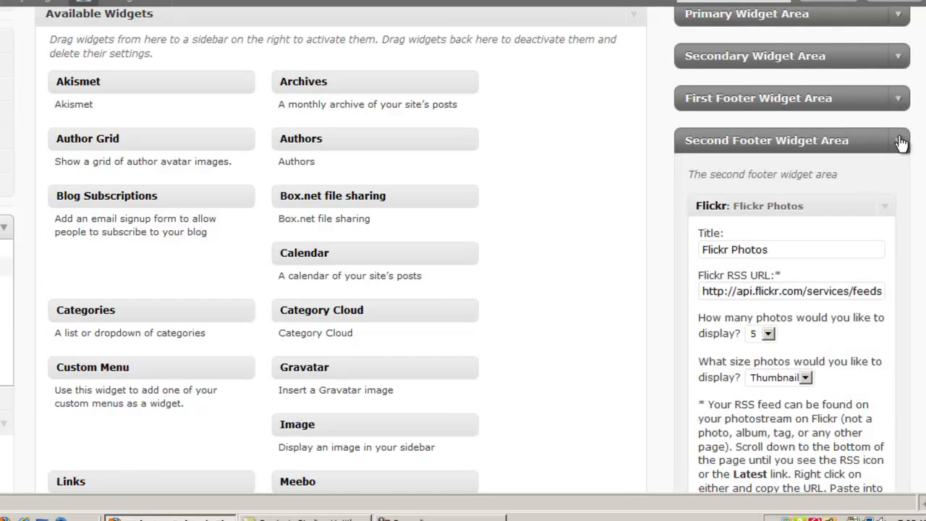
pyautogui.moveTo(904, 212)
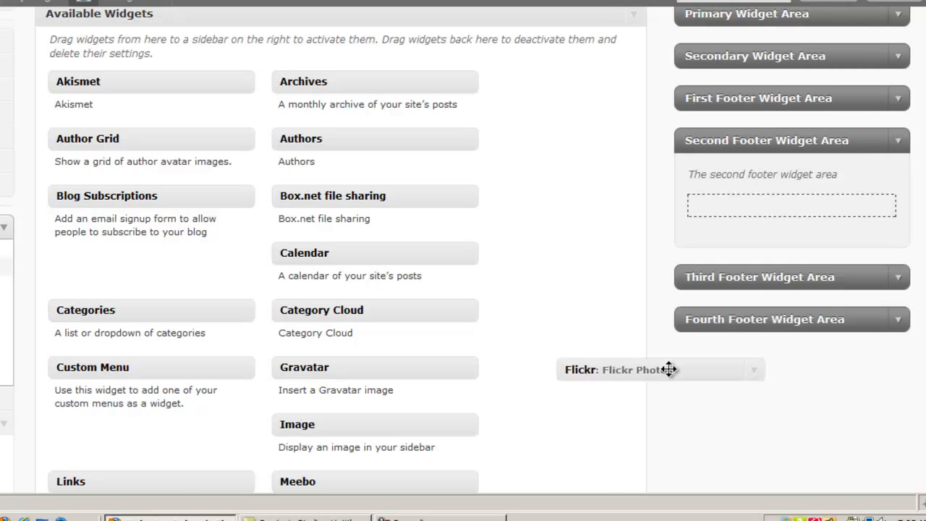
pyautogui.scroll(-3)
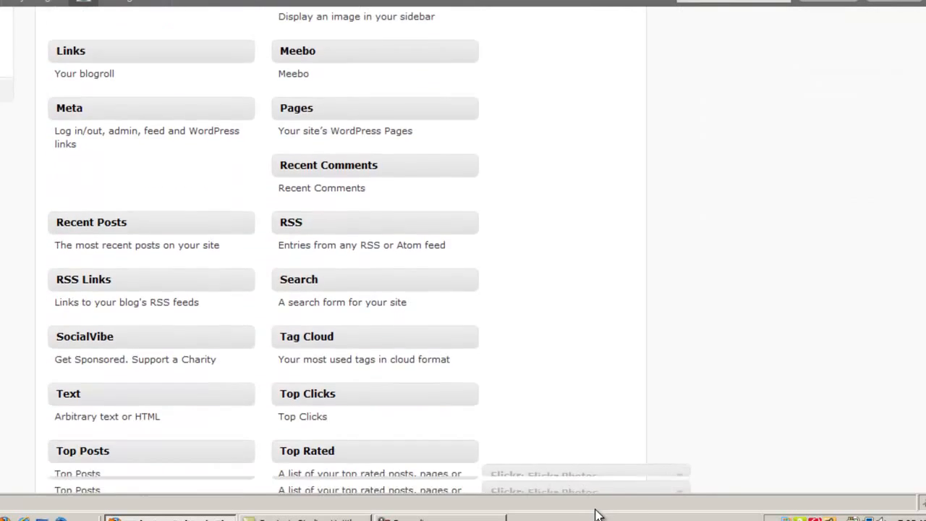
pyautogui.scroll(-3)
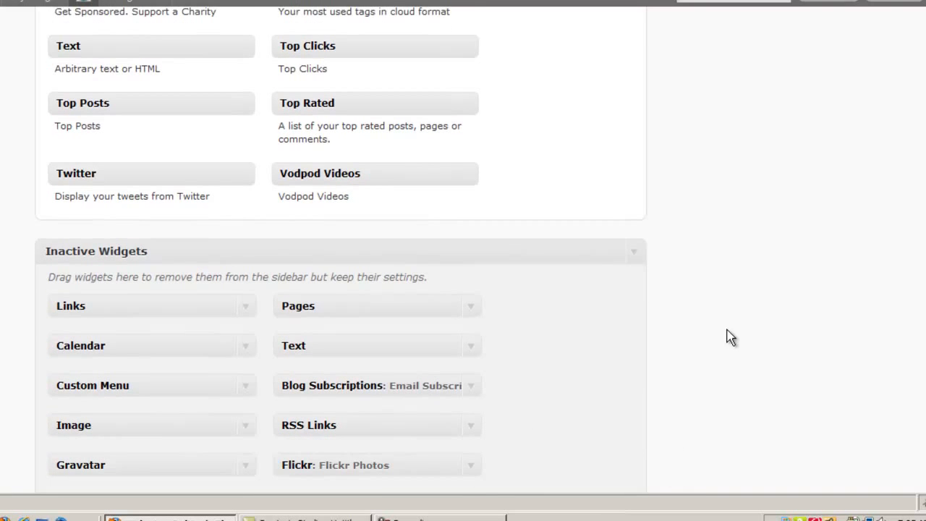
pyautogui.scroll(3)
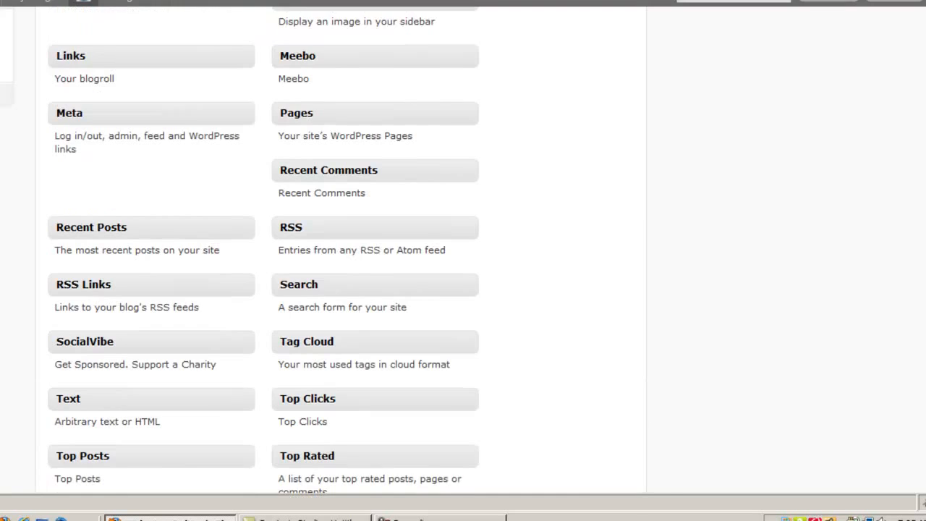
pyautogui.scroll(3)
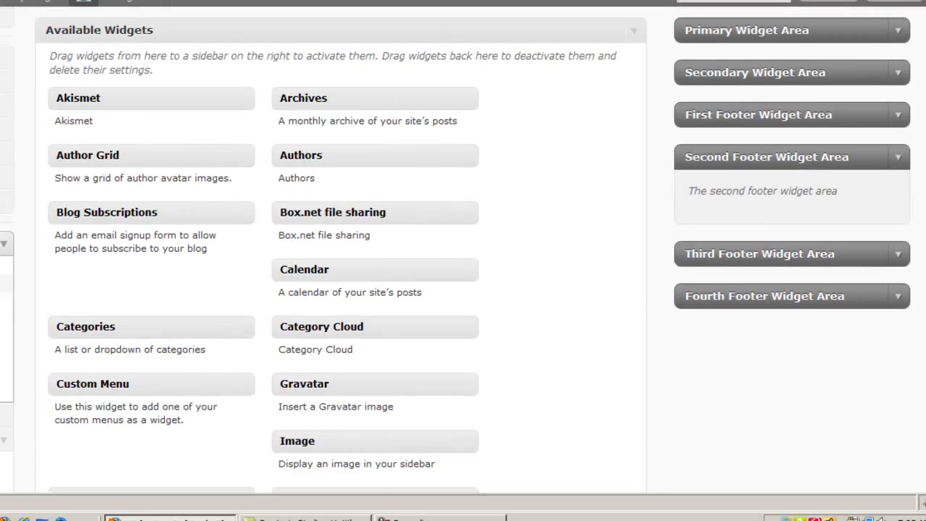
pyautogui.click(766, 157)
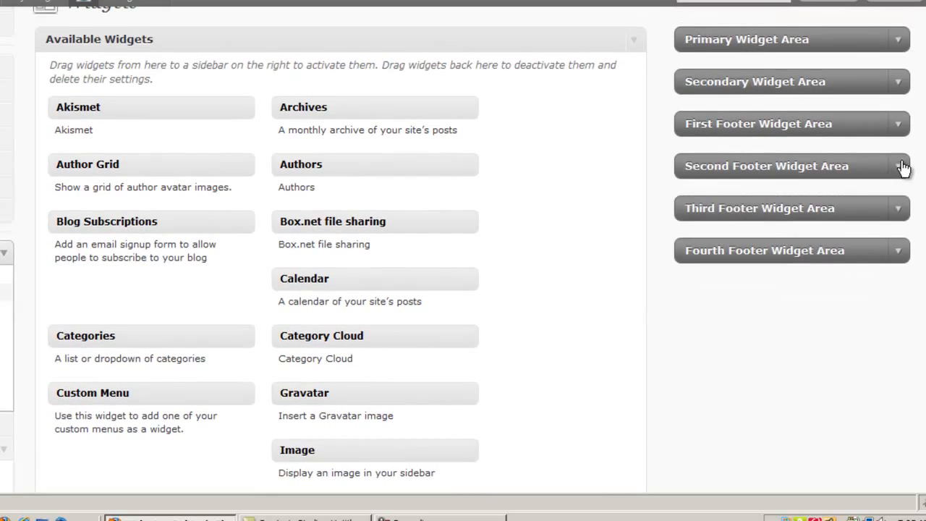
pyautogui.moveTo(785, 259)
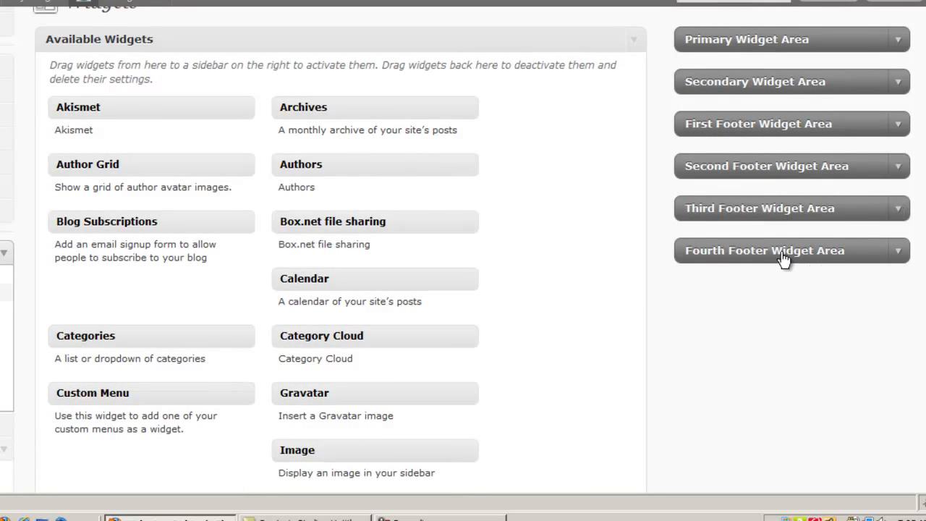
pyautogui.moveTo(906, 208)
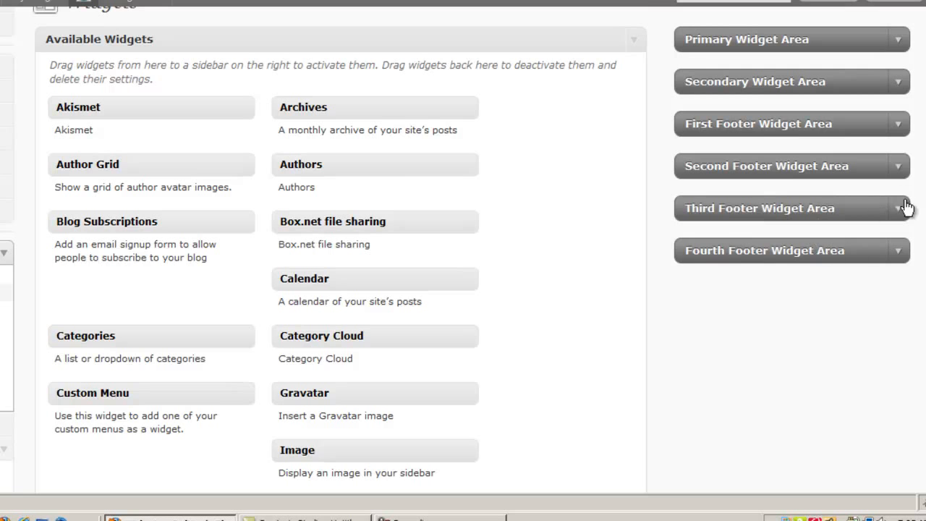
pyautogui.scroll(3)
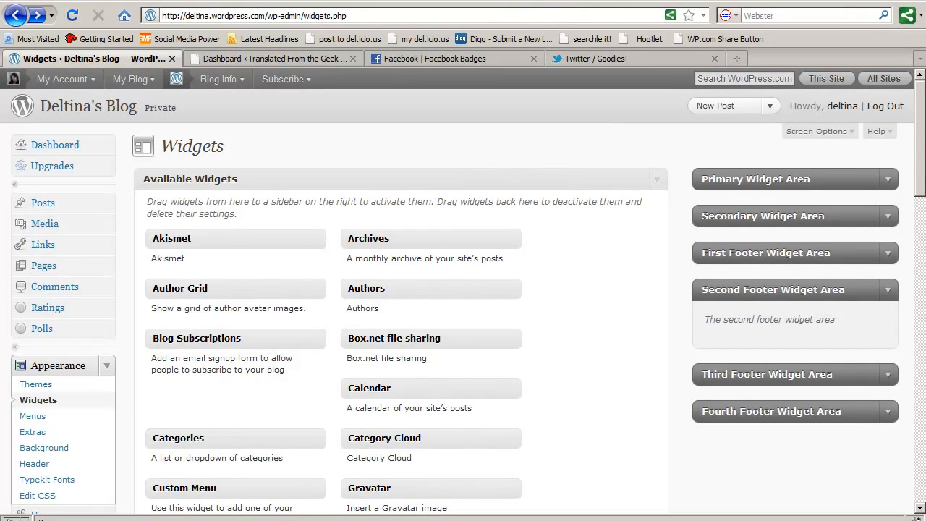
pyautogui.moveTo(769, 302)
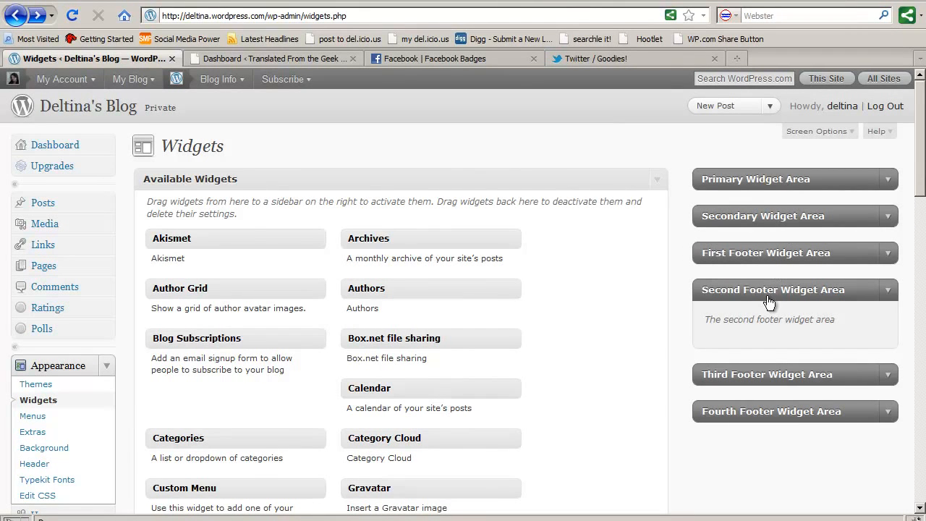
pyautogui.moveTo(778, 321)
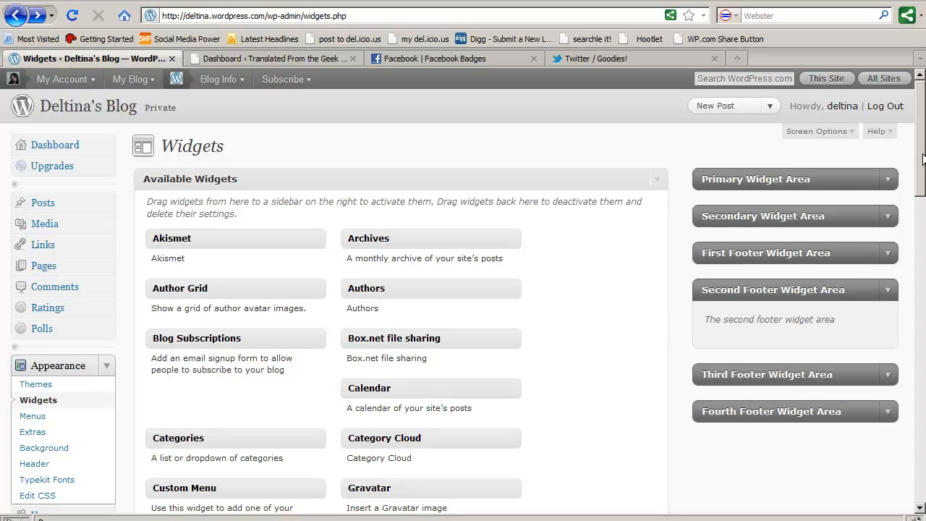
pyautogui.scroll(-3)
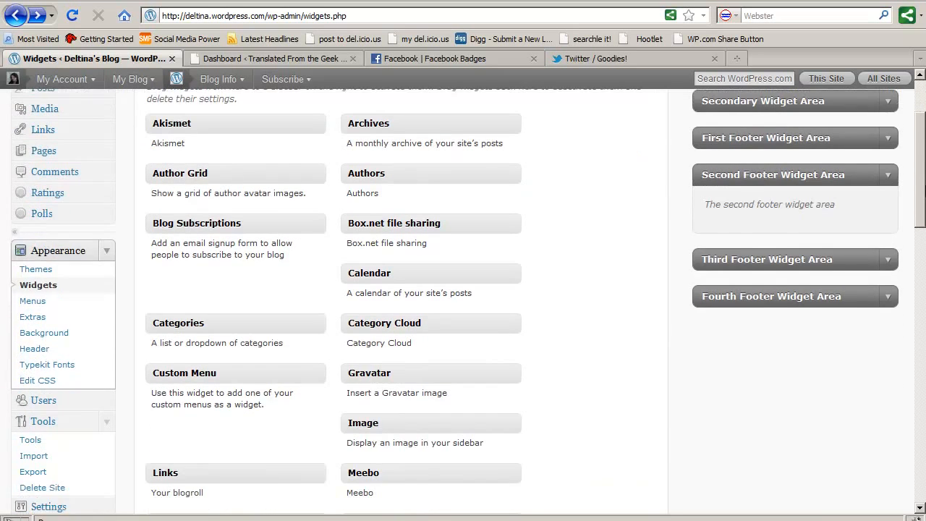
pyautogui.scroll(3)
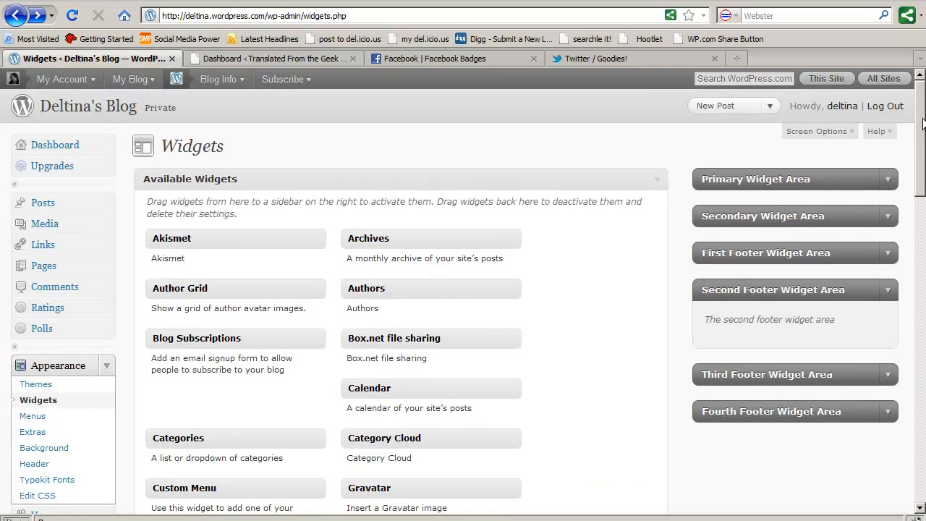
pyautogui.scroll(-3)
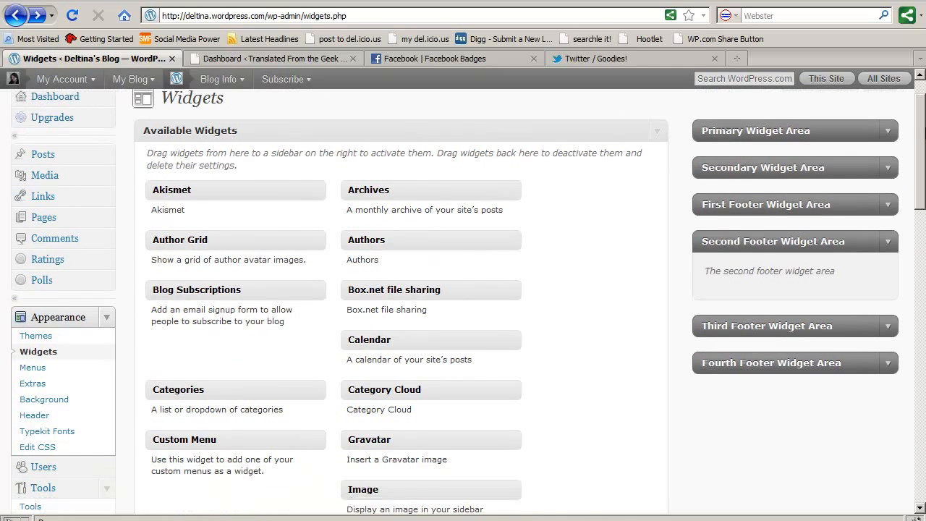
pyautogui.scroll(-3)
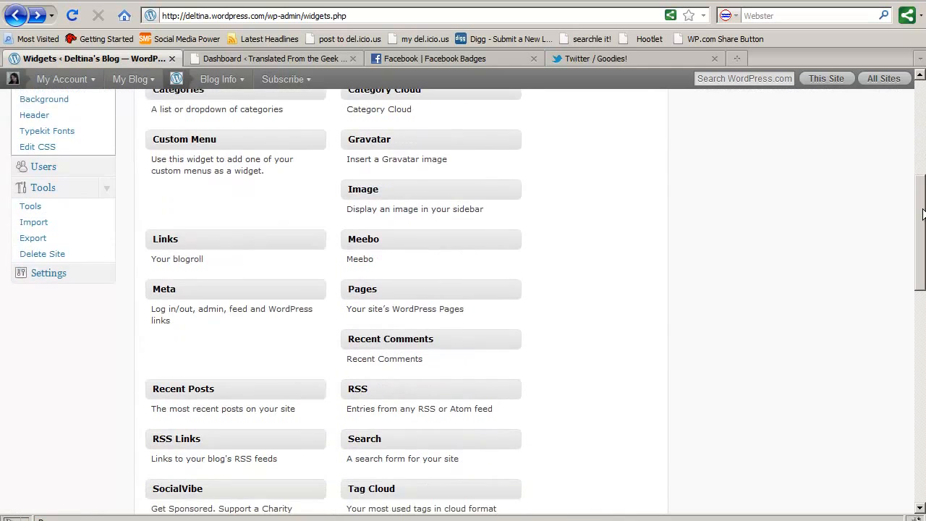
pyautogui.scroll(-3)
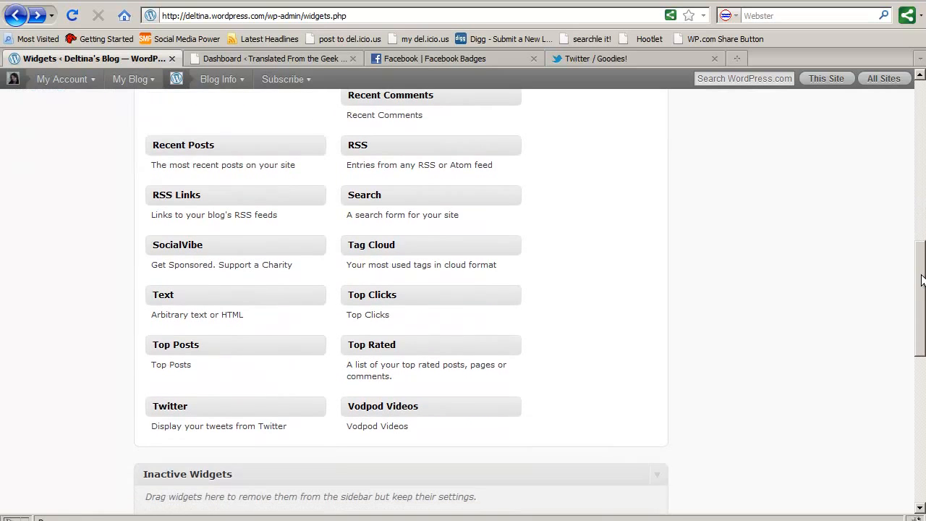
pyautogui.moveTo(185, 294)
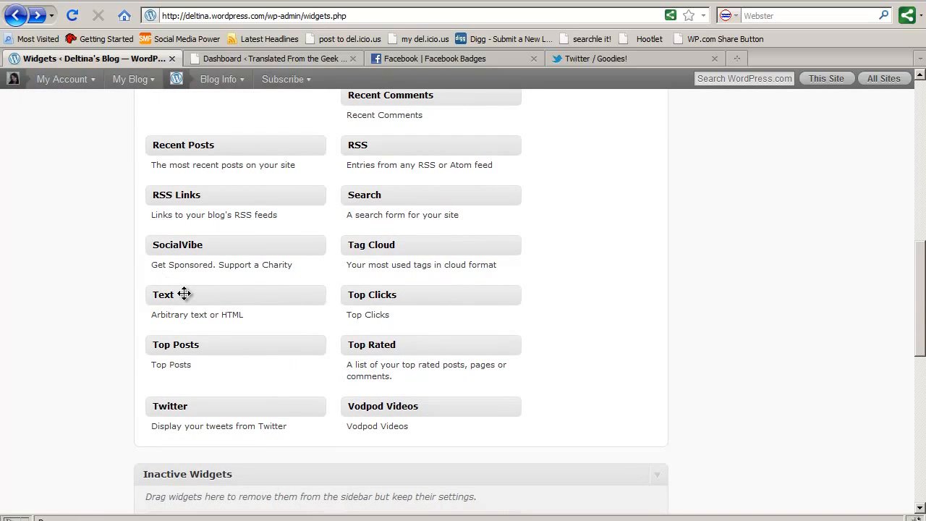
pyautogui.moveTo(282, 246)
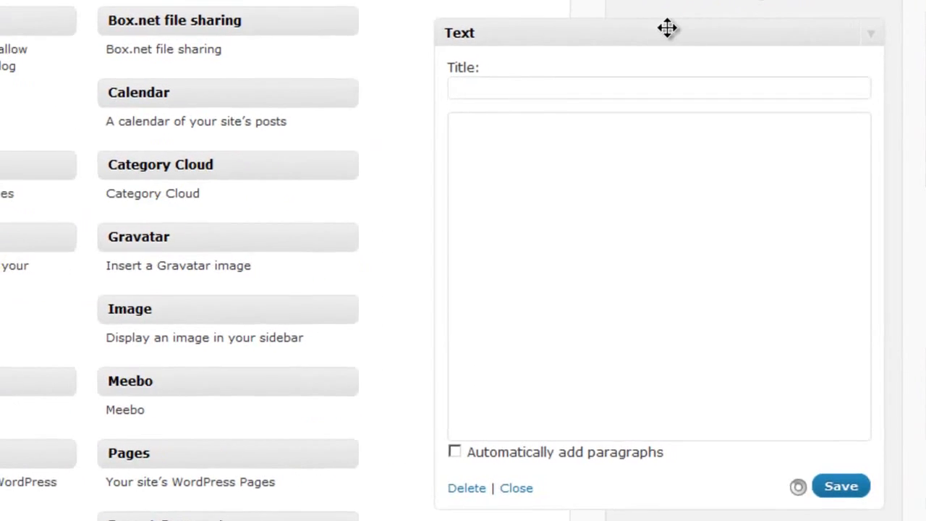
# - Title the Text widget in the Second Footer Widget Area 'Find Us On Facebook'
pyautogui.scroll(-3)
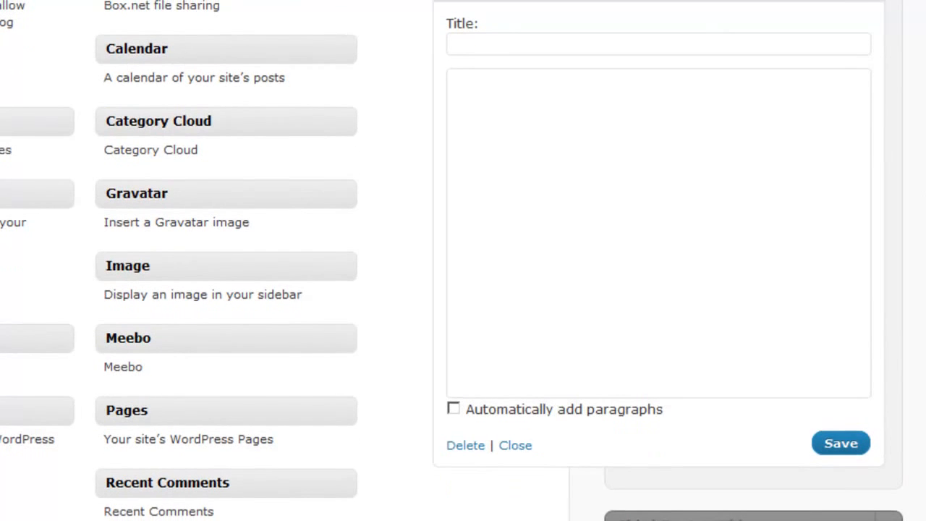
pyautogui.moveTo(765, 219)
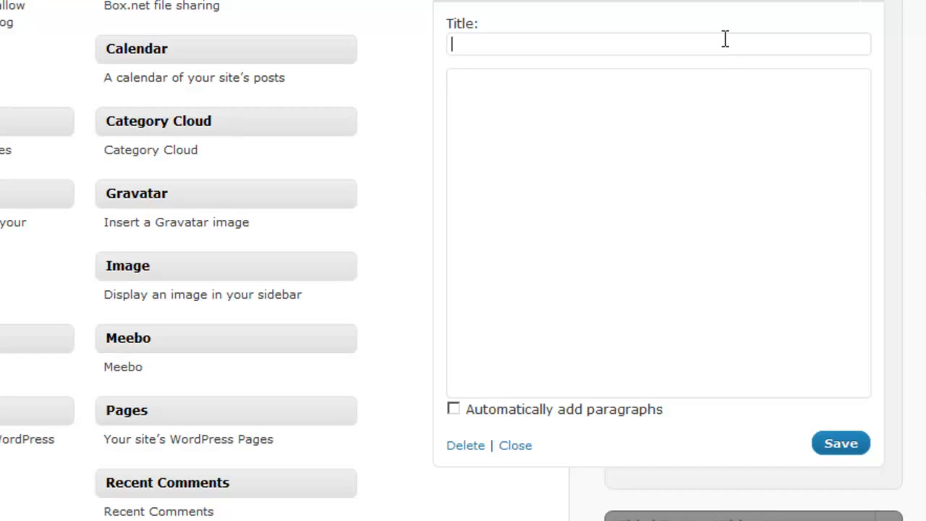
pyautogui.write('Fin')
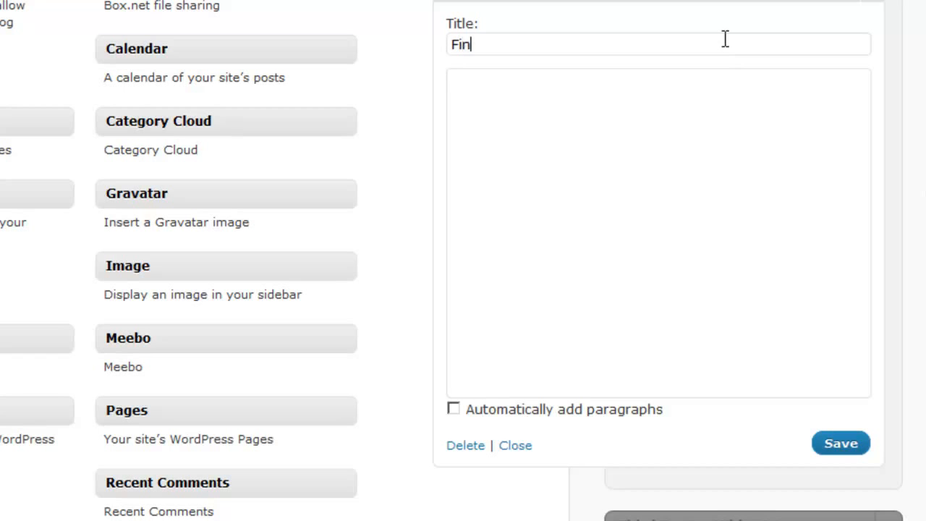
pyautogui.write('d Us')
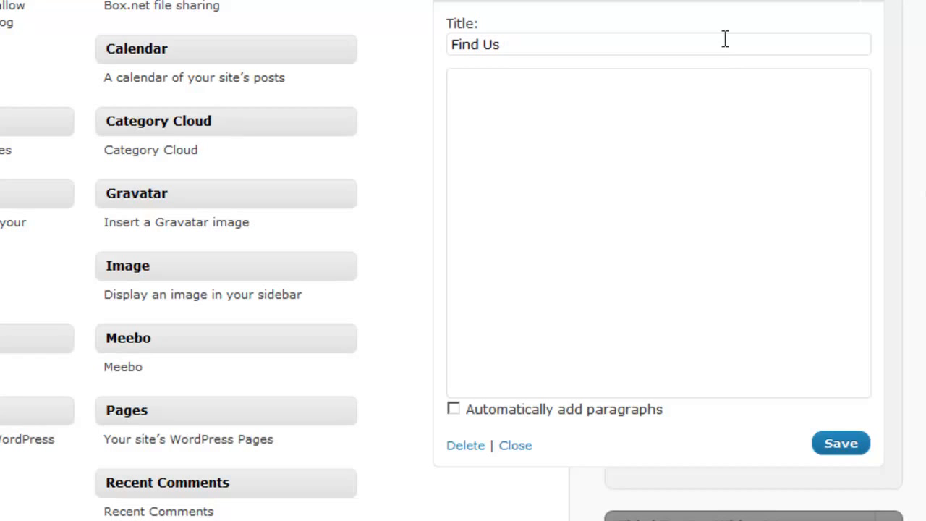
pyautogui.write('On Face')
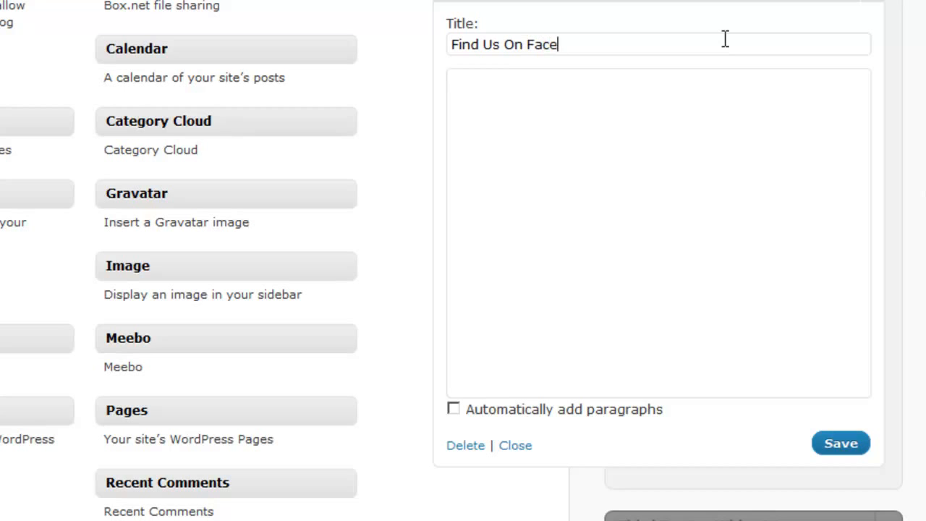
pyautogui.write('book')
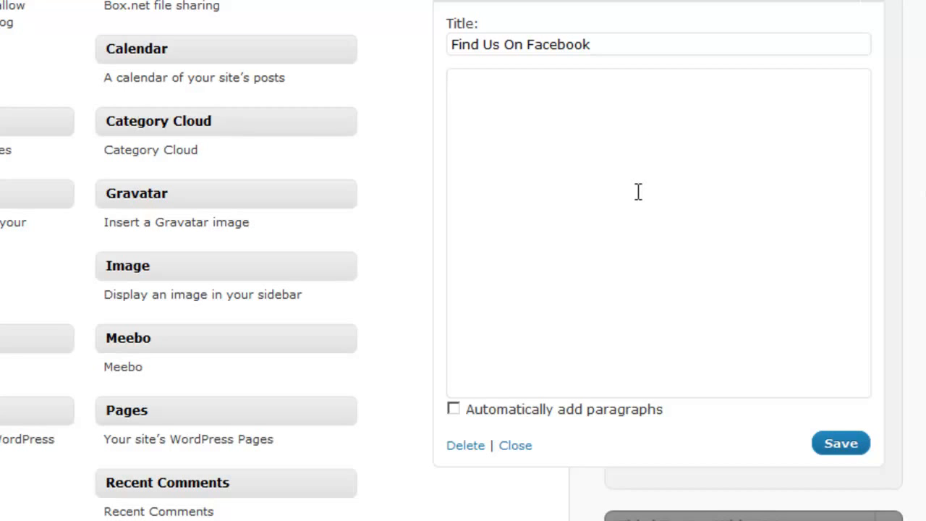
pyautogui.moveTo(403, 201)
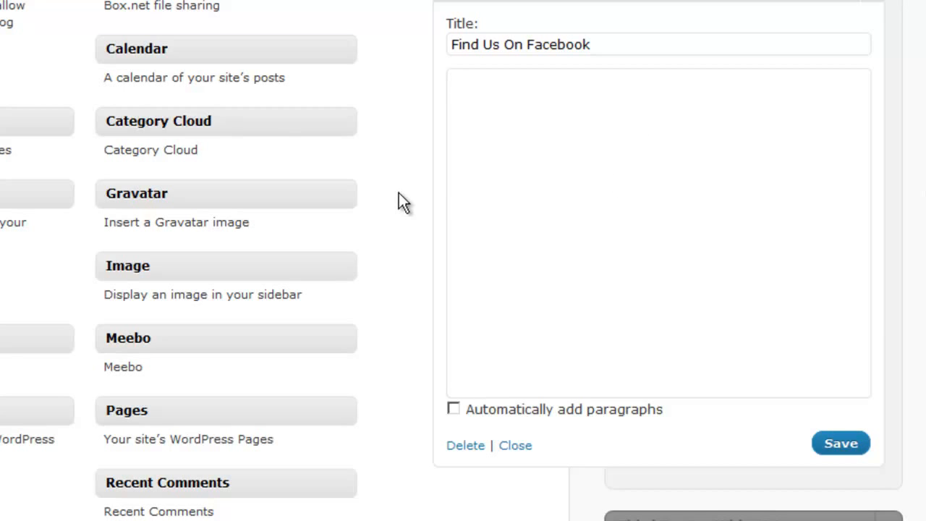
pyautogui.moveTo(694, 127)
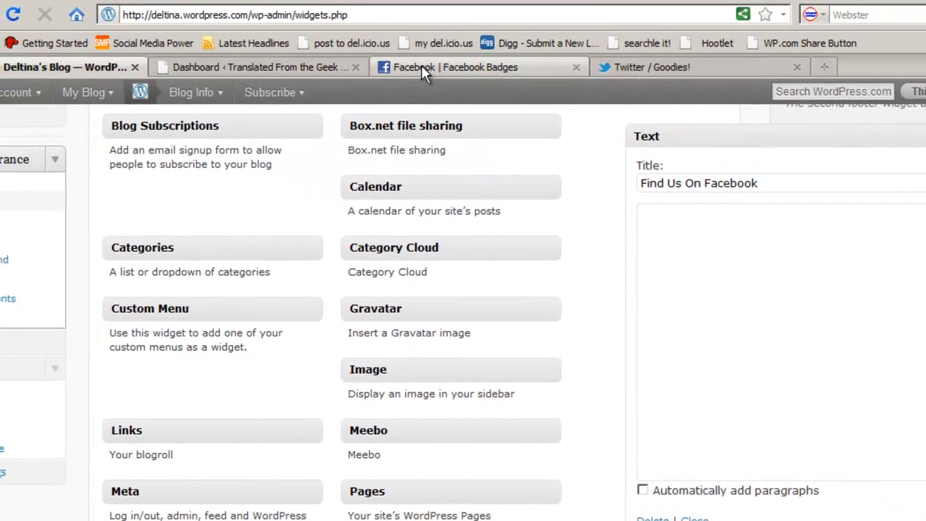
# - Select the Facebook Profile Badge embed code for other websites
pyautogui.click(467, 66)
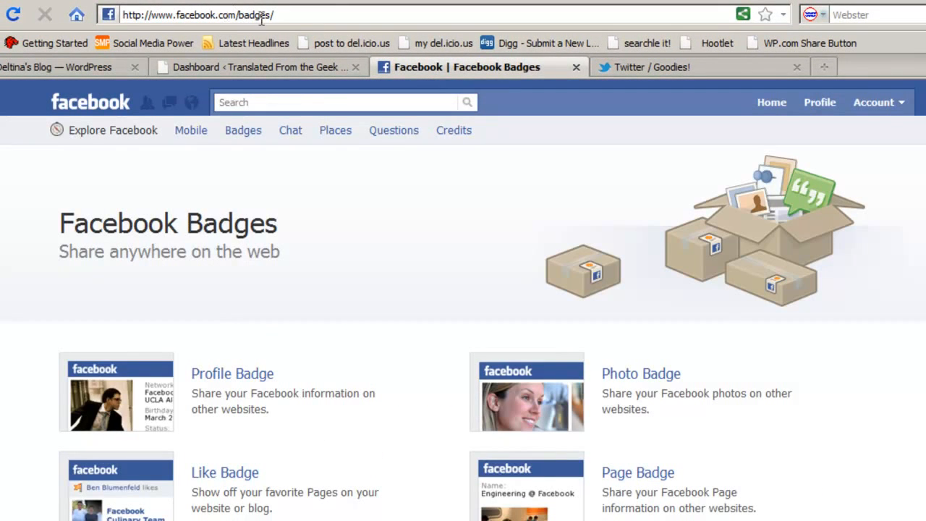
pyautogui.moveTo(206, 400)
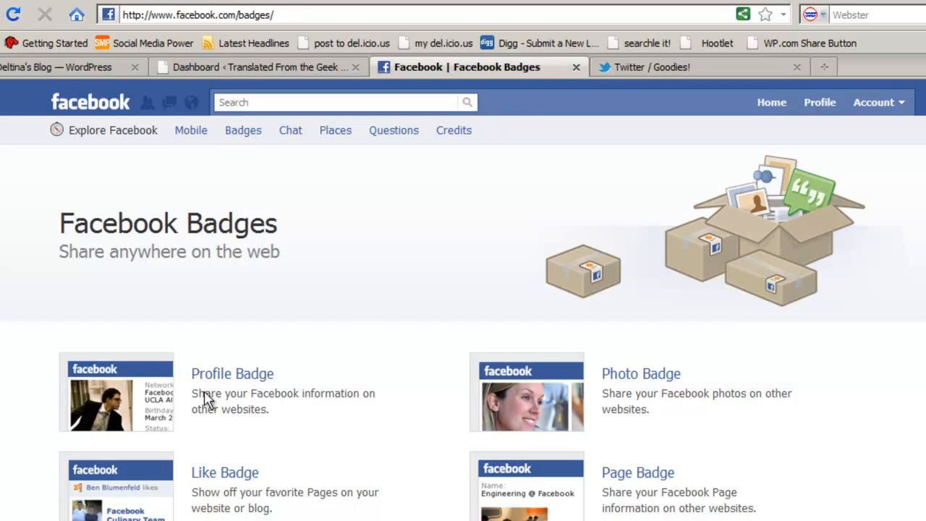
pyautogui.click(232, 373)
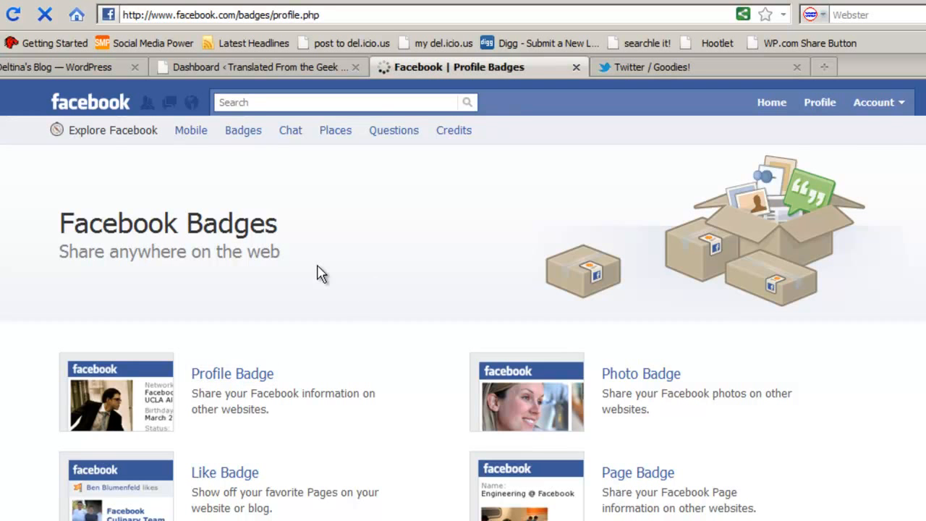
pyautogui.click(232, 373)
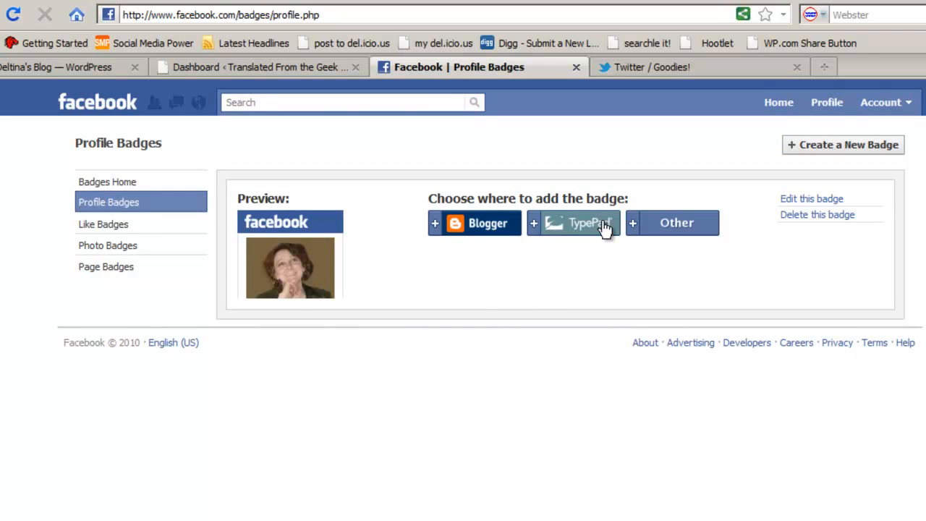
pyautogui.click(672, 222)
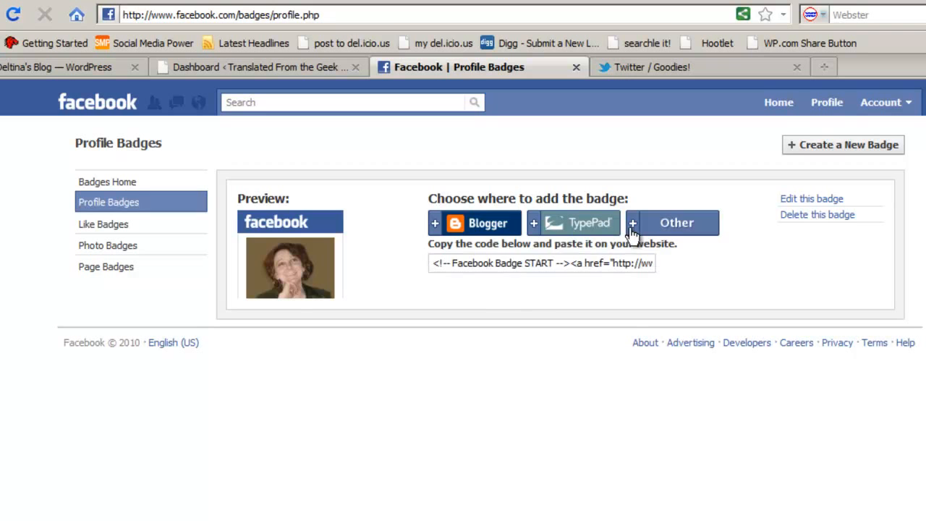
pyautogui.moveTo(529, 318)
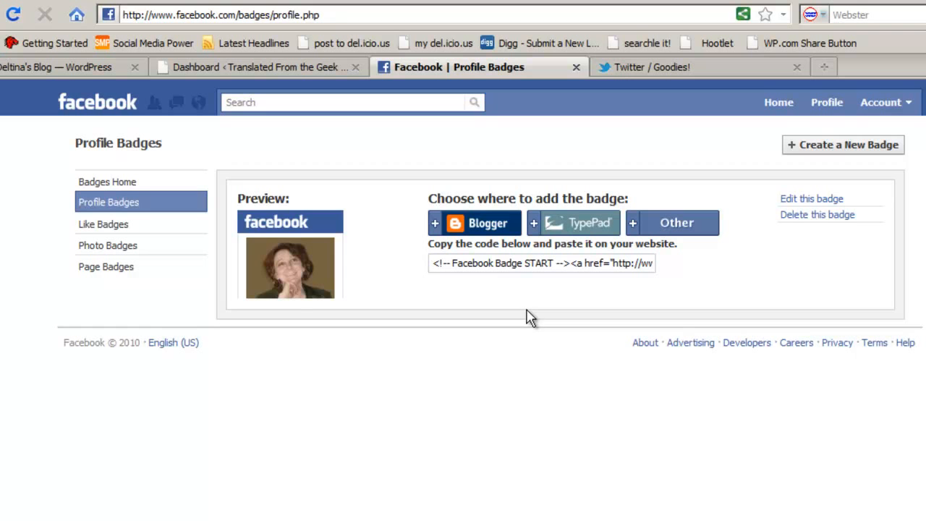
pyautogui.tripleClick(542, 262)
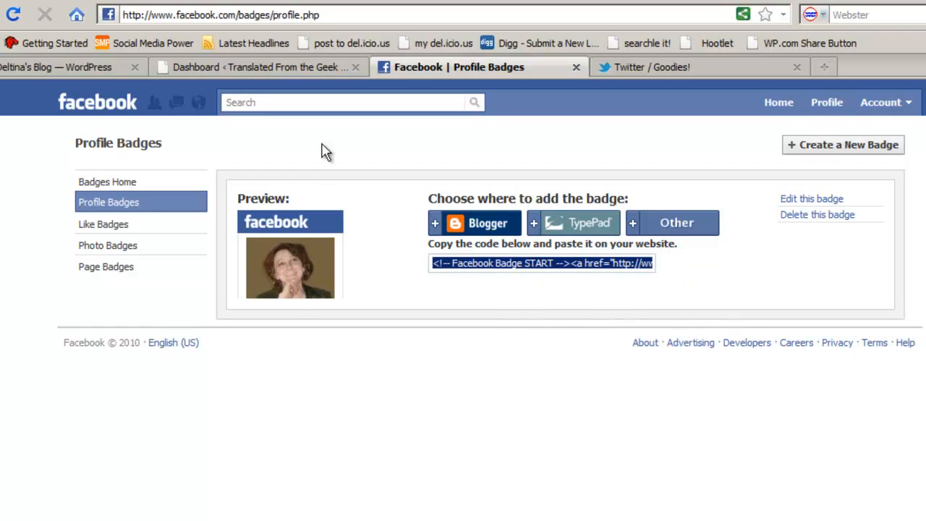
pyautogui.click(65, 67)
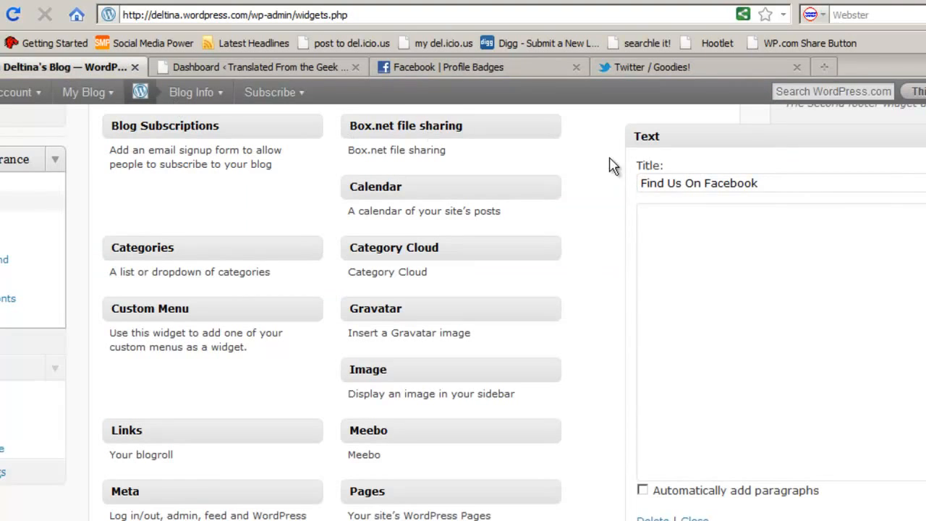
# - Paste the Facebook badge code into the Find Us On Facebook widget body and save
pyautogui.rightClick(724, 290)
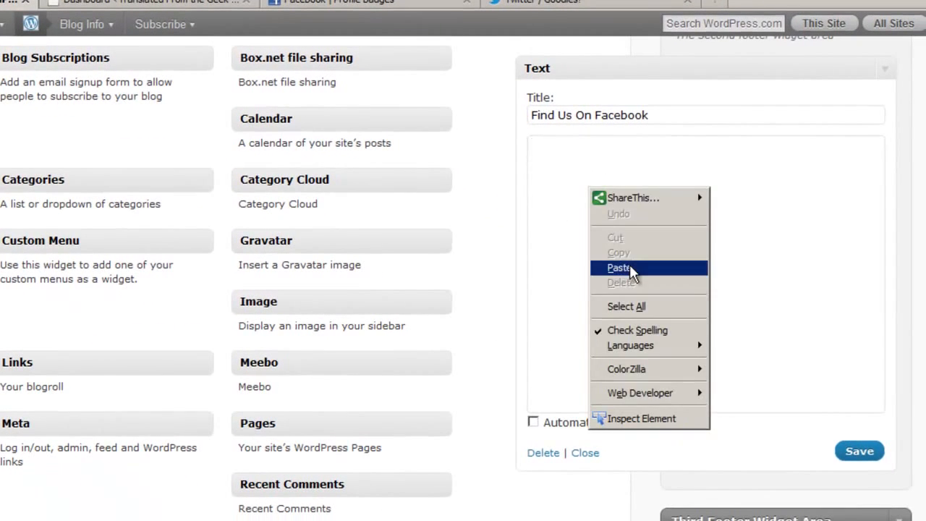
pyautogui.click(619, 268)
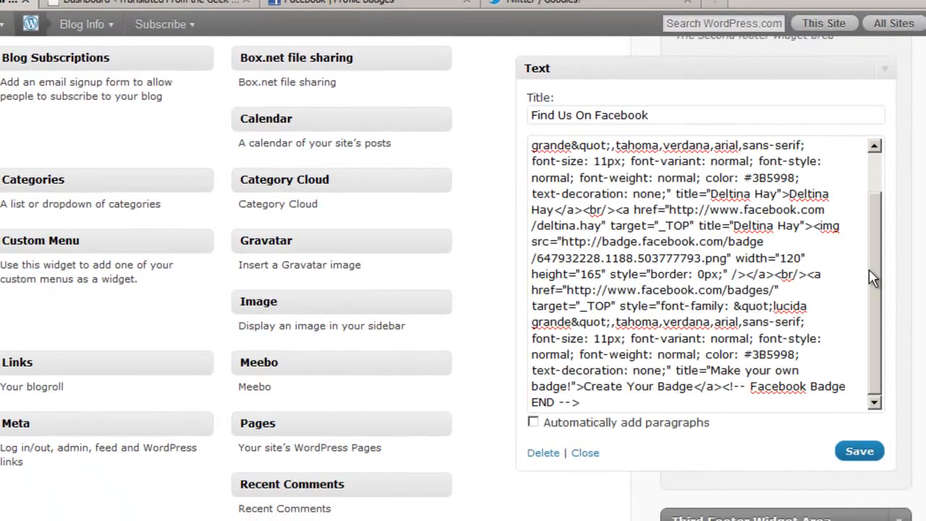
pyautogui.scroll(3)
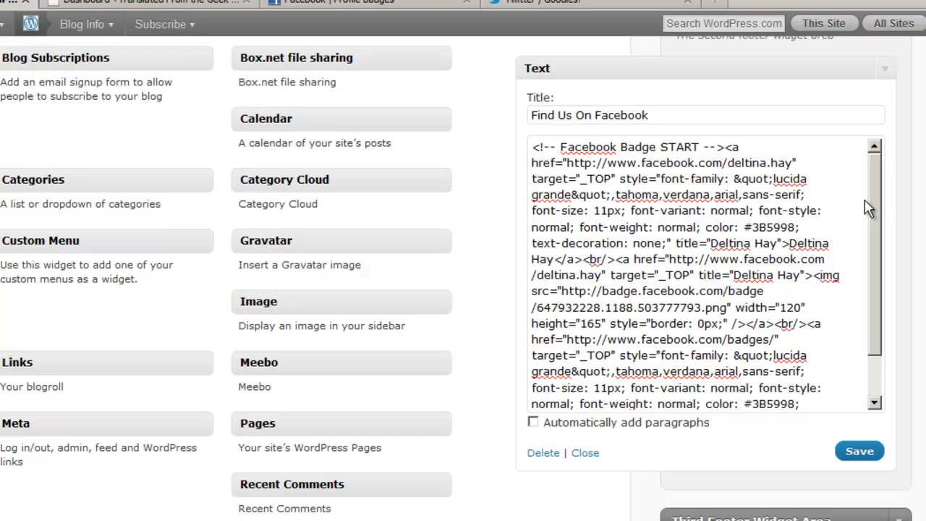
pyautogui.scroll(-3)
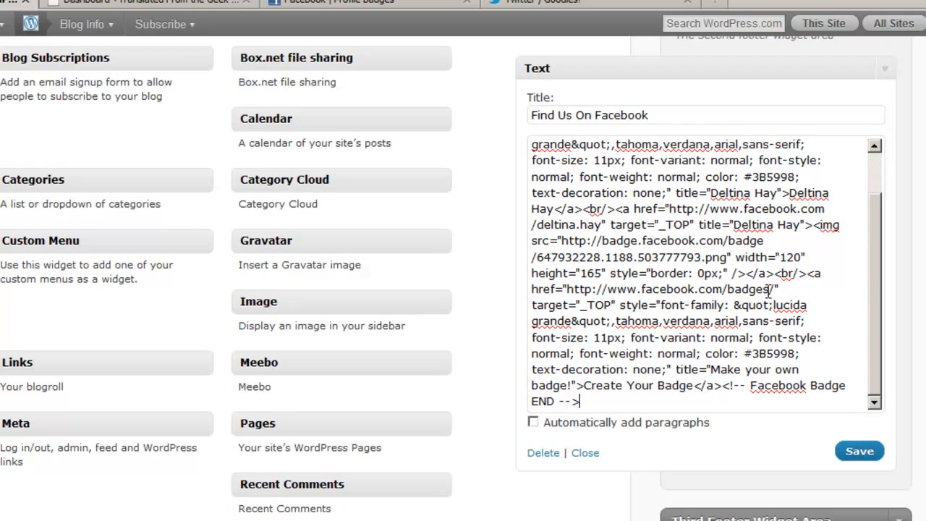
pyautogui.moveTo(615, 60)
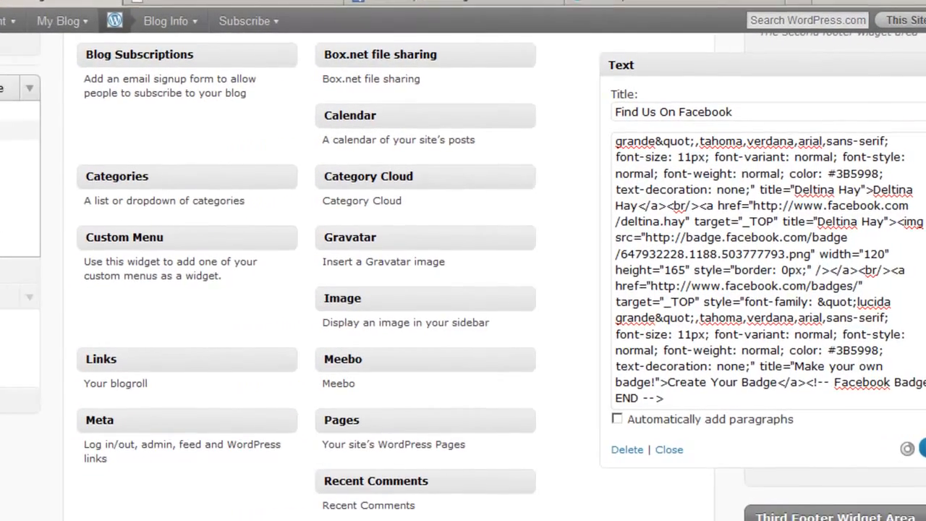
pyautogui.scroll(3)
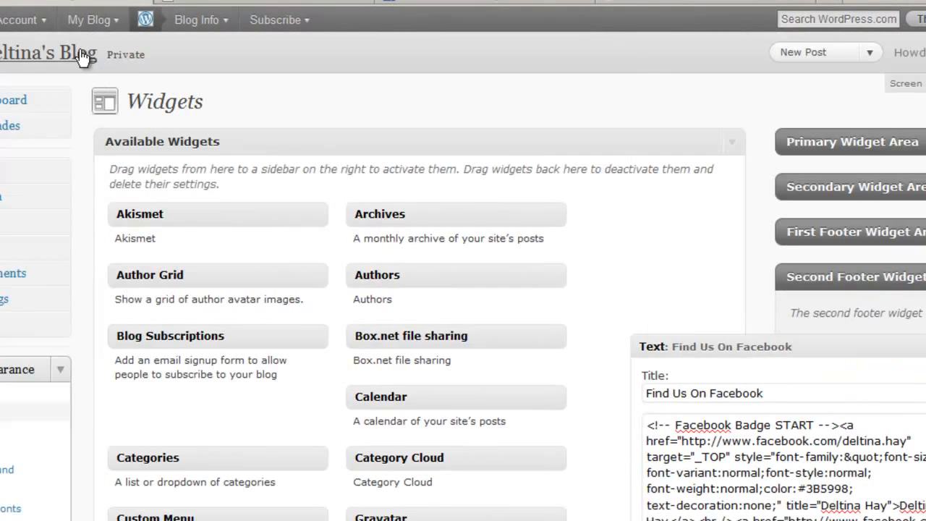
# - Visit Deltina's Blog and check the Facebook badge beside the Twitter feed in the footer
pyautogui.click(49, 53)
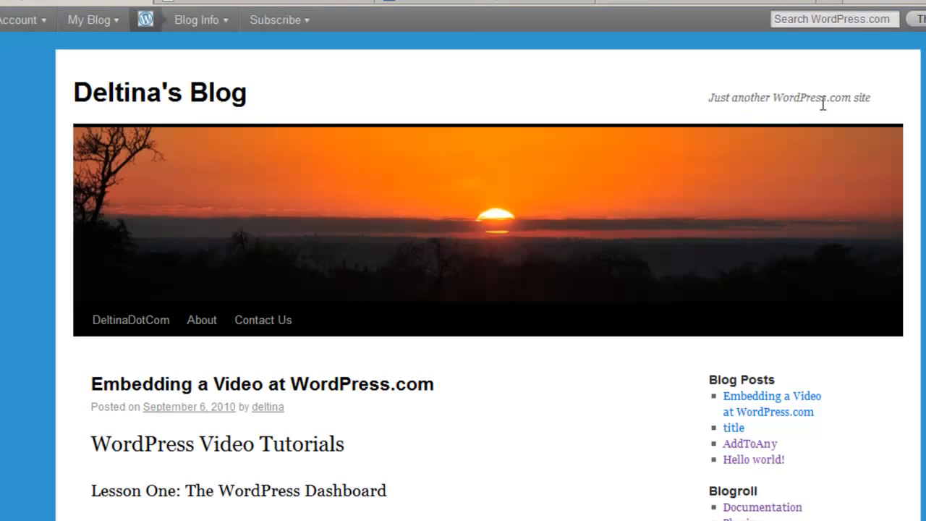
pyautogui.scroll(-3)
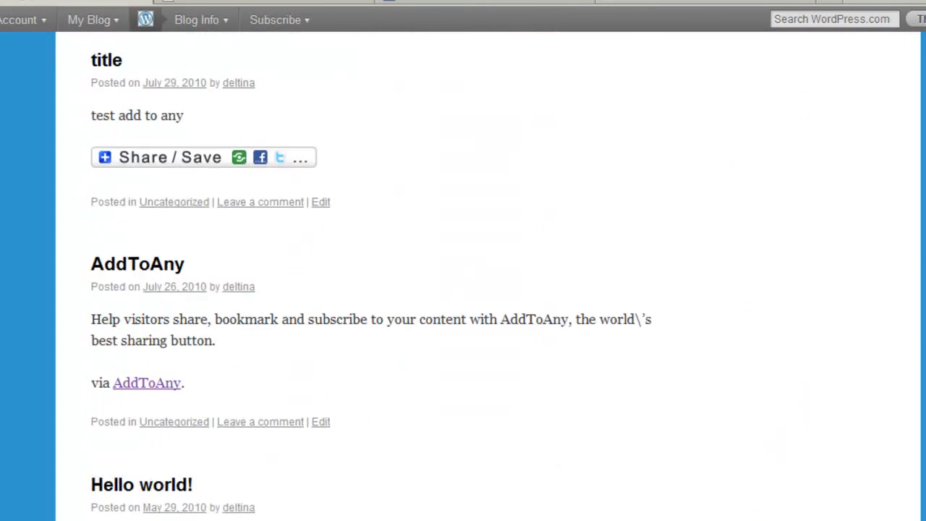
pyautogui.scroll(-3)
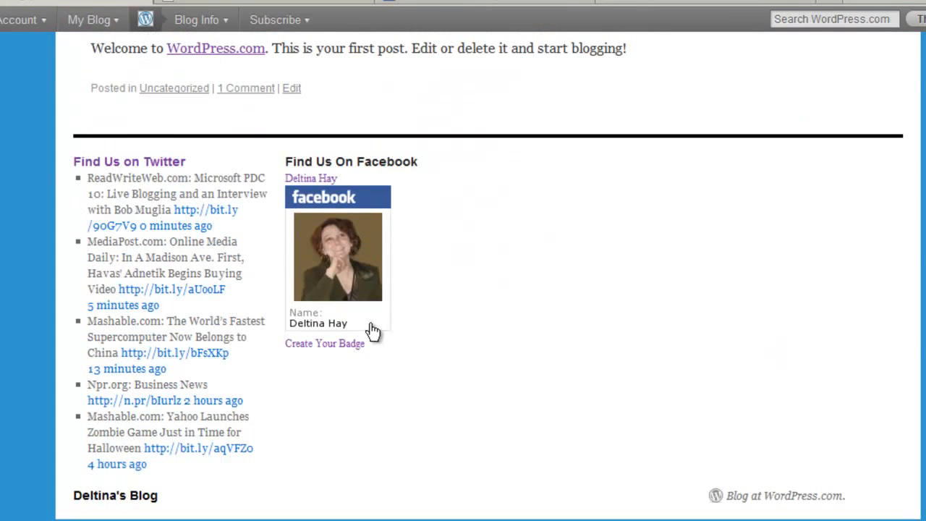
pyautogui.moveTo(452, 351)
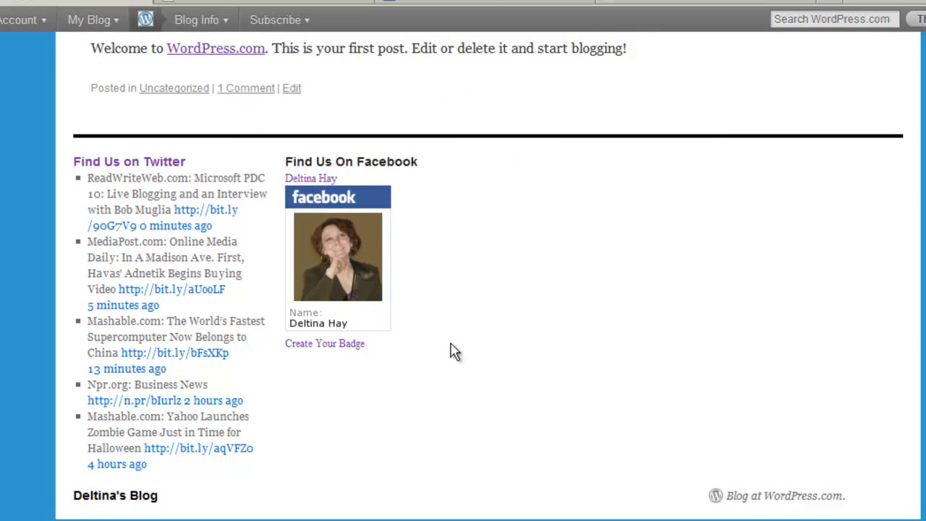
pyautogui.moveTo(583, 203)
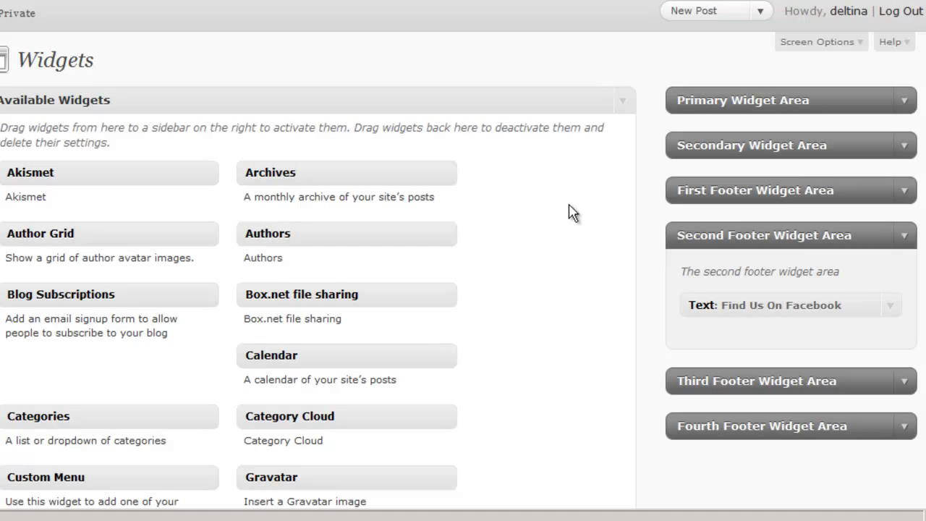
pyautogui.moveTo(912, 254)
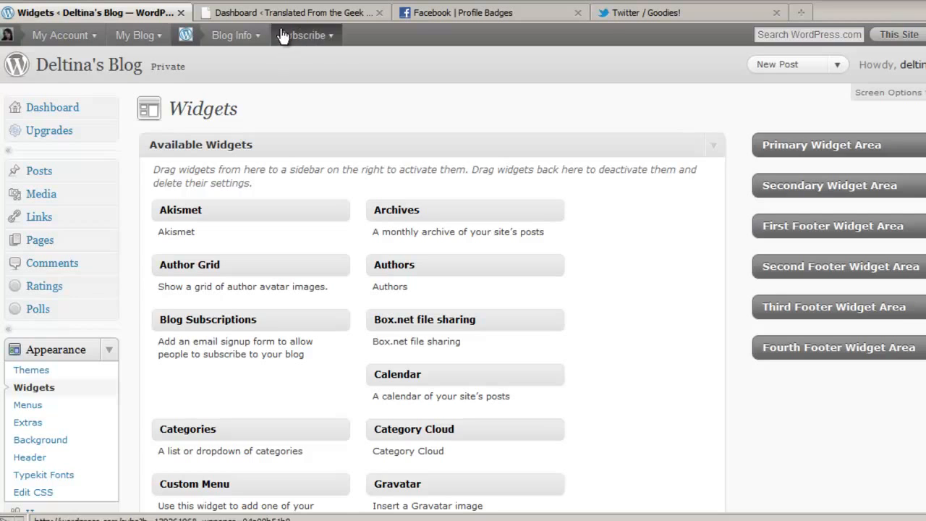
# - Switch to the Translated From the Geek dashboard tab
pyautogui.click(289, 13)
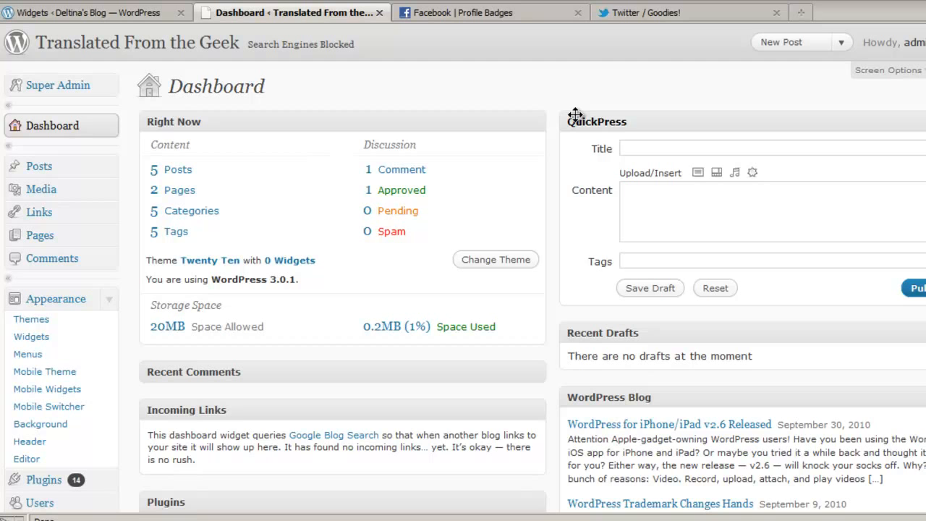
pyautogui.moveTo(355, 82)
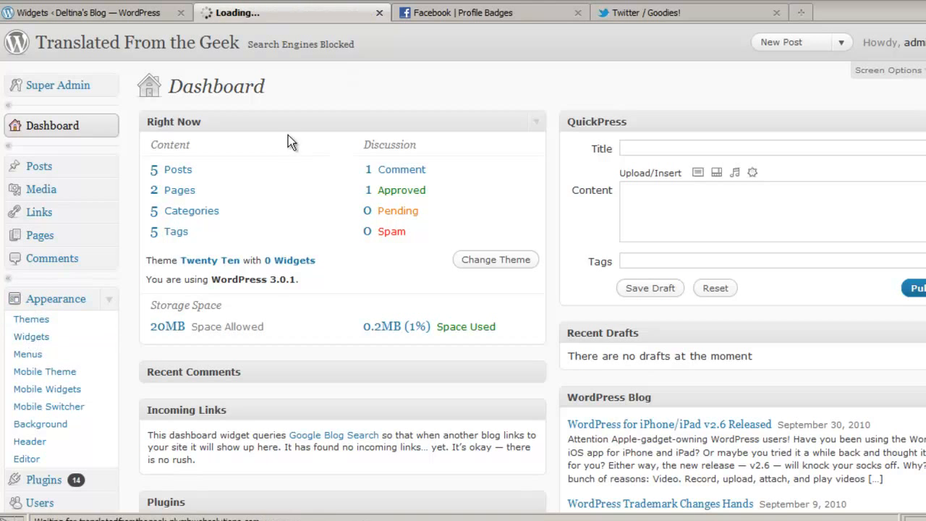
# - Open Translated From the Geek's Widgets page and add a Text widget to the Primary Widget Area
pyautogui.click(31, 336)
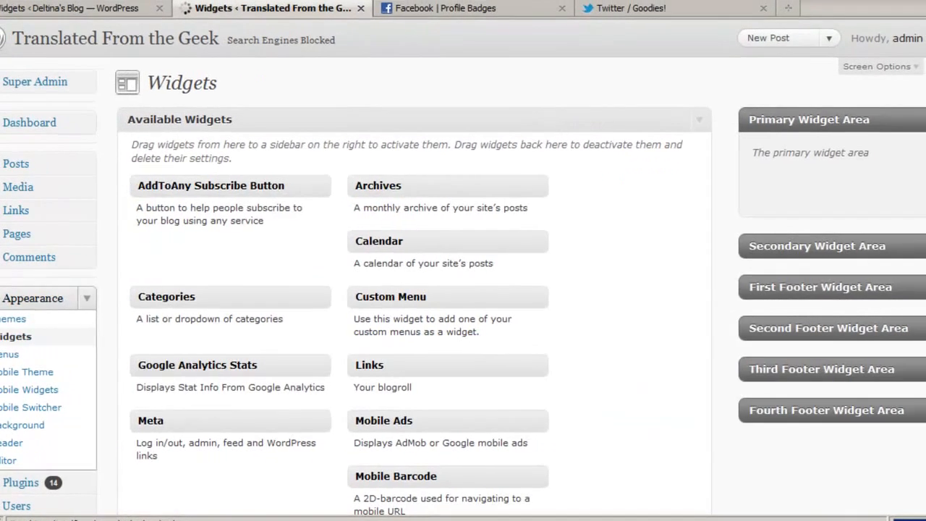
pyautogui.scroll(-3)
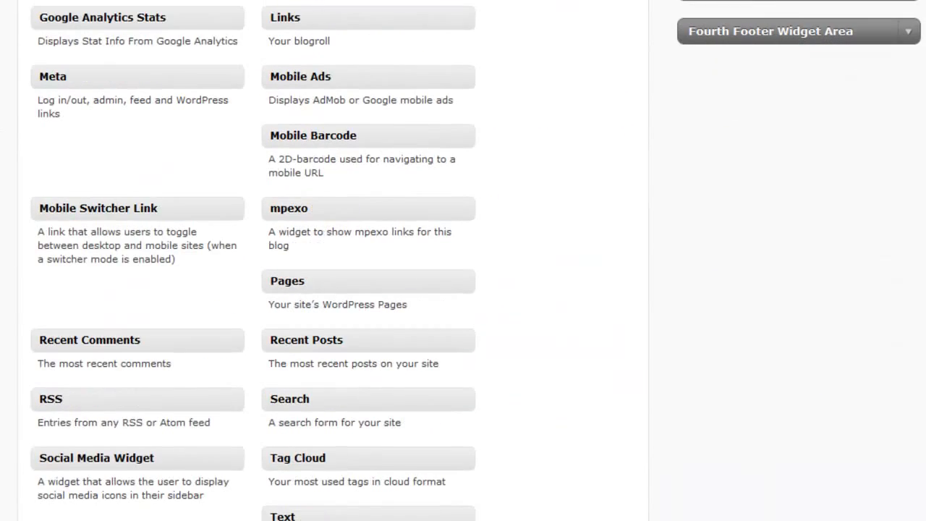
pyautogui.scroll(-3)
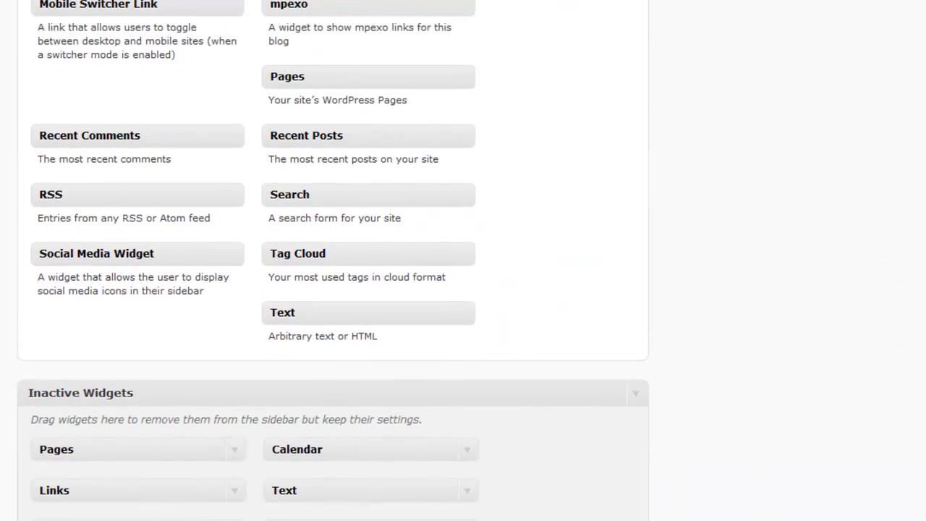
pyautogui.moveTo(458, 219)
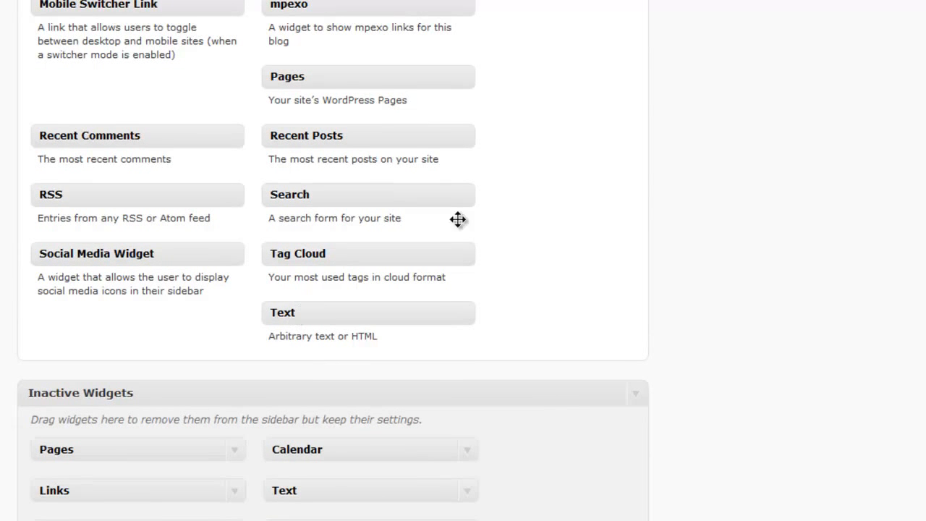
pyautogui.scroll(3)
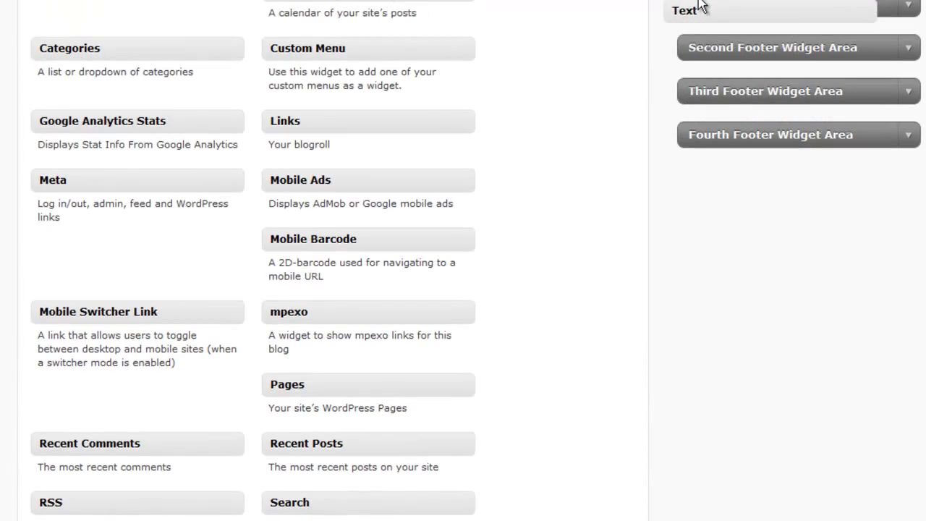
pyautogui.scroll(3)
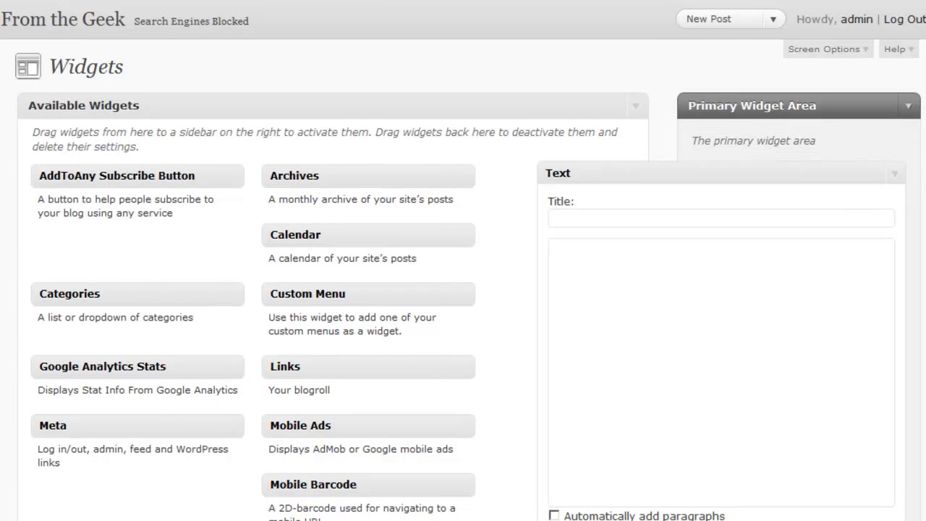
# - Title the Primary Widget Area Text widget 'Find Us On Twitter'
pyautogui.scroll(-3)
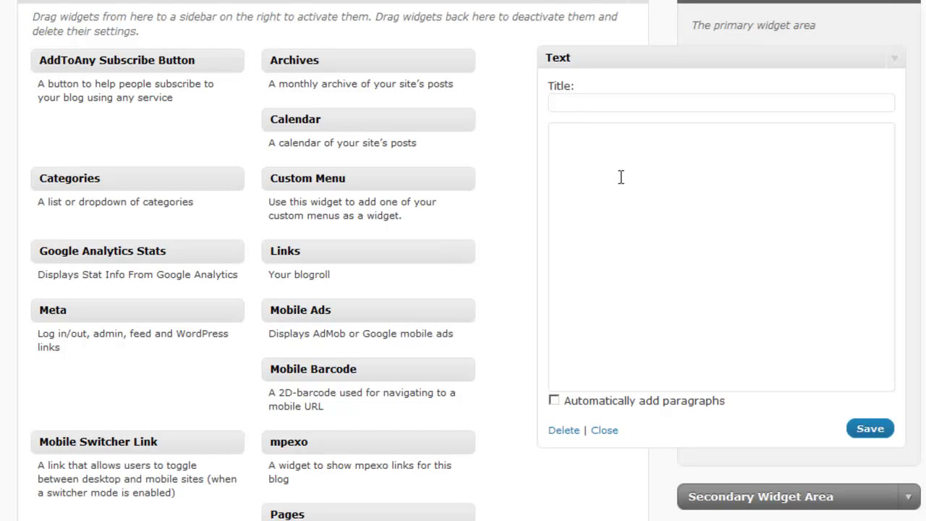
pyautogui.write('Find')
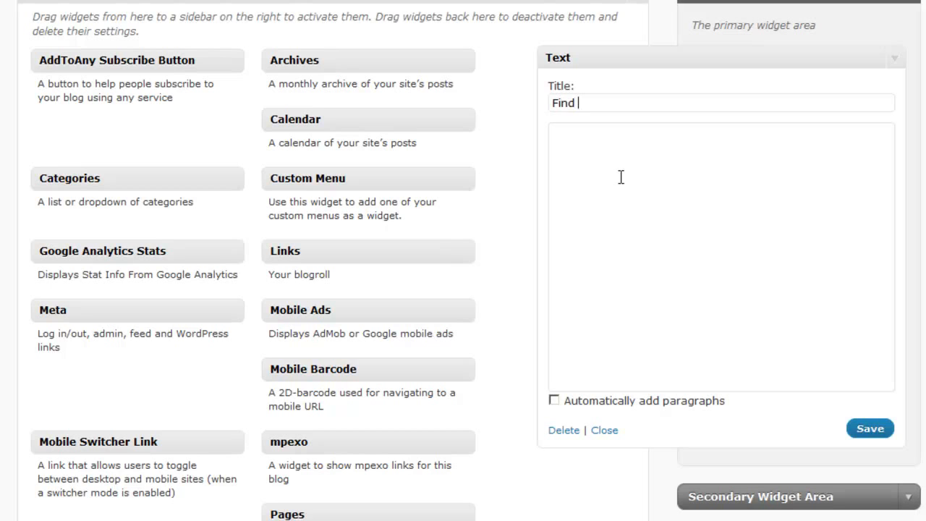
pyautogui.write('Us On Tw')
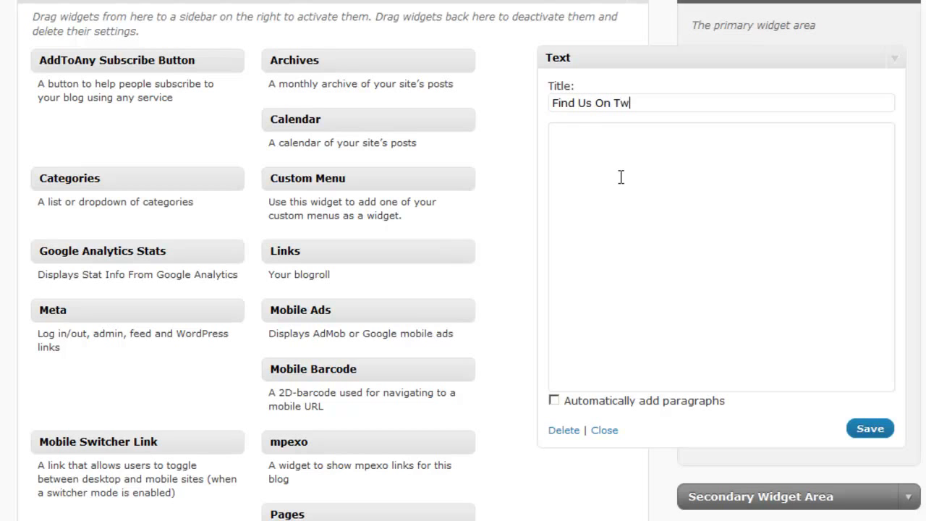
pyautogui.write('itter')
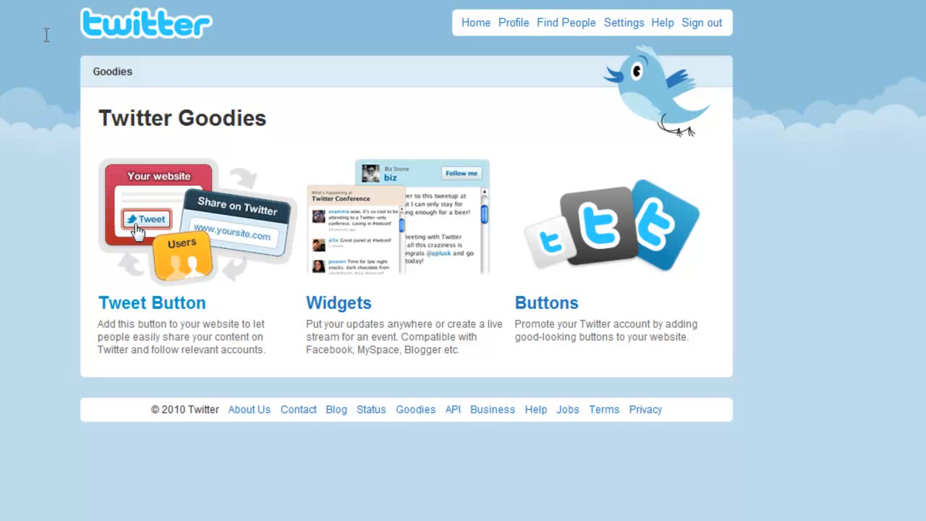
pyautogui.moveTo(281, 319)
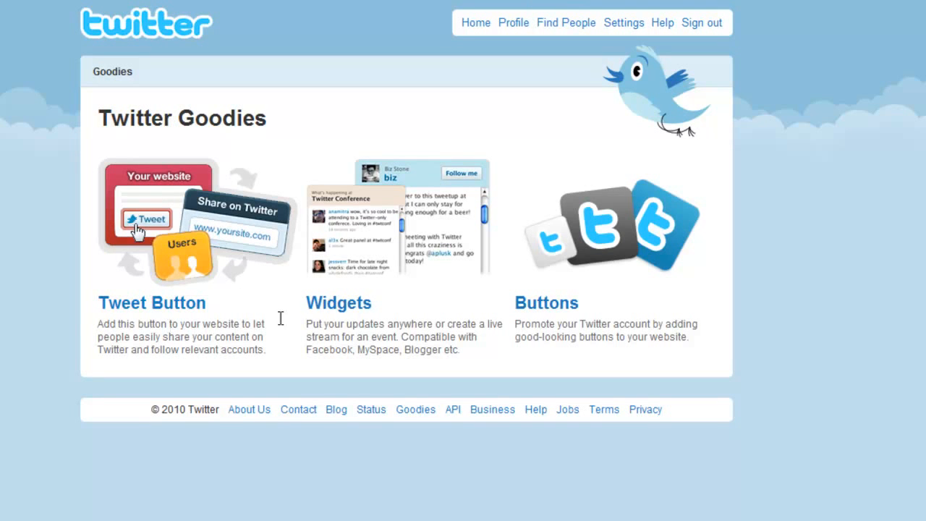
# - Generate the embed code for Twitter's website Profile Widget in Goodies
pyautogui.click(339, 302)
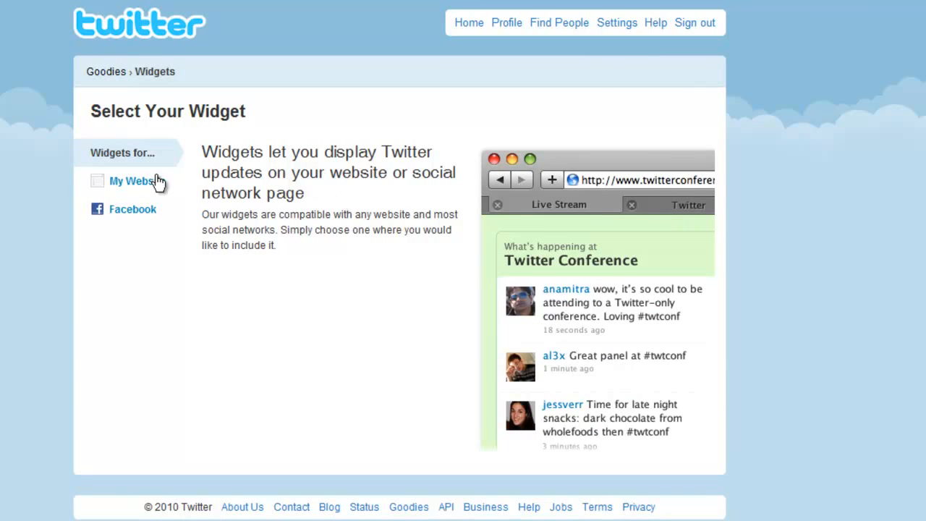
pyautogui.moveTo(134, 181)
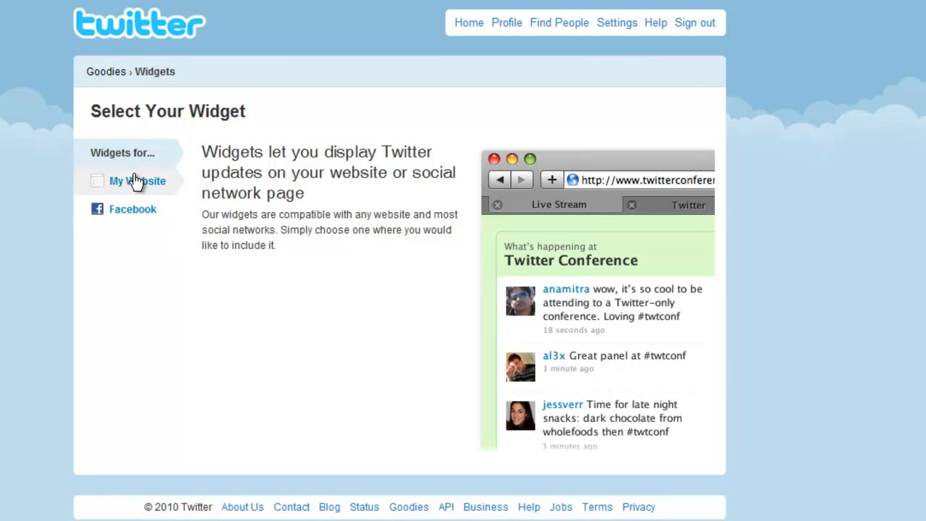
pyautogui.click(137, 181)
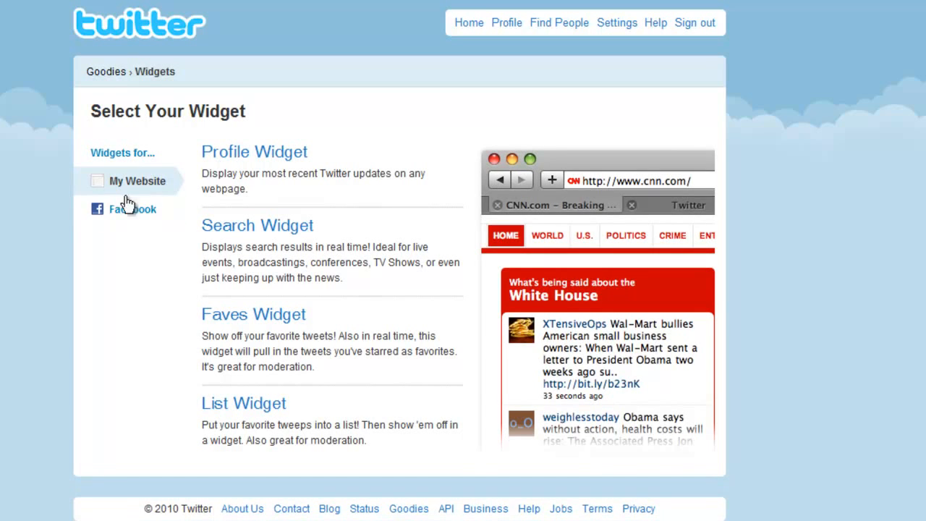
pyautogui.moveTo(224, 152)
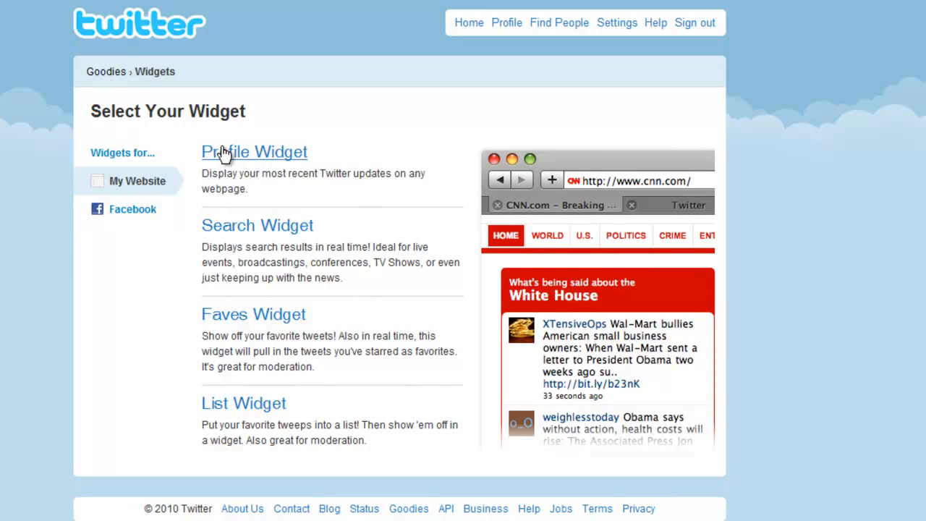
pyautogui.moveTo(702, 116)
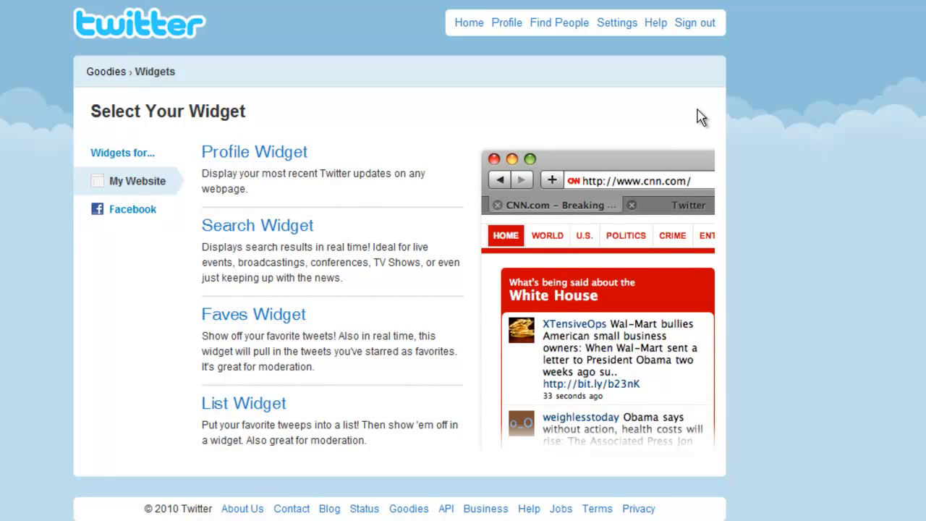
pyautogui.click(254, 152)
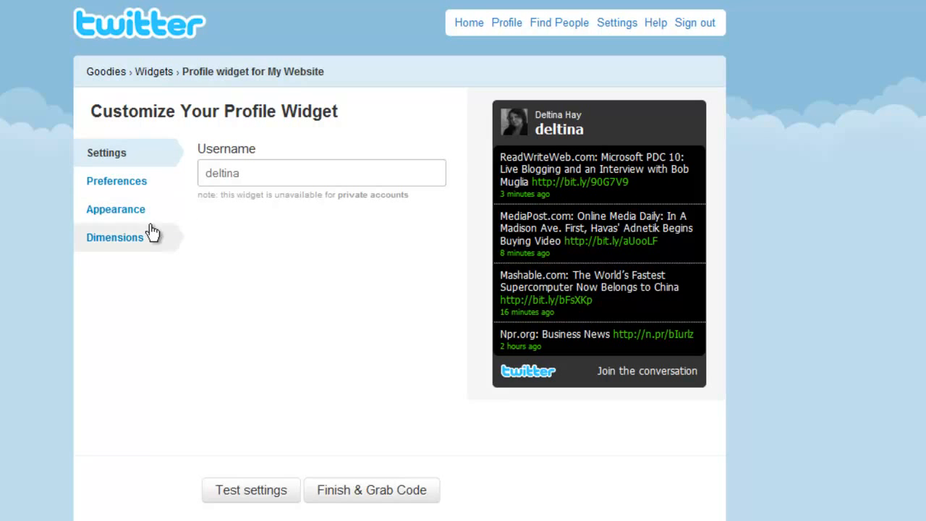
pyautogui.moveTo(277, 298)
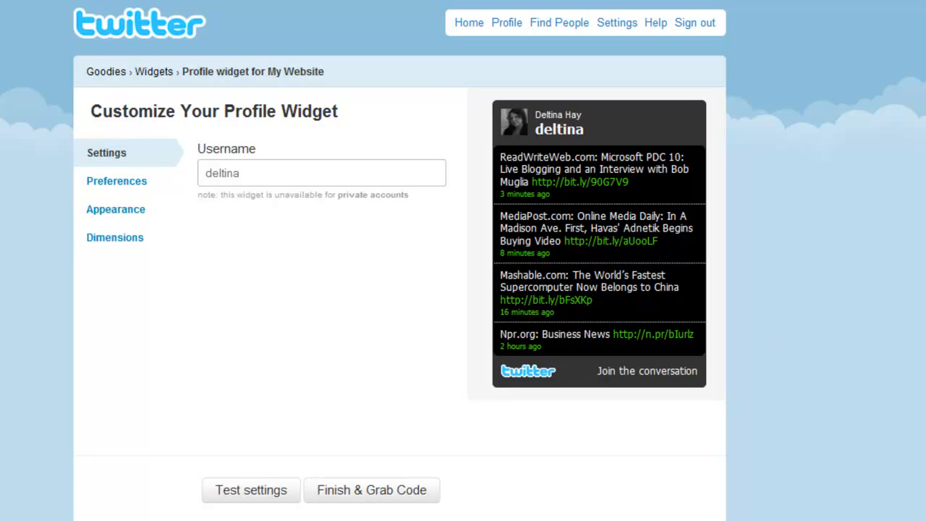
pyautogui.click(371, 490)
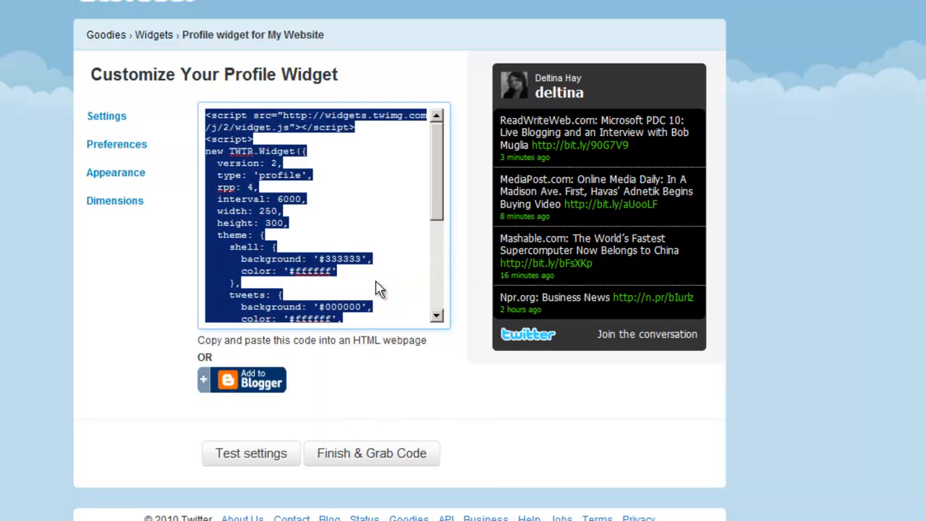
pyautogui.moveTo(85, 3)
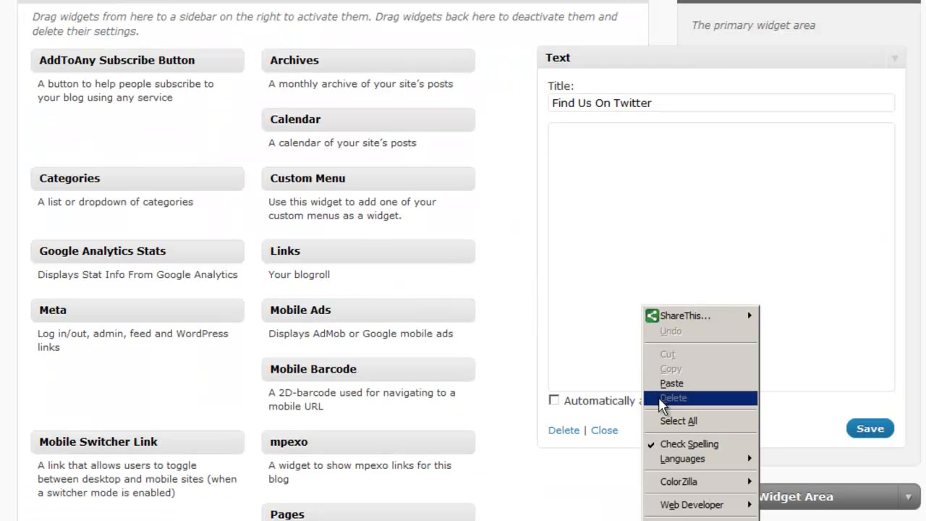
# - Paste the Twitter widget code into the Find Us On Twitter Text widget
pyautogui.click(671, 384)
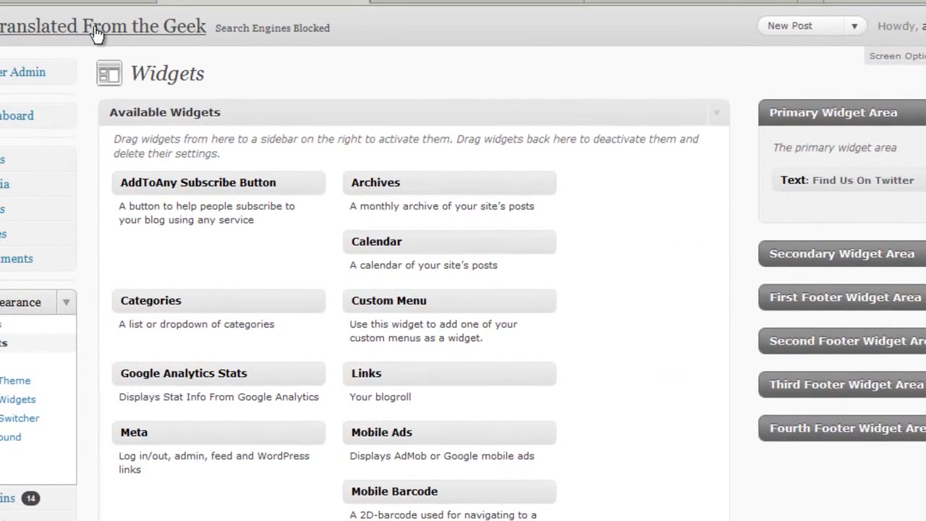
pyautogui.moveTo(646, 34)
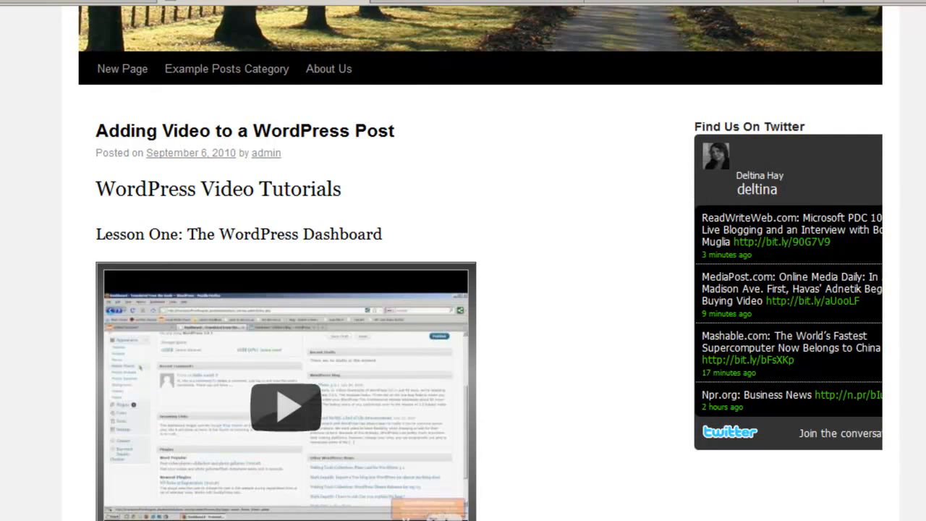
# - Scroll the front page to view the Find Us On Twitter tweet feed in the sidebar
pyautogui.scroll(3)
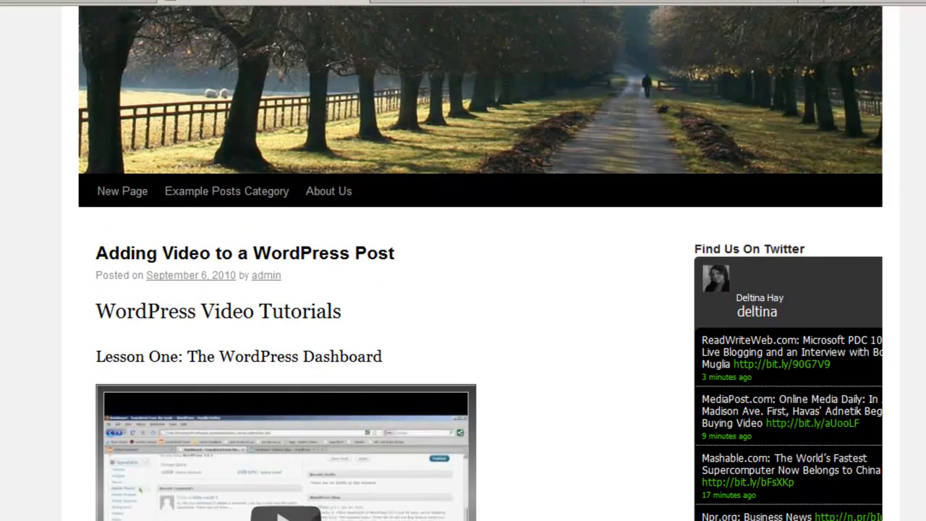
pyautogui.scroll(-3)
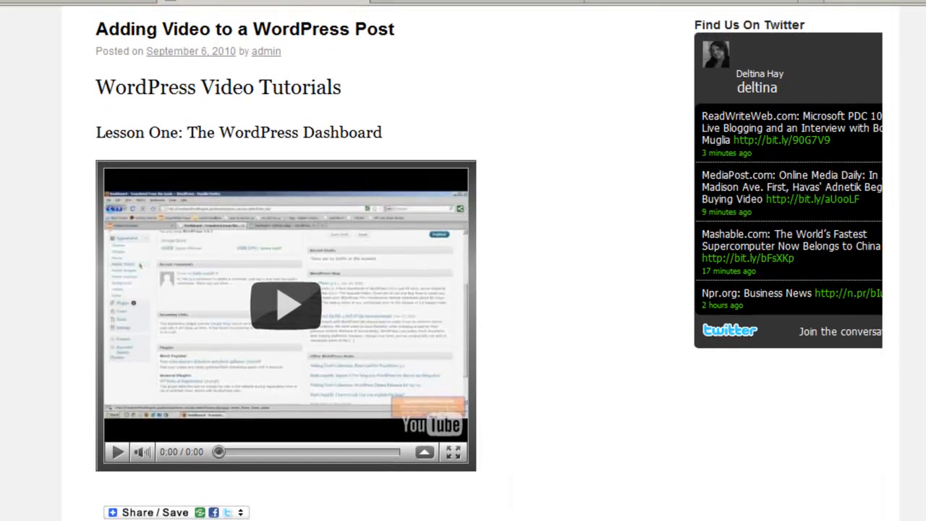
pyautogui.moveTo(902, 106)
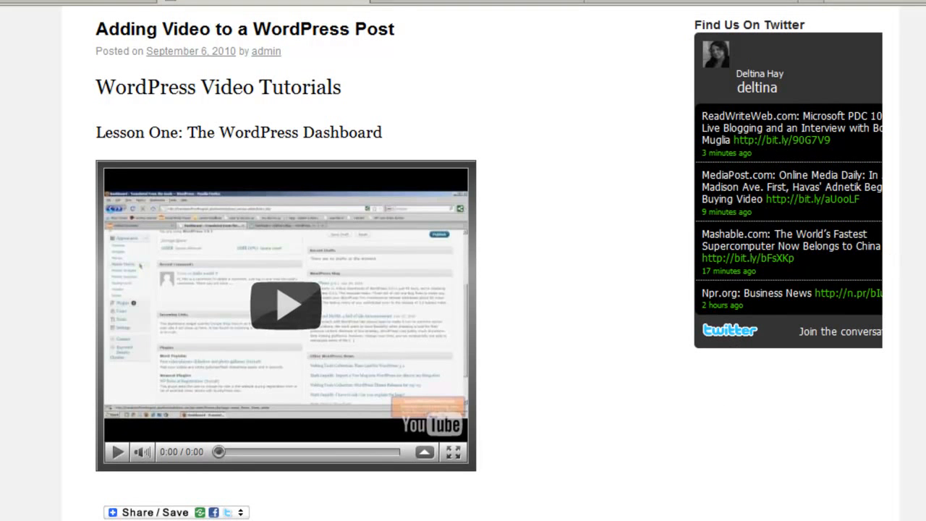
pyautogui.scroll(3)
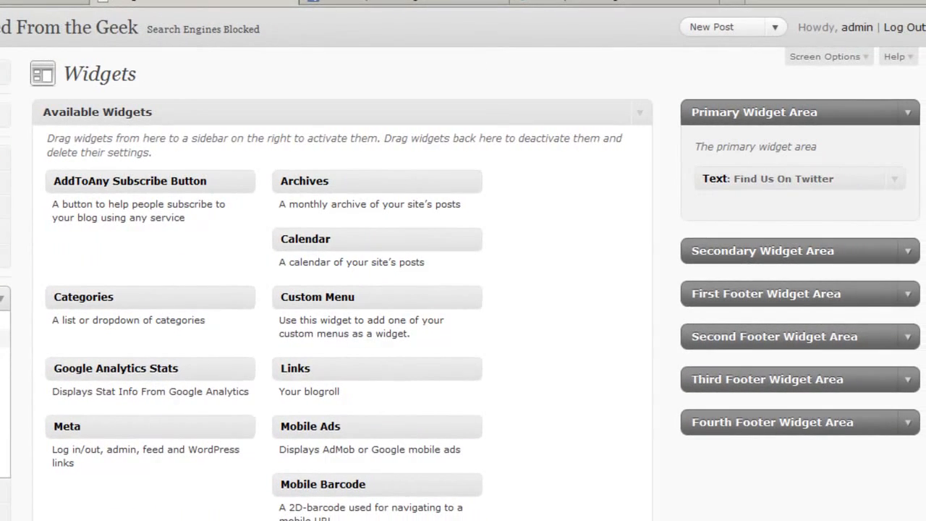
# - Collapse the Primary Widget Area on the Widgets page
pyautogui.click(796, 112)
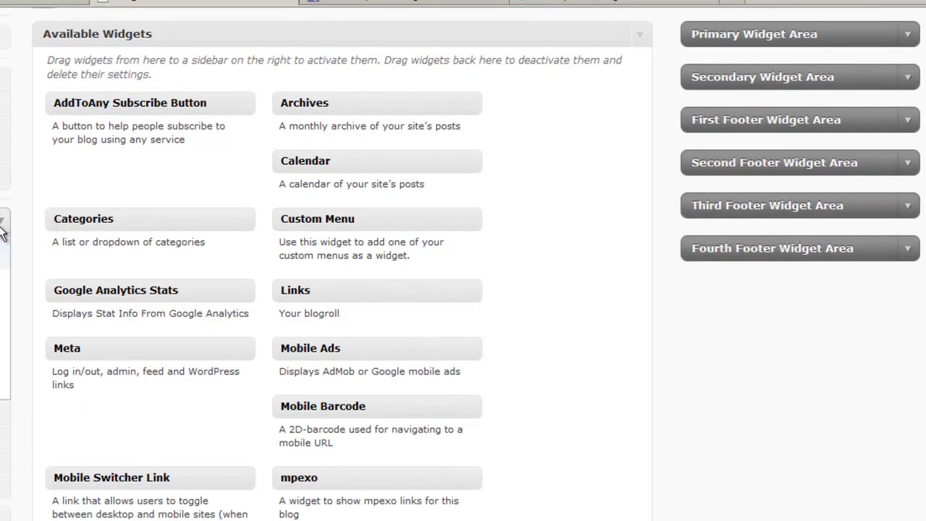
pyautogui.moveTo(45, 106)
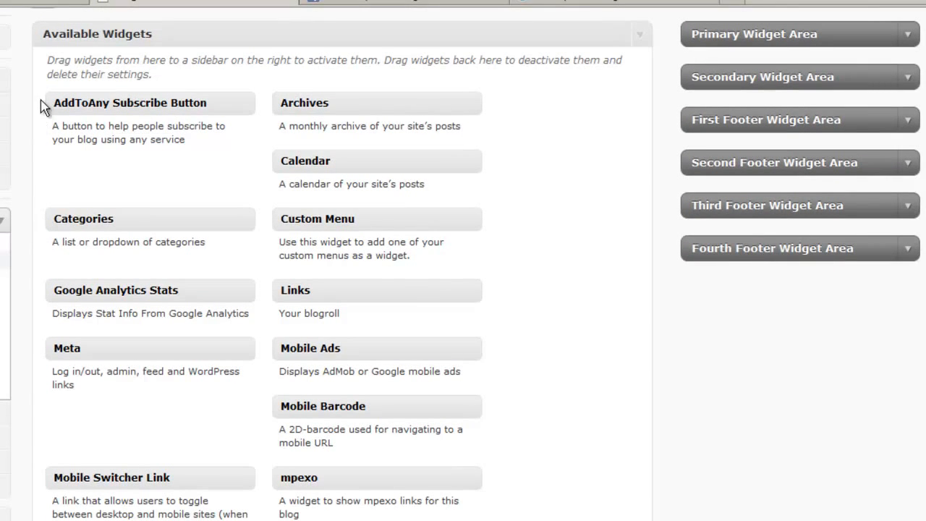
pyautogui.moveTo(113, 69)
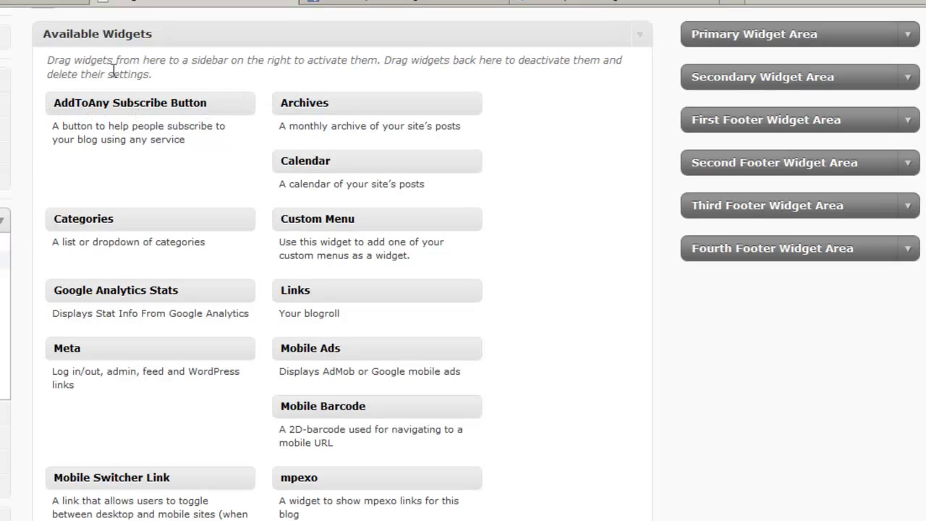
pyautogui.moveTo(130, 70)
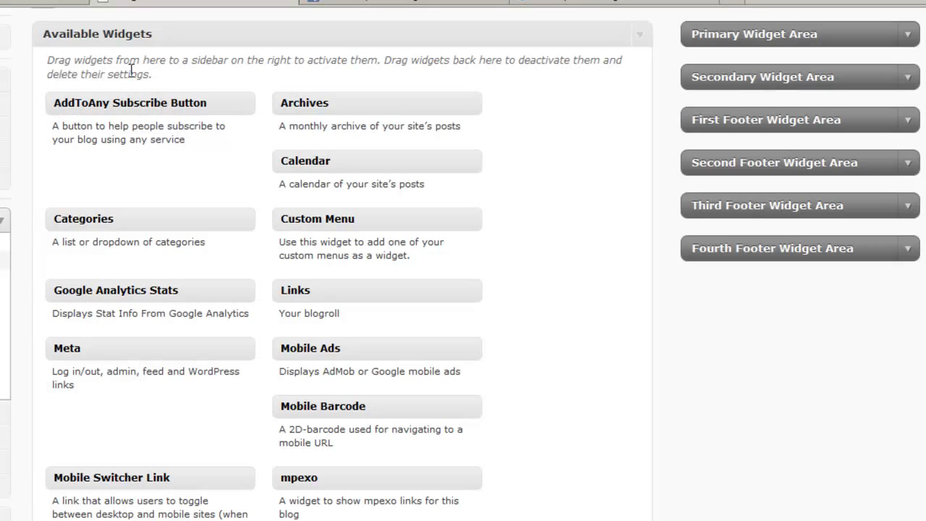
pyautogui.moveTo(121, 136)
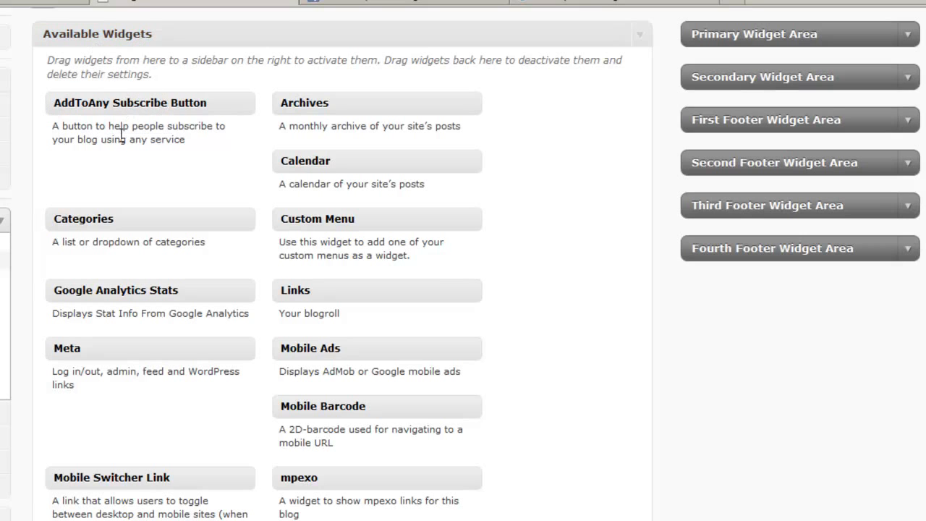
pyautogui.moveTo(267, 381)
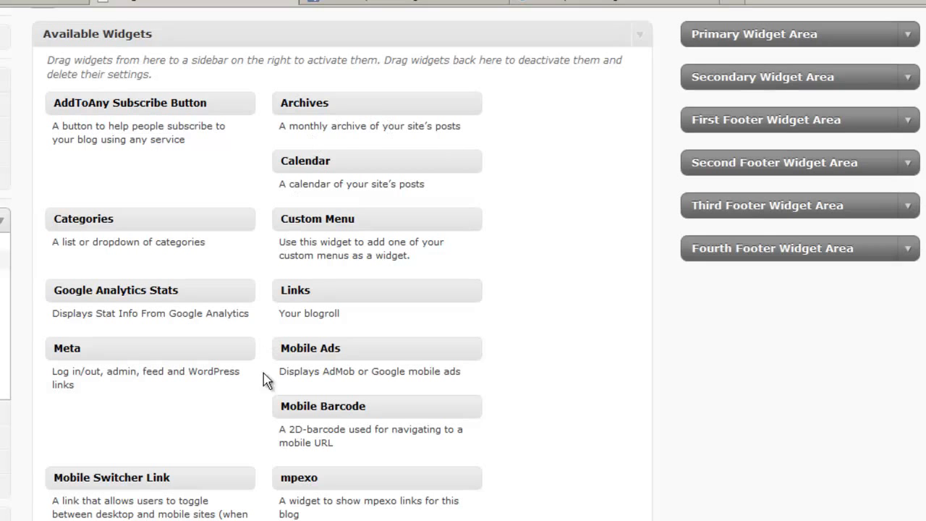
pyautogui.moveTo(912, 77)
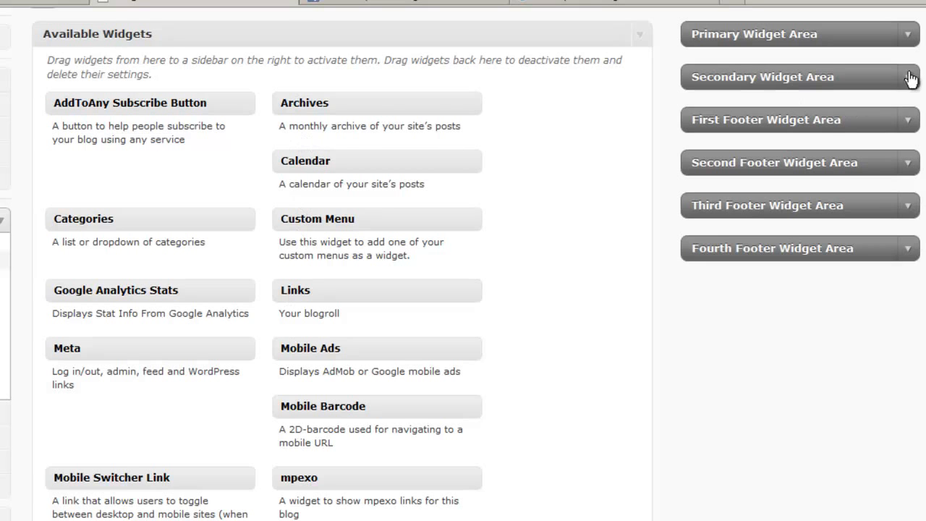
pyautogui.scroll(3)
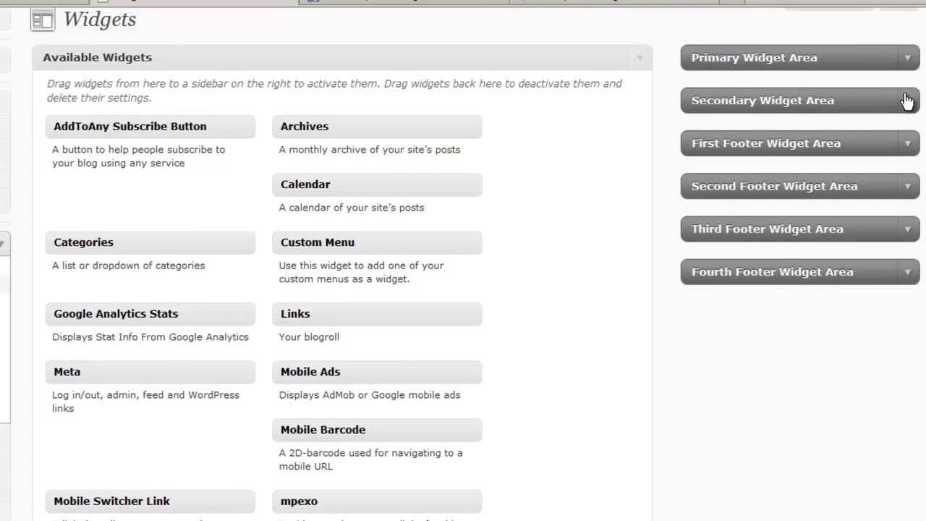
# - Expand Secondary Widget Area and add the AddToAny Subscribe Button widget, then collapse its settings
pyautogui.click(799, 100)
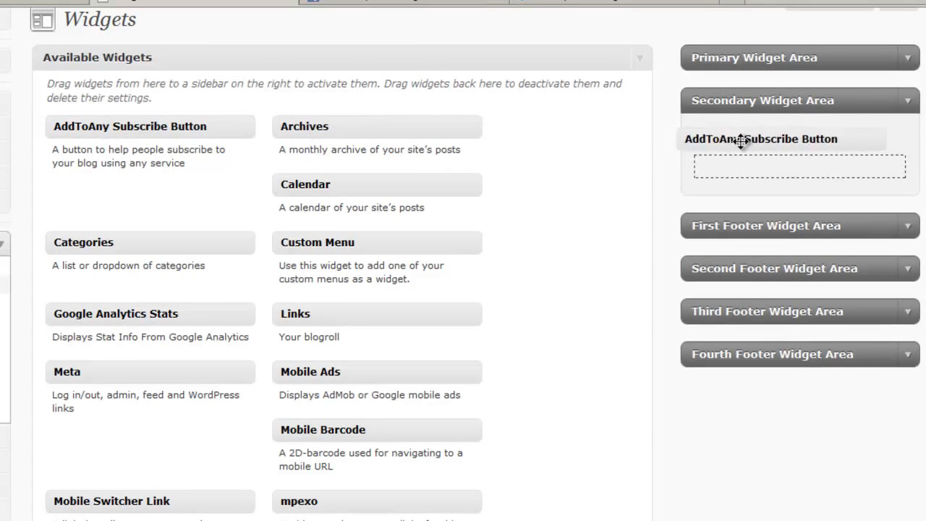
pyautogui.click(761, 139)
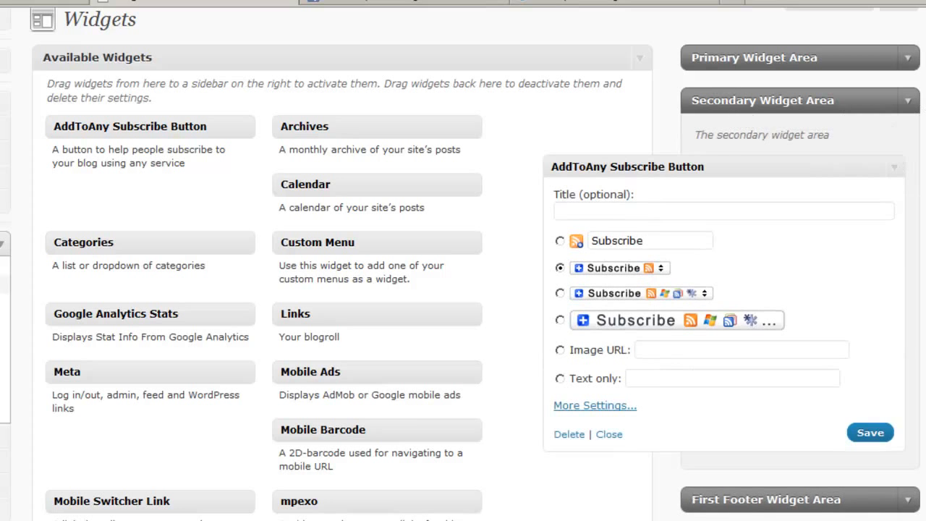
pyautogui.scroll(-3)
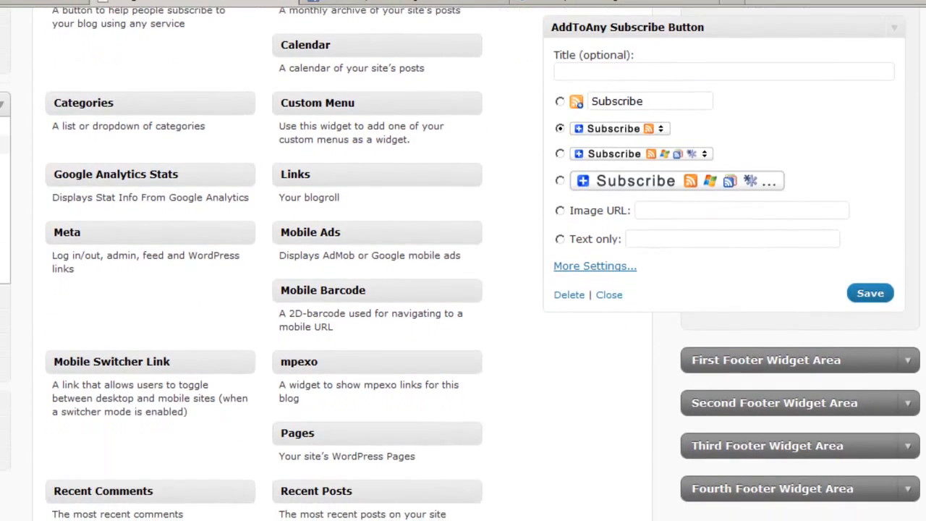
pyautogui.moveTo(502, 98)
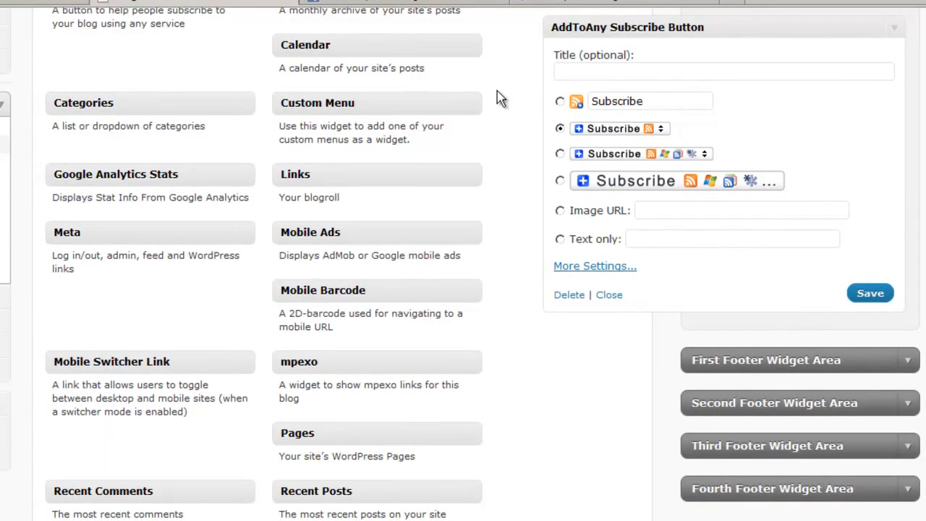
pyautogui.moveTo(585, 70)
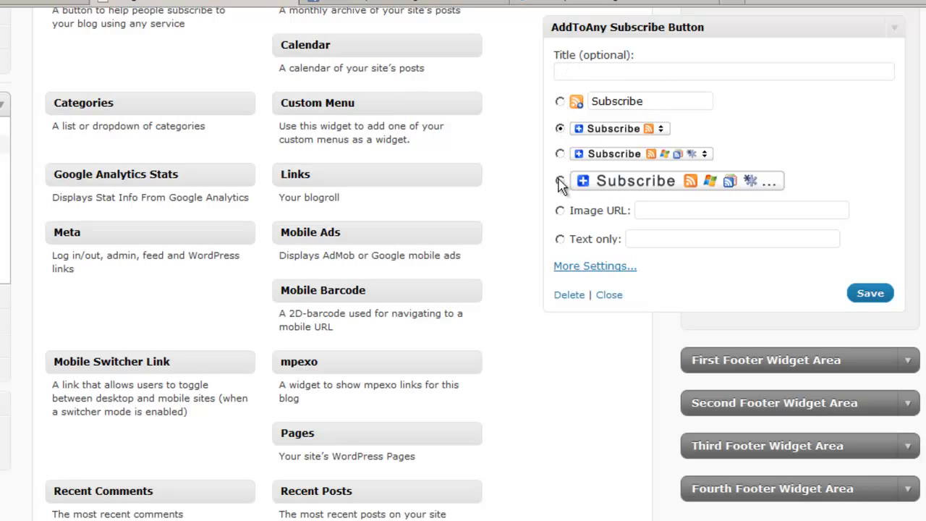
pyautogui.moveTo(518, 141)
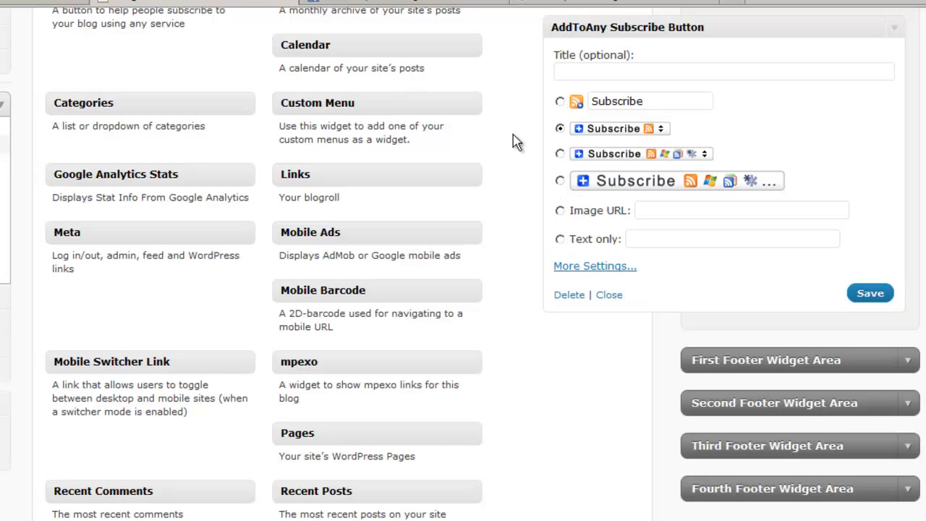
pyautogui.moveTo(569, 294)
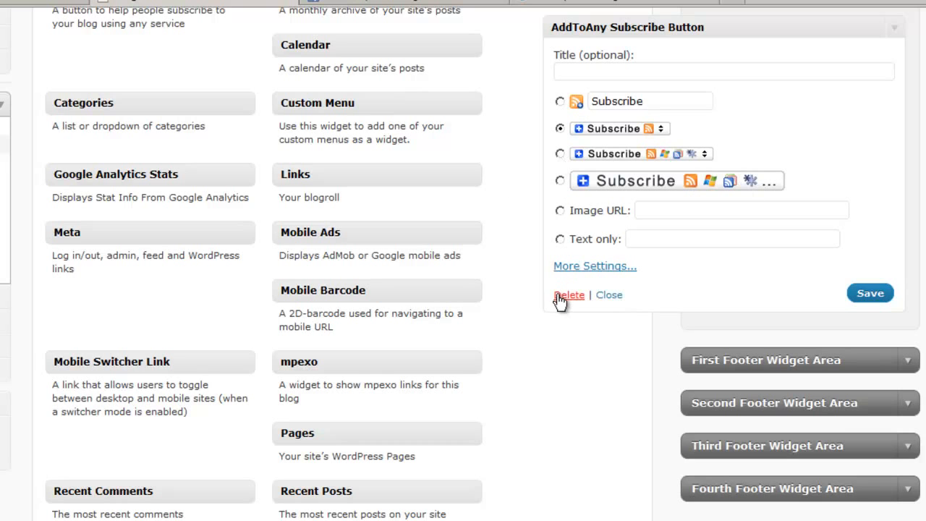
pyautogui.moveTo(906, 32)
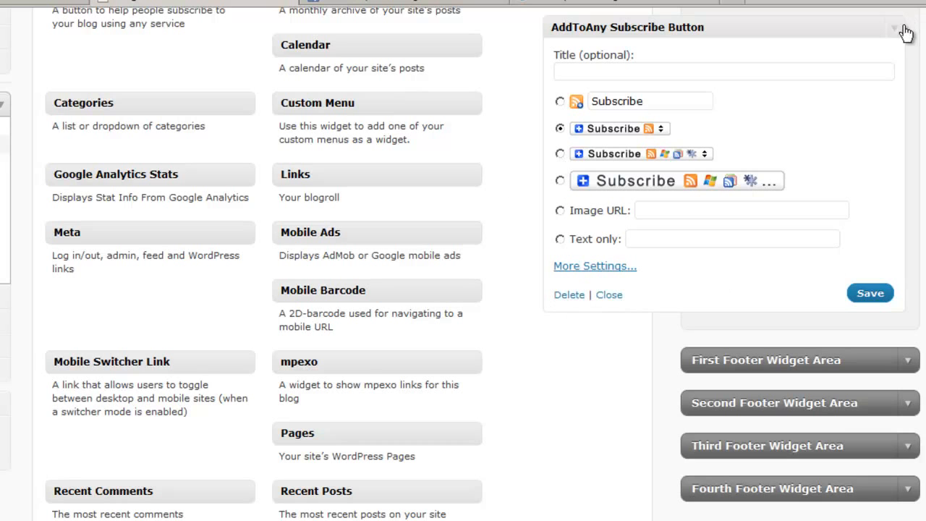
pyautogui.click(895, 28)
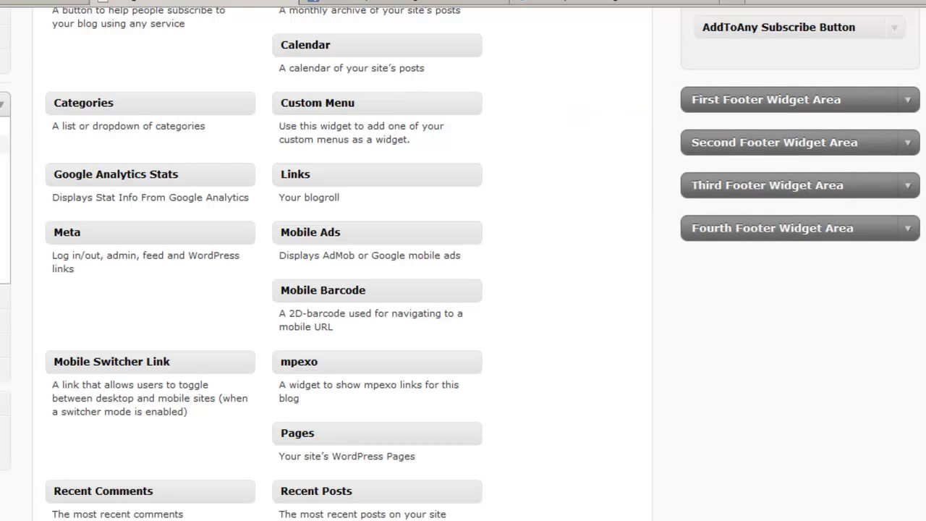
pyautogui.scroll(3)
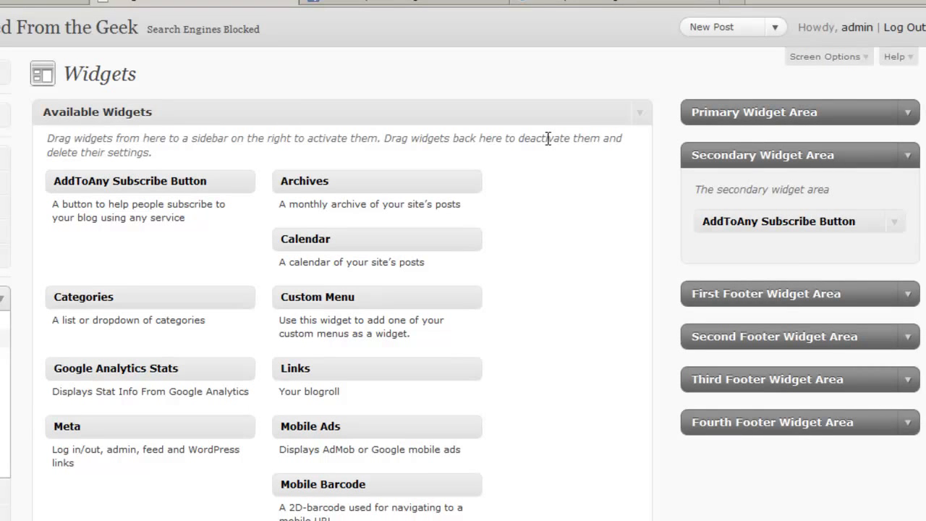
pyautogui.moveTo(392, 90)
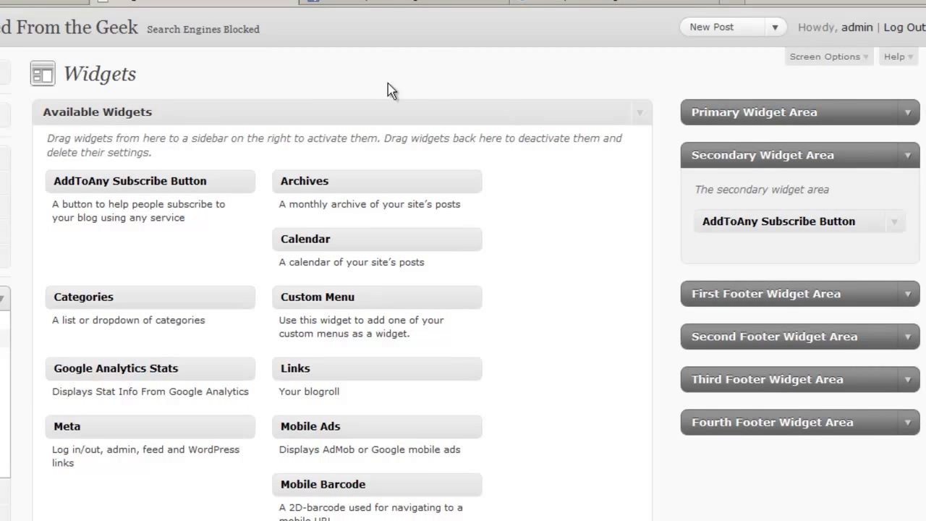
pyautogui.moveTo(511, 134)
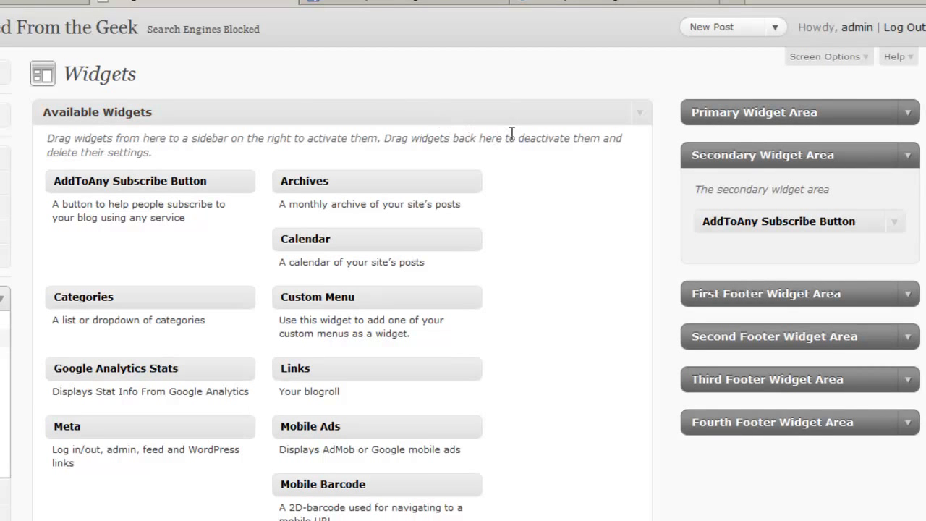